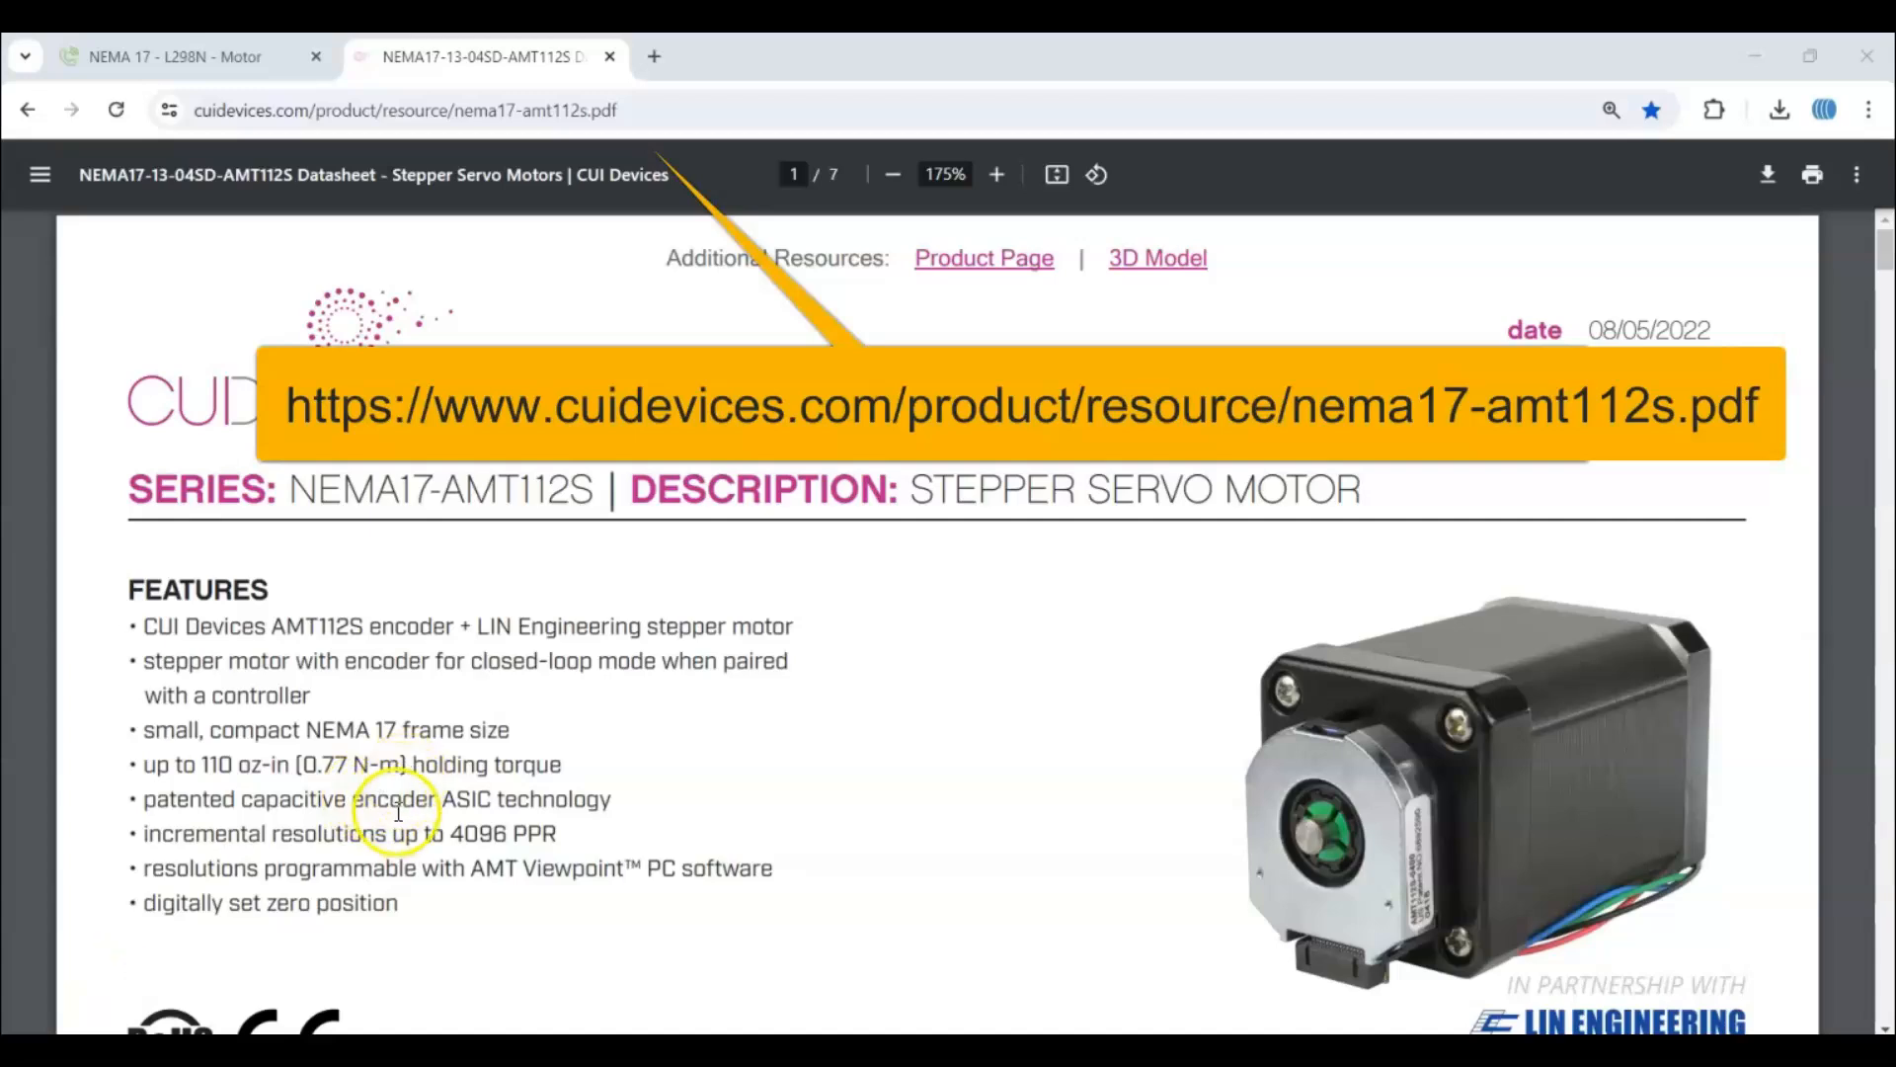
mouse_move(575, 603)
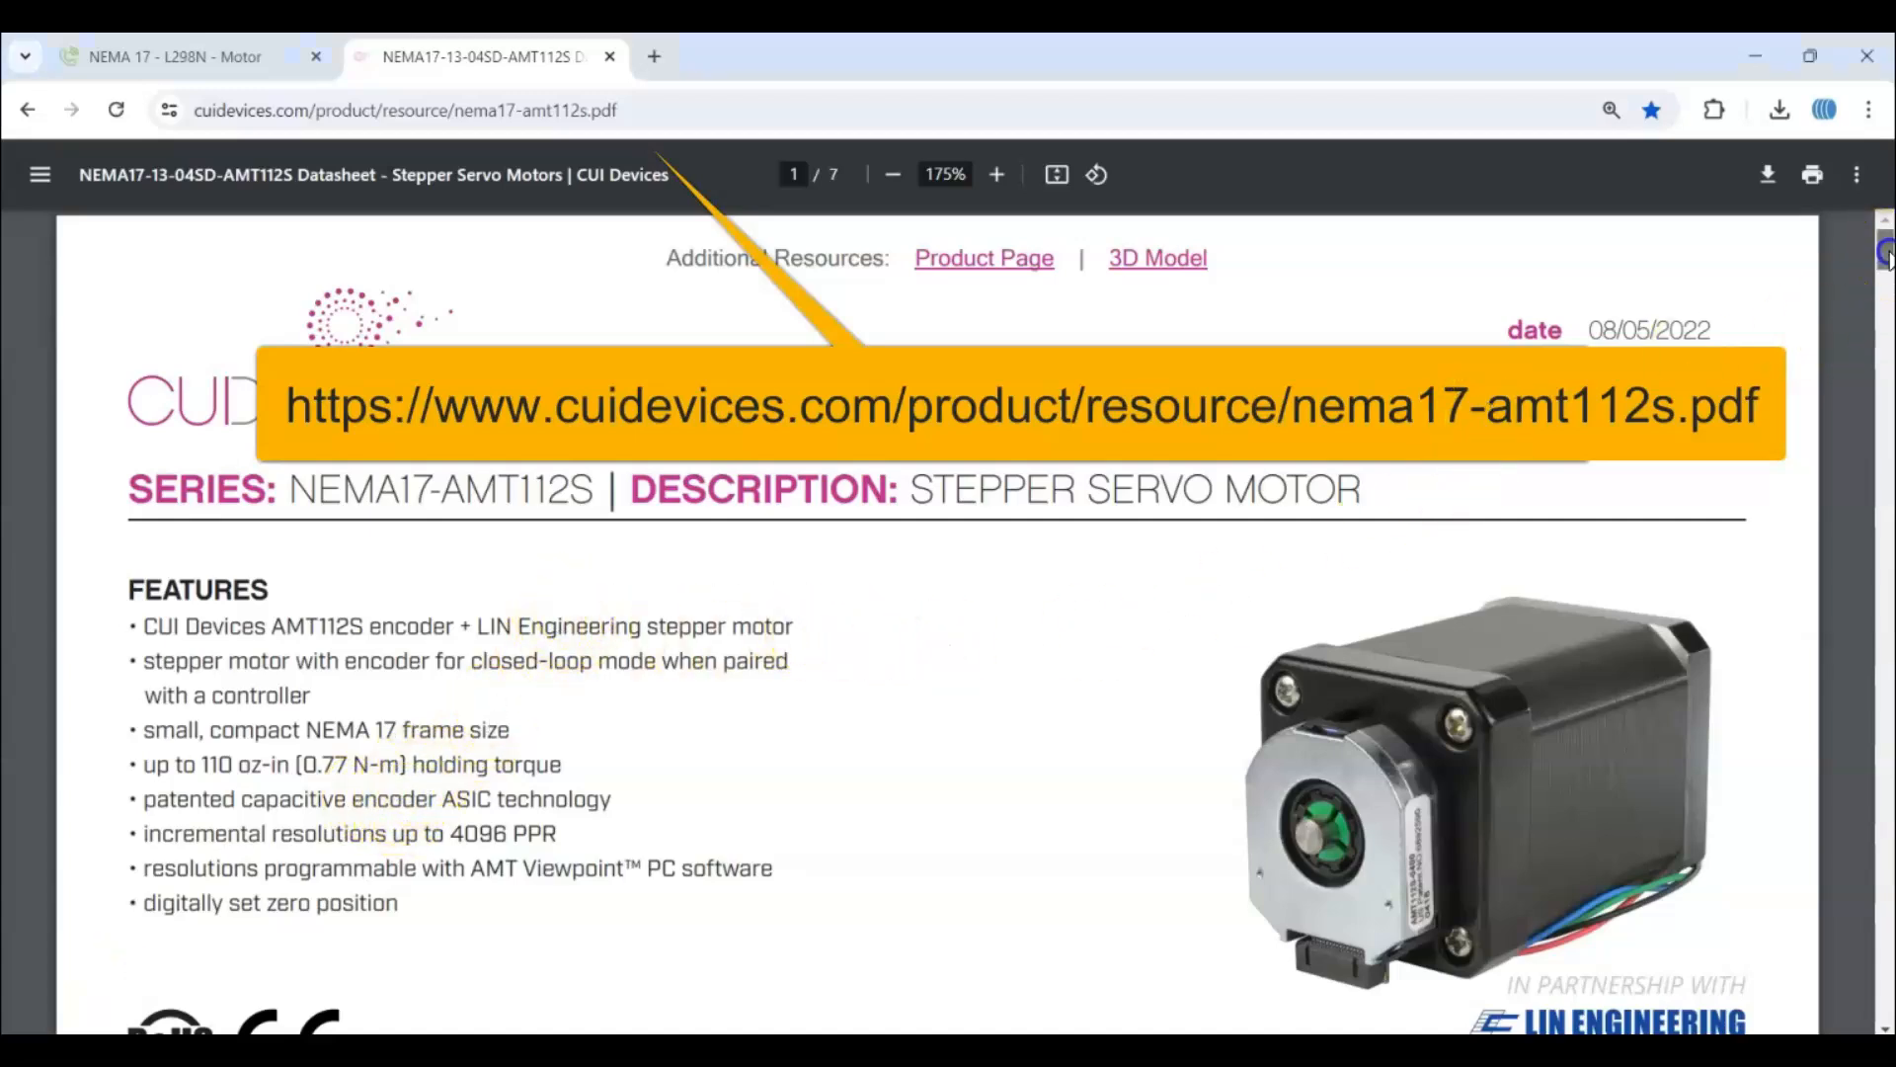
- Scroll the NEMA17-AMT112S datasheet from page 1 to the Stepper Motor Specifications table
scroll(down, 3)
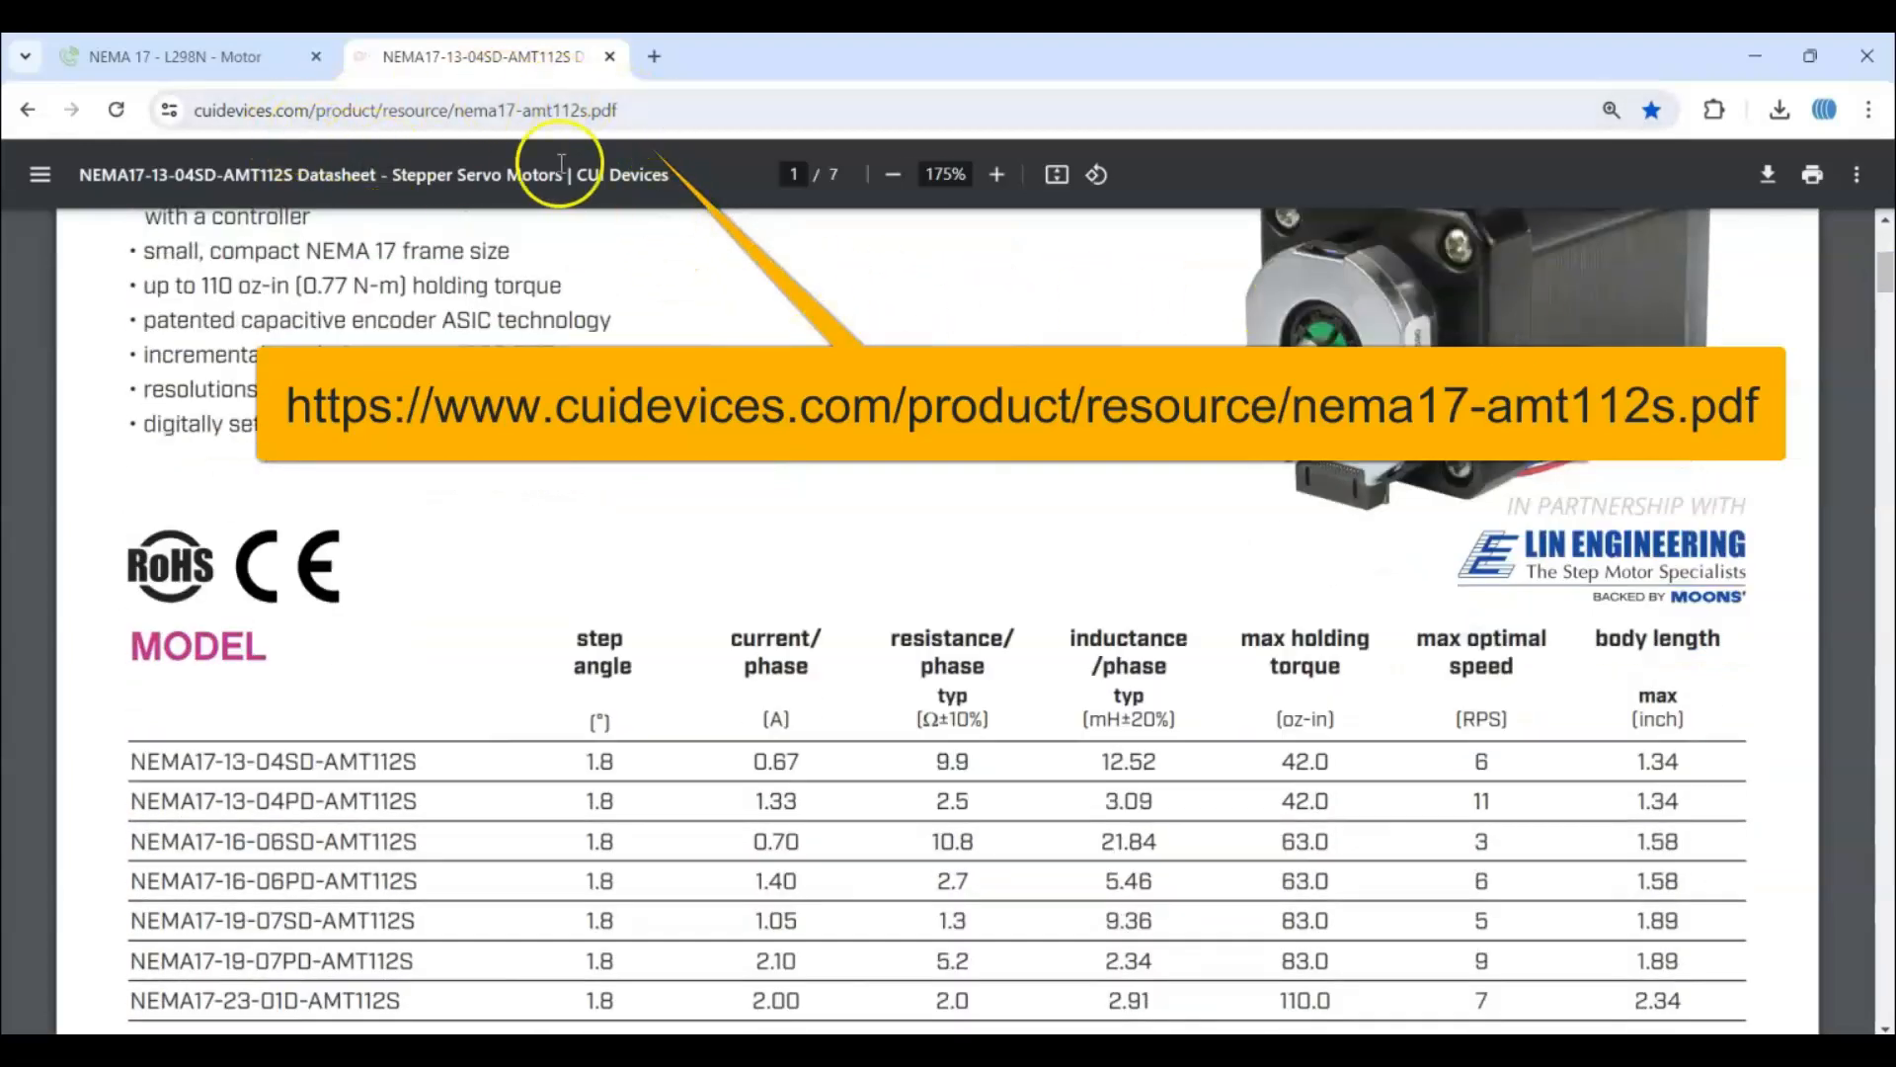
scroll(down, 3)
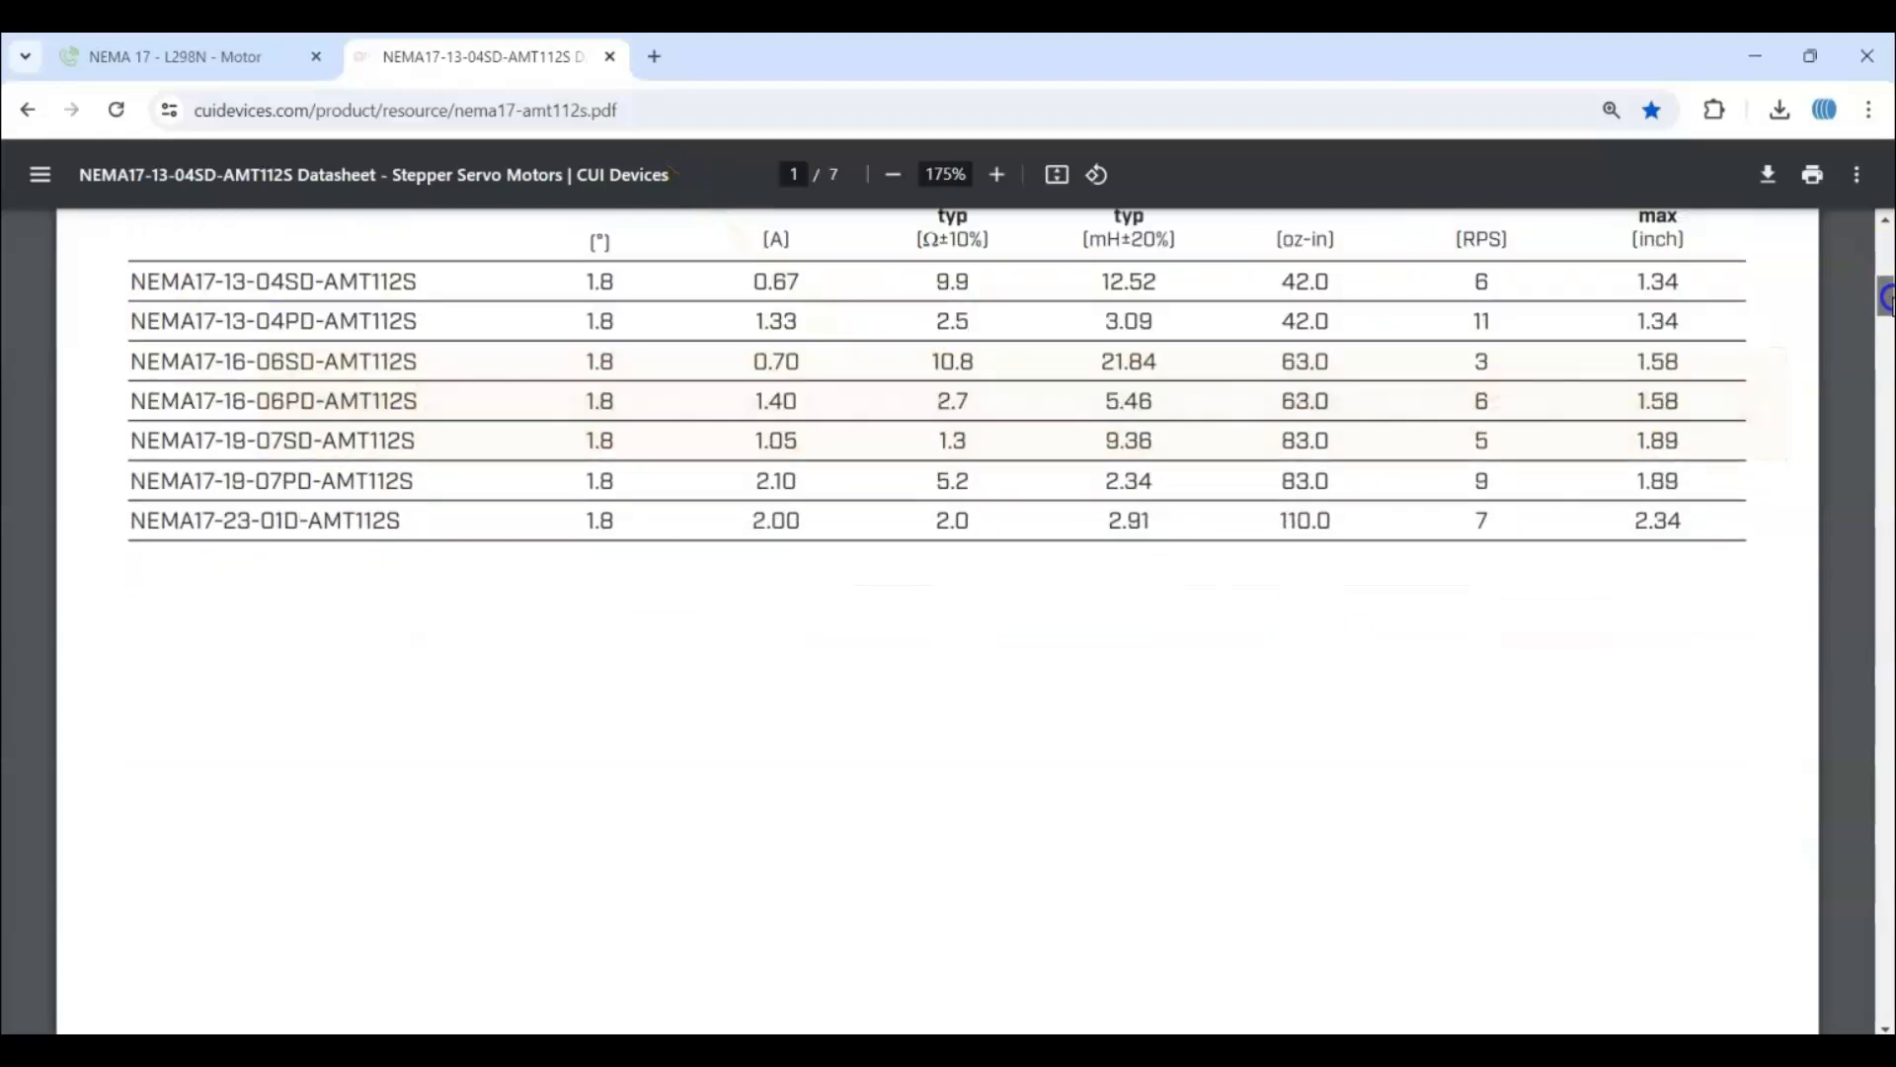
scroll(down, 3)
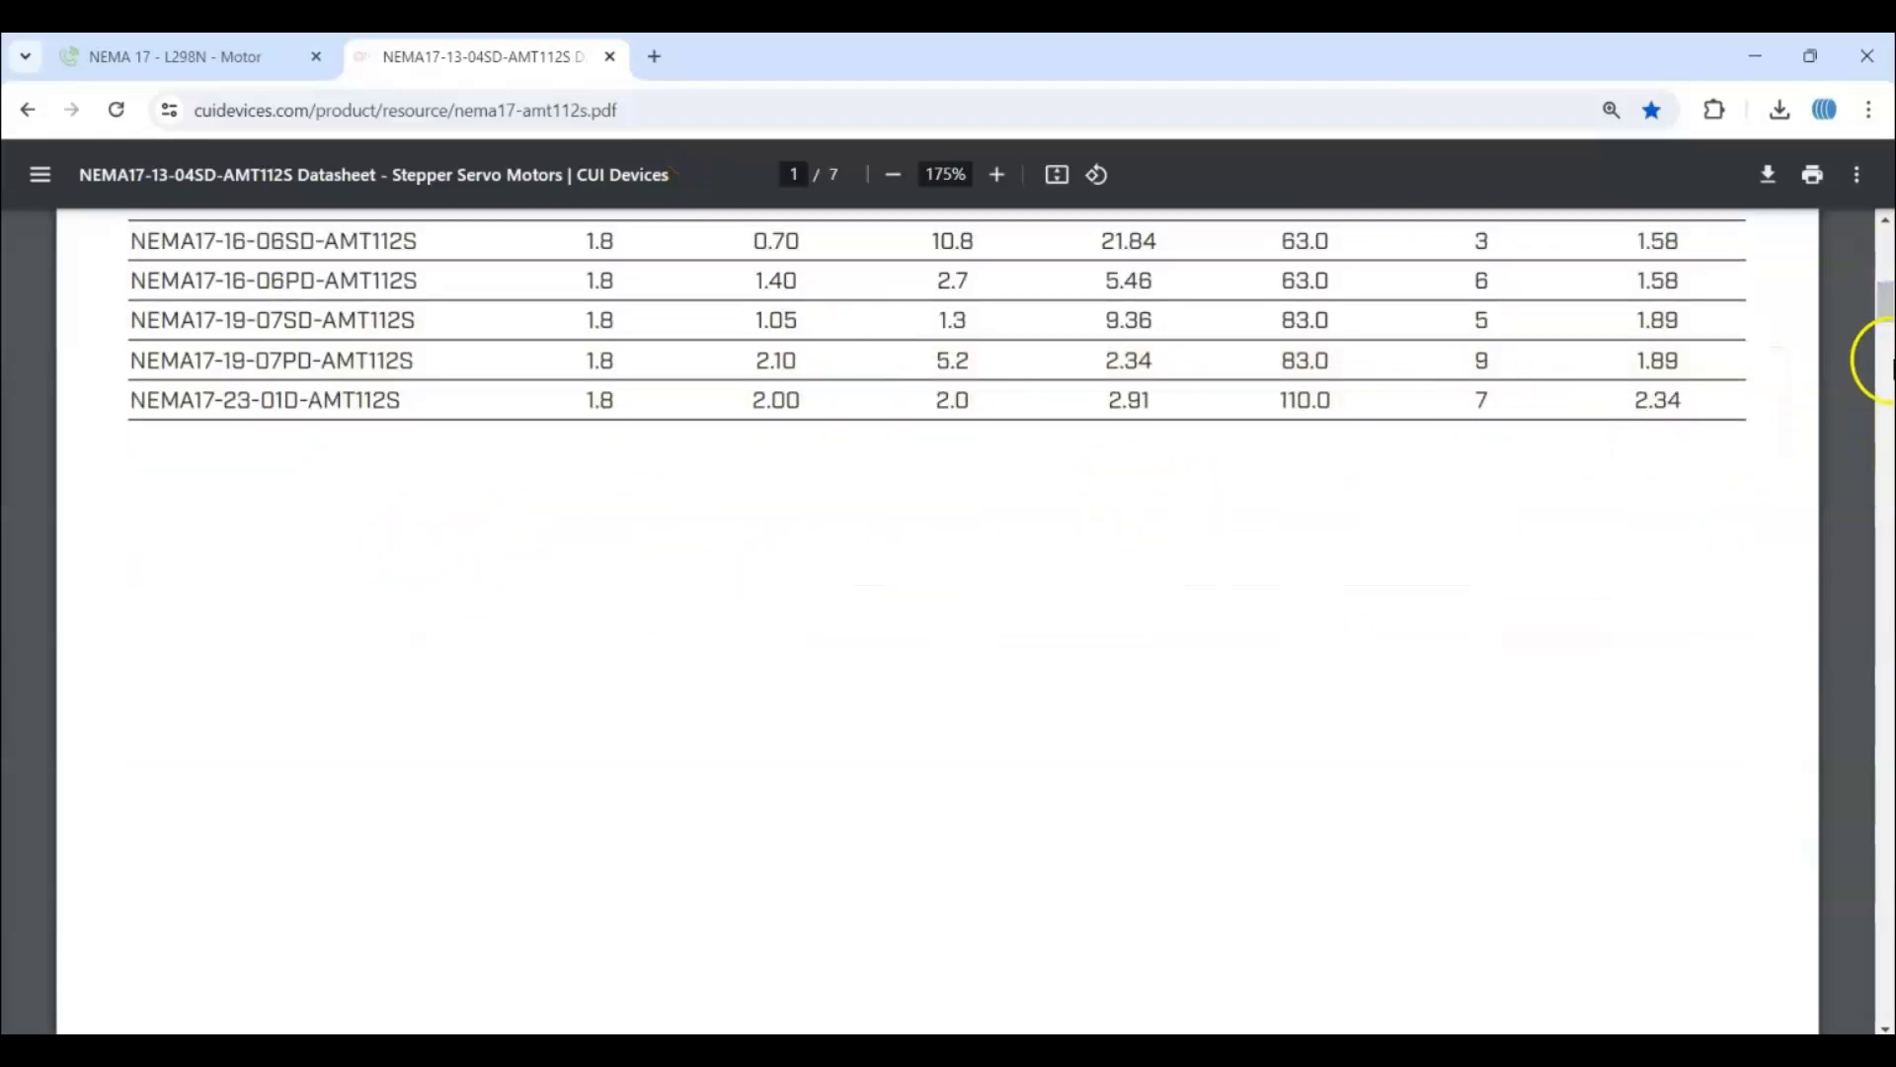
mouse_move(1778, 308)
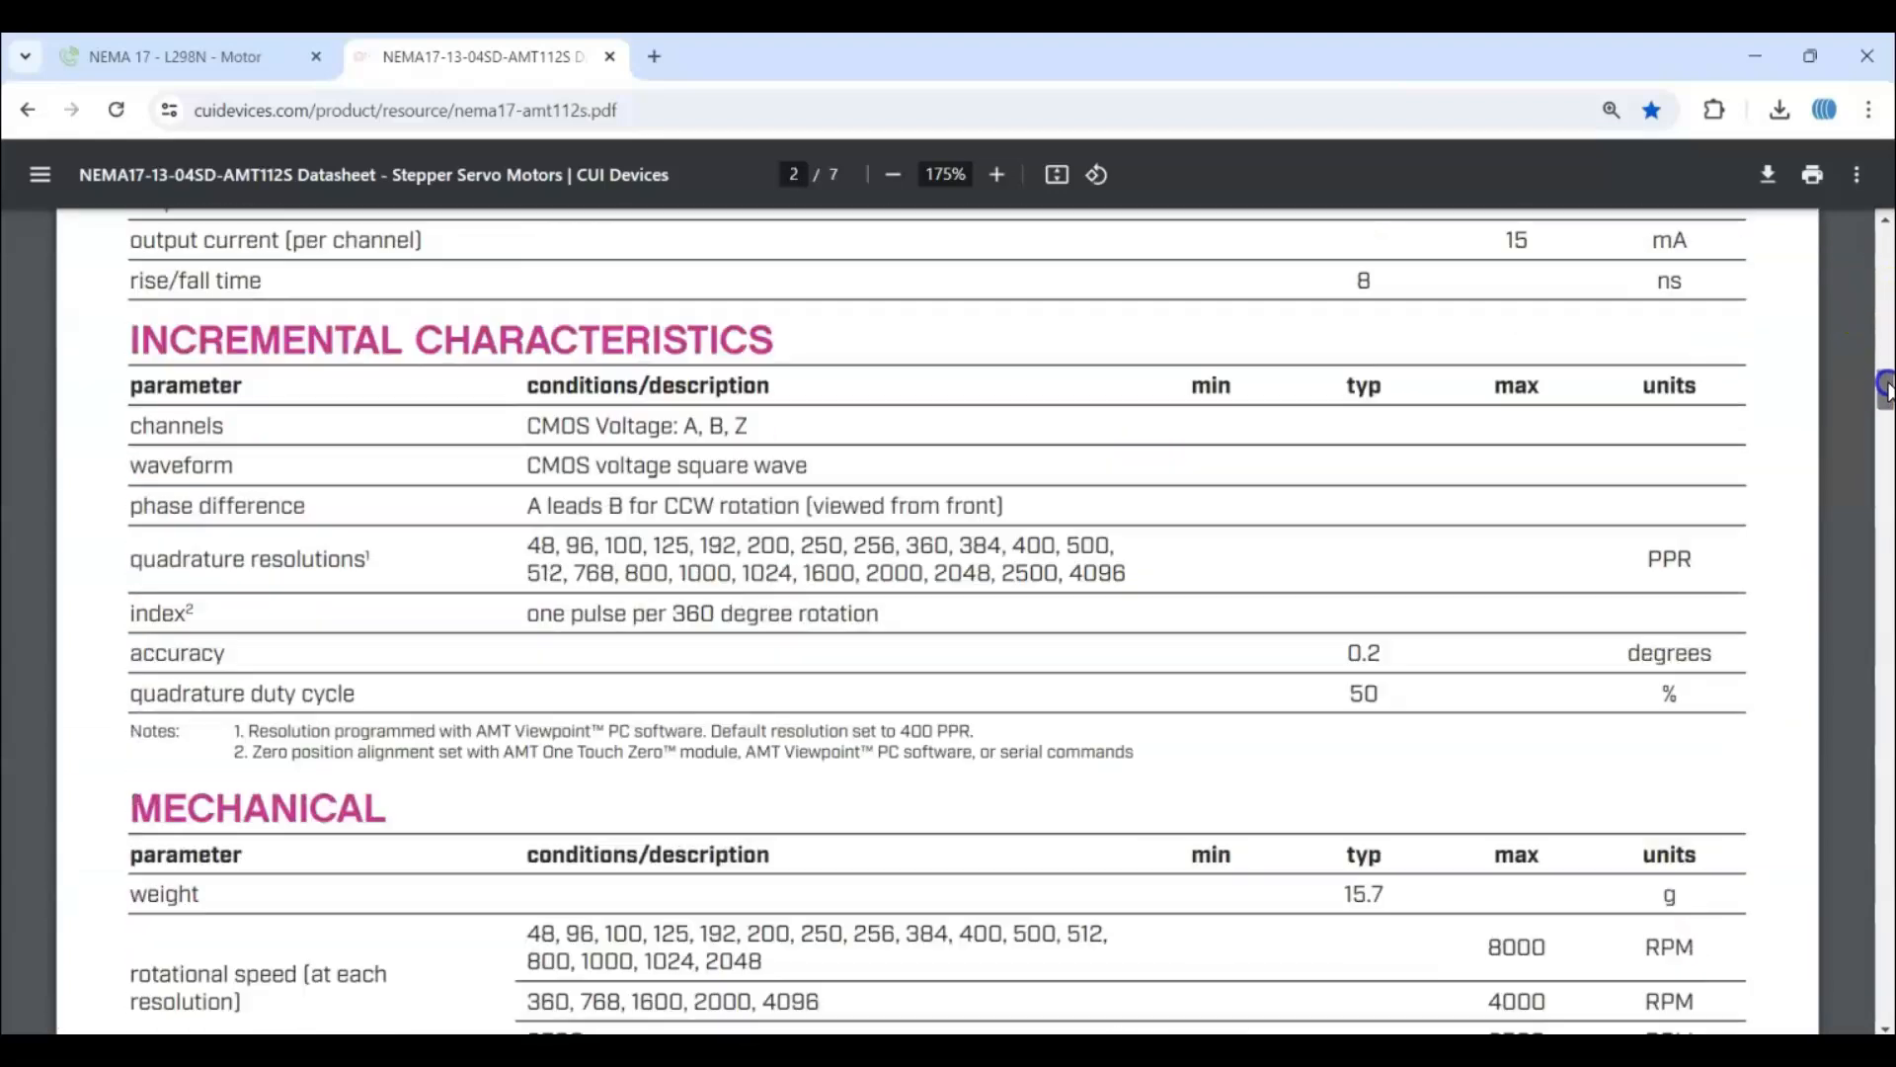
scroll(down, 3)
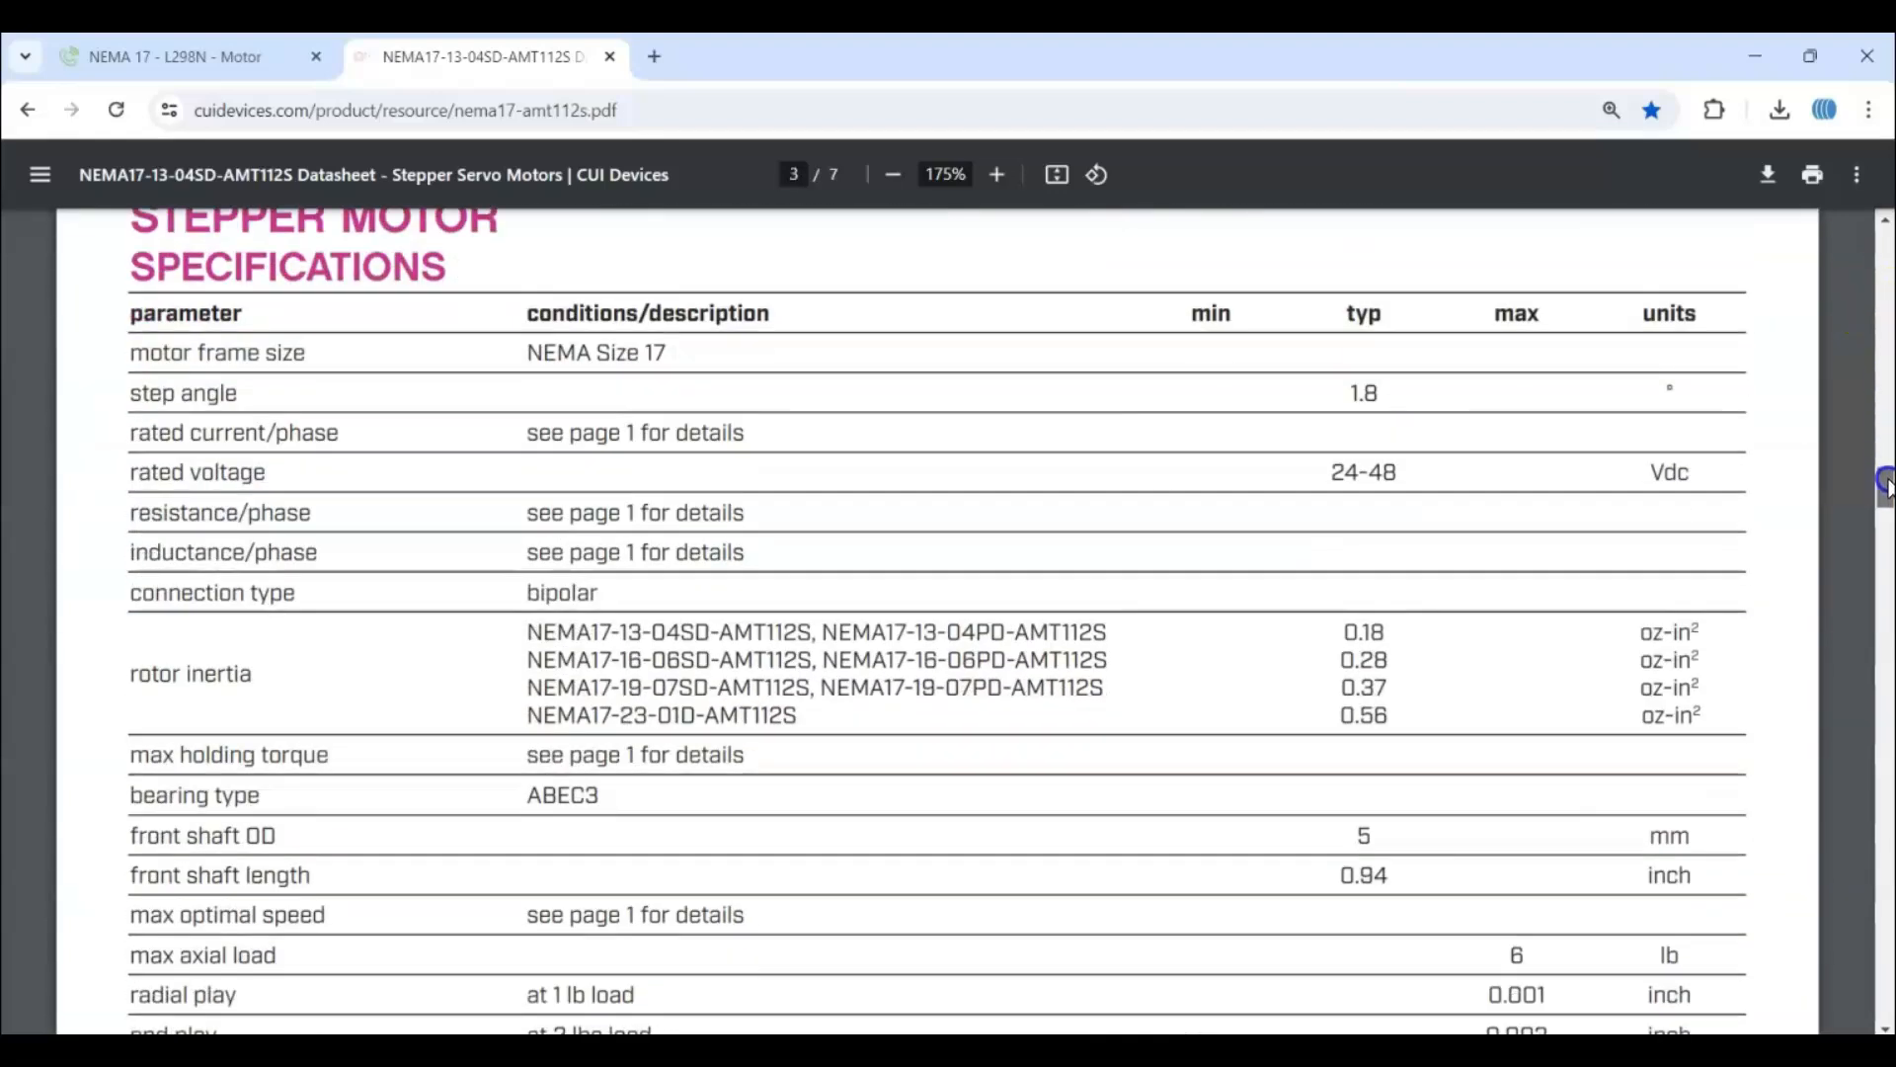
scroll(down, 3)
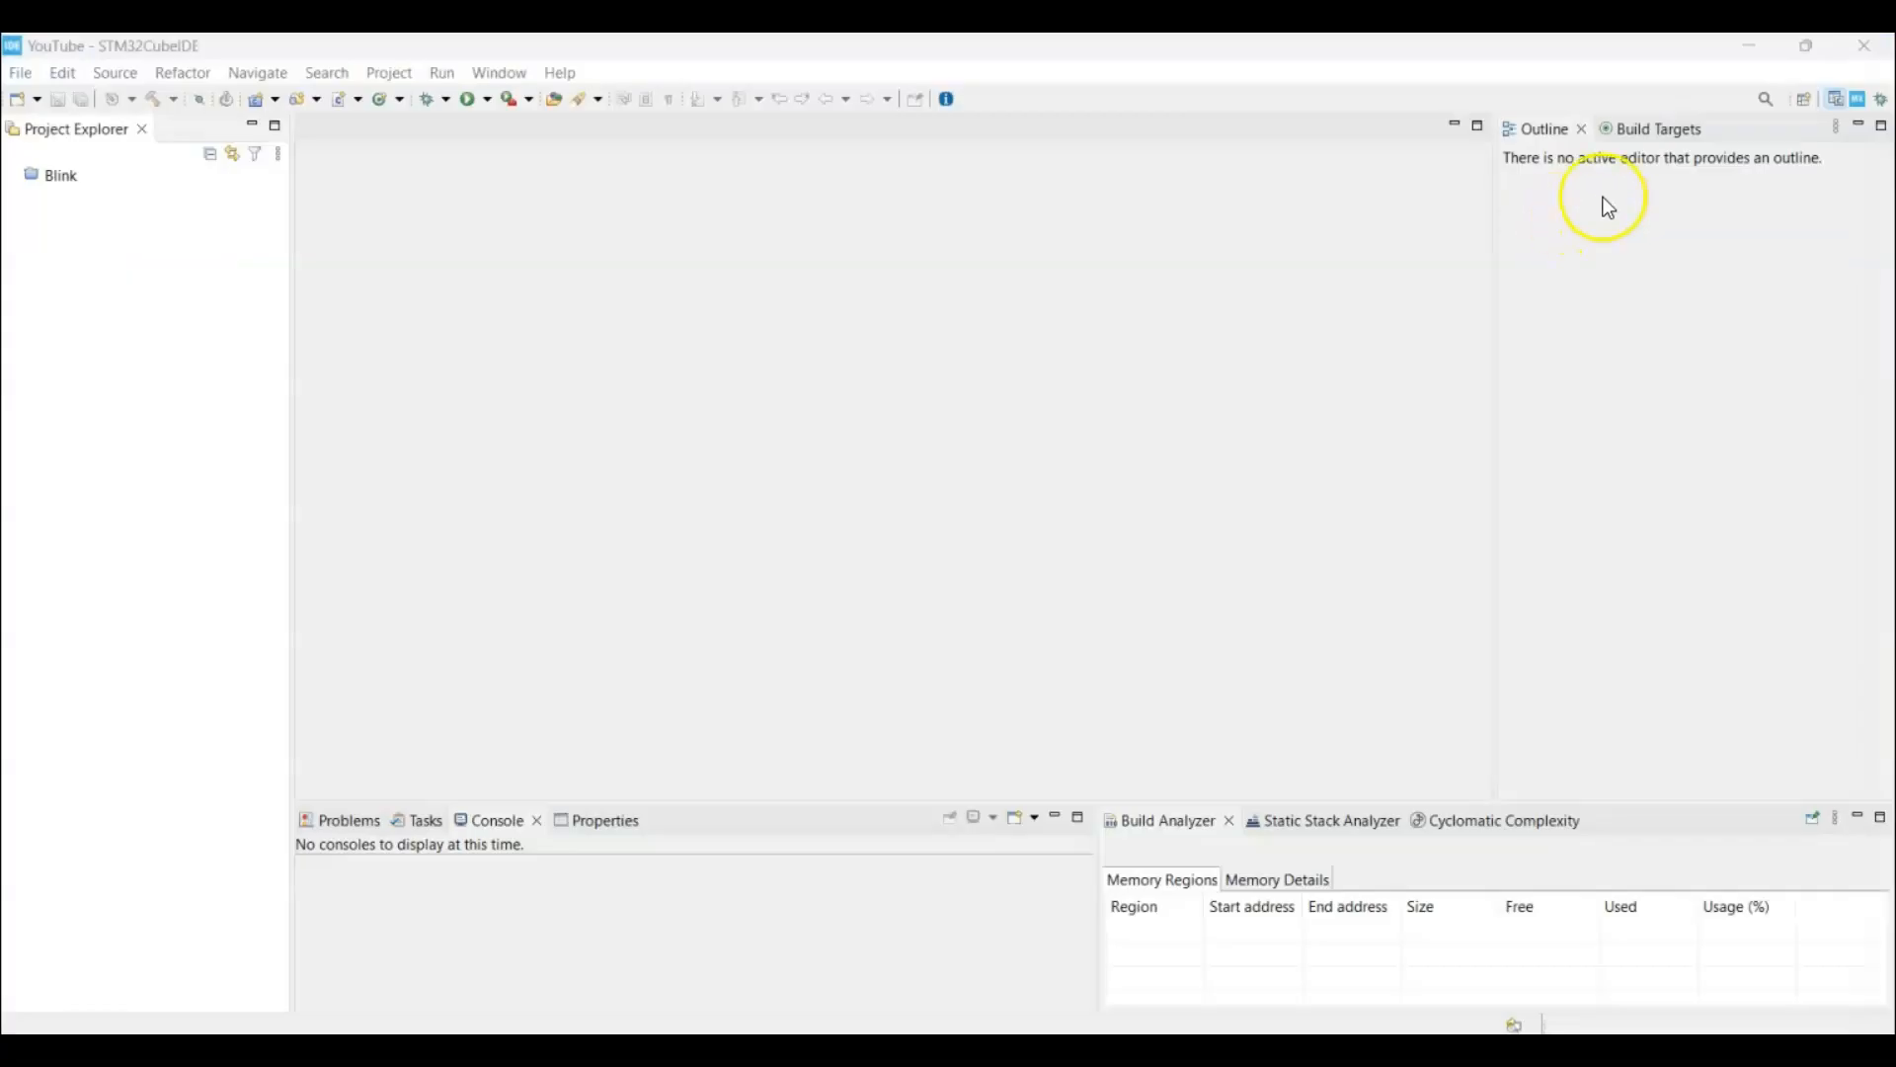
mouse_move(1536, 212)
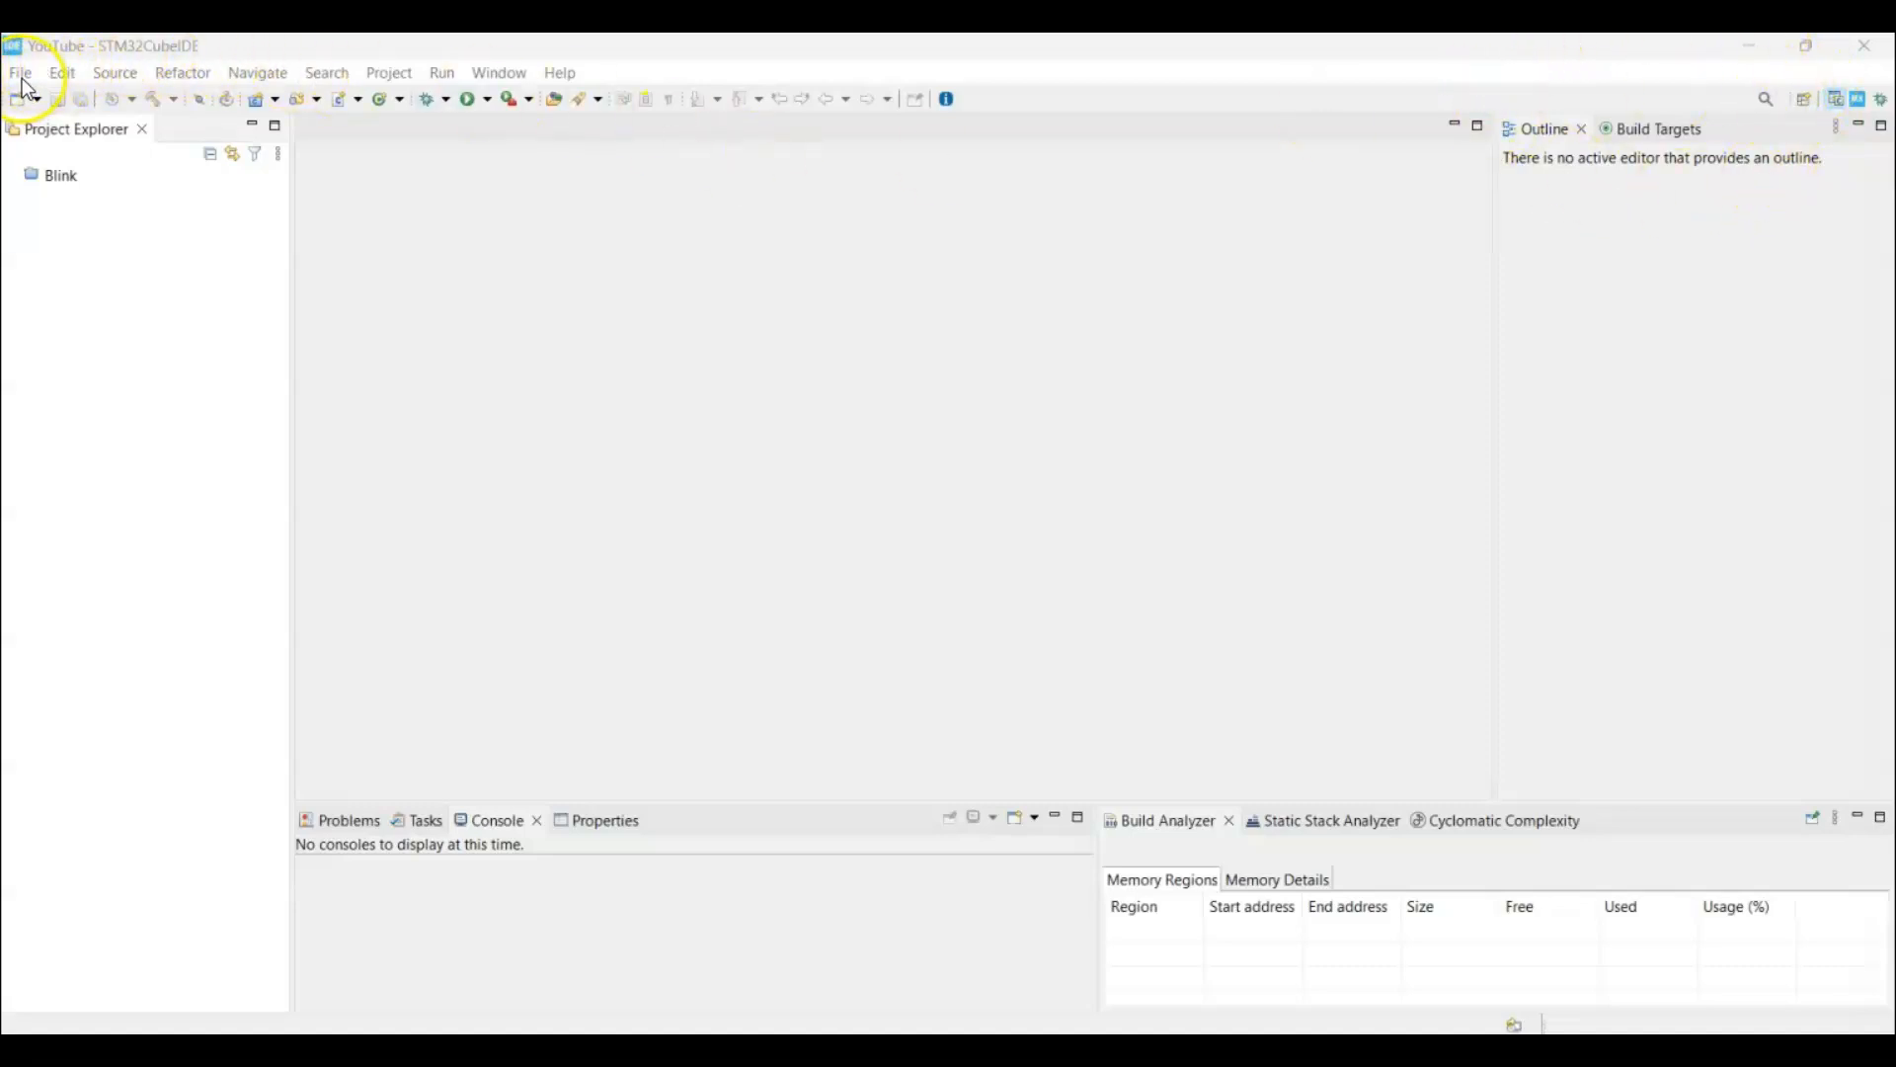
- Launch the New STM32 Project wizard at the target selection step
click(20, 72)
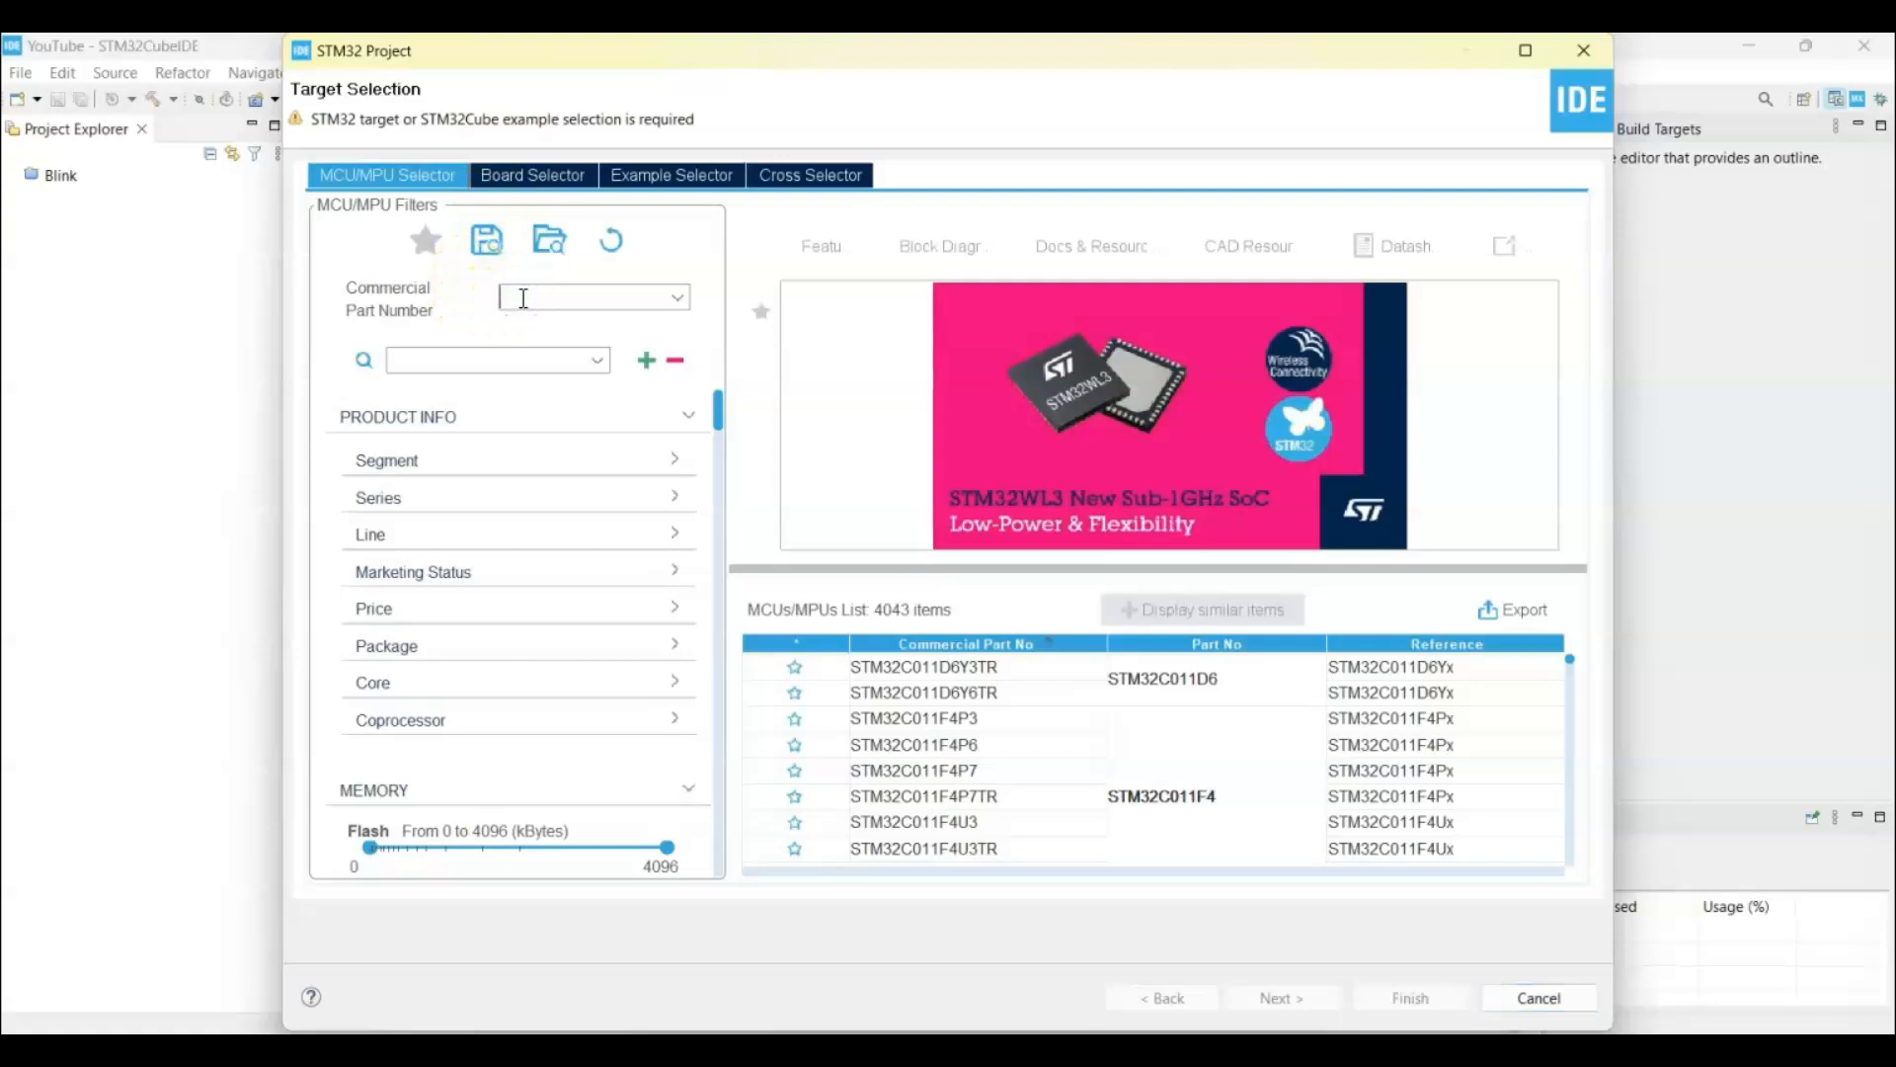
- Create project 'nema' for STM32F103C8T6 and open its pinout configuration
text(103)
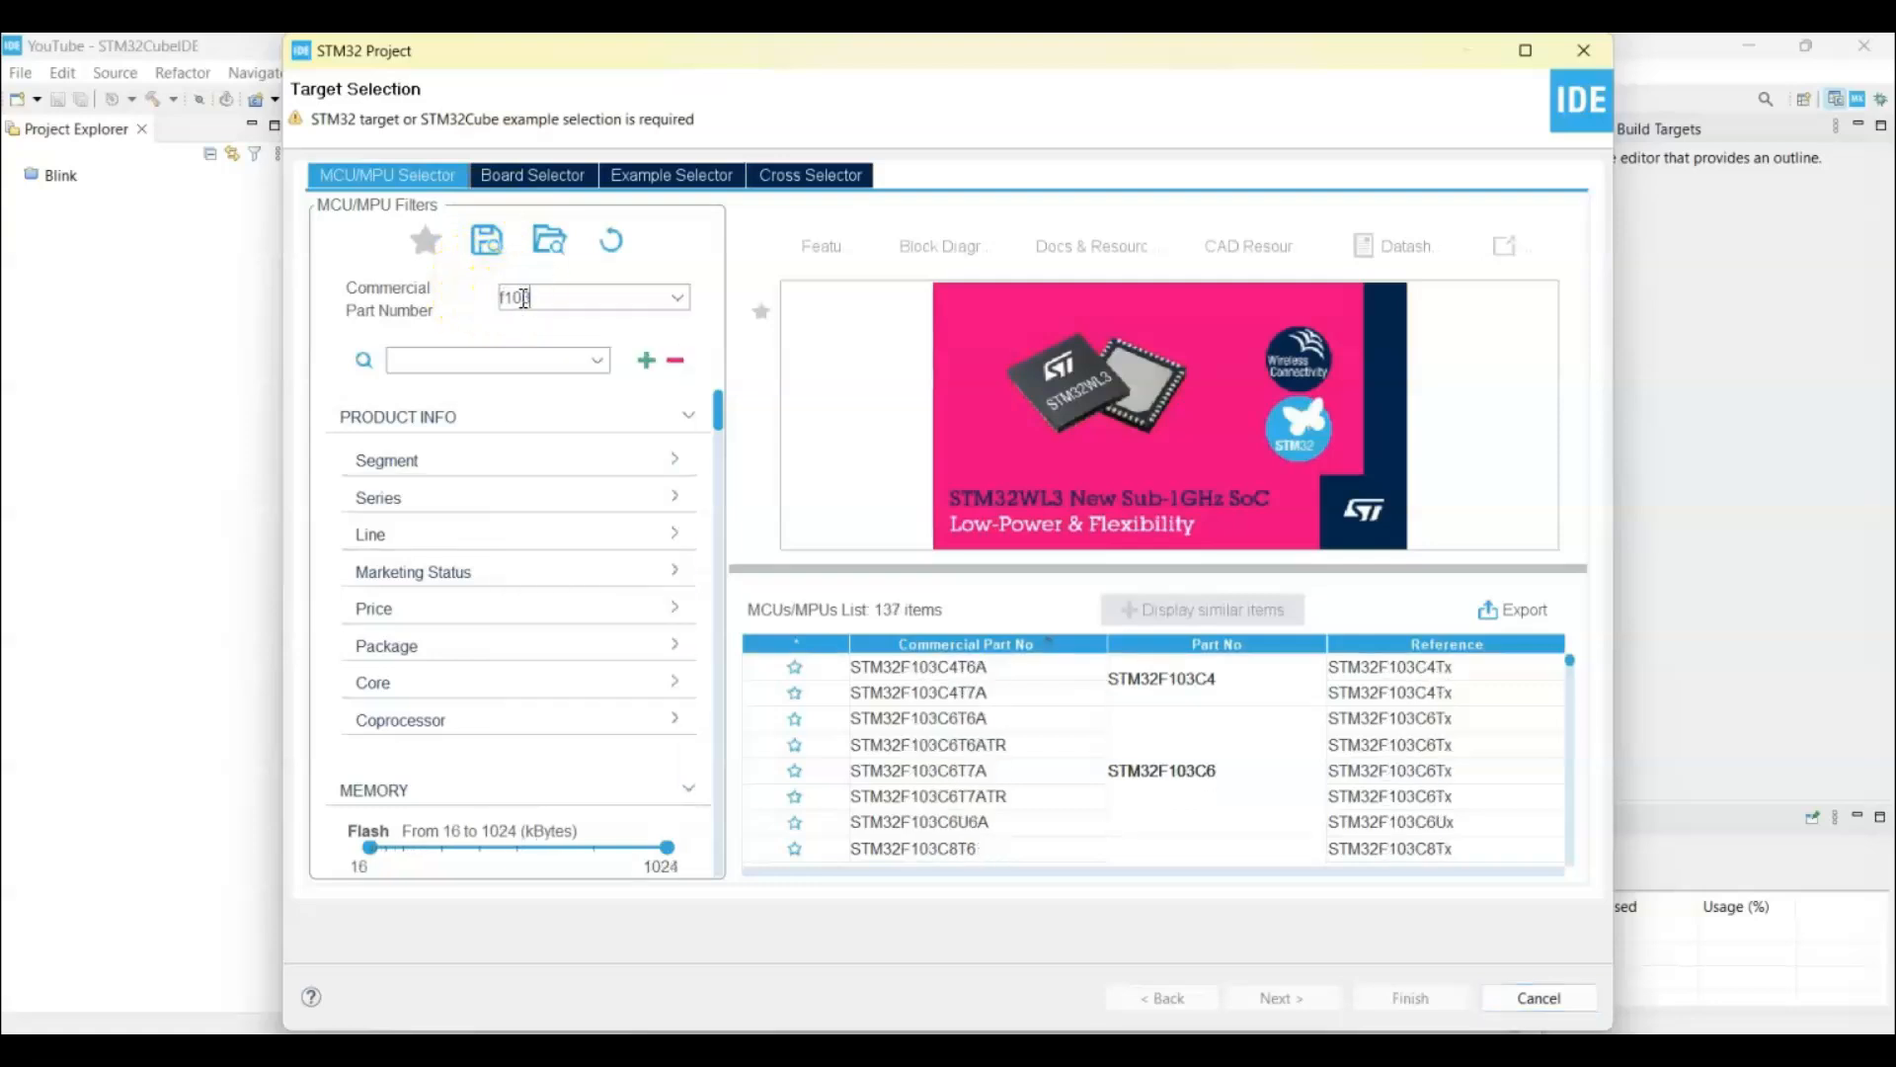
text(f103c8)
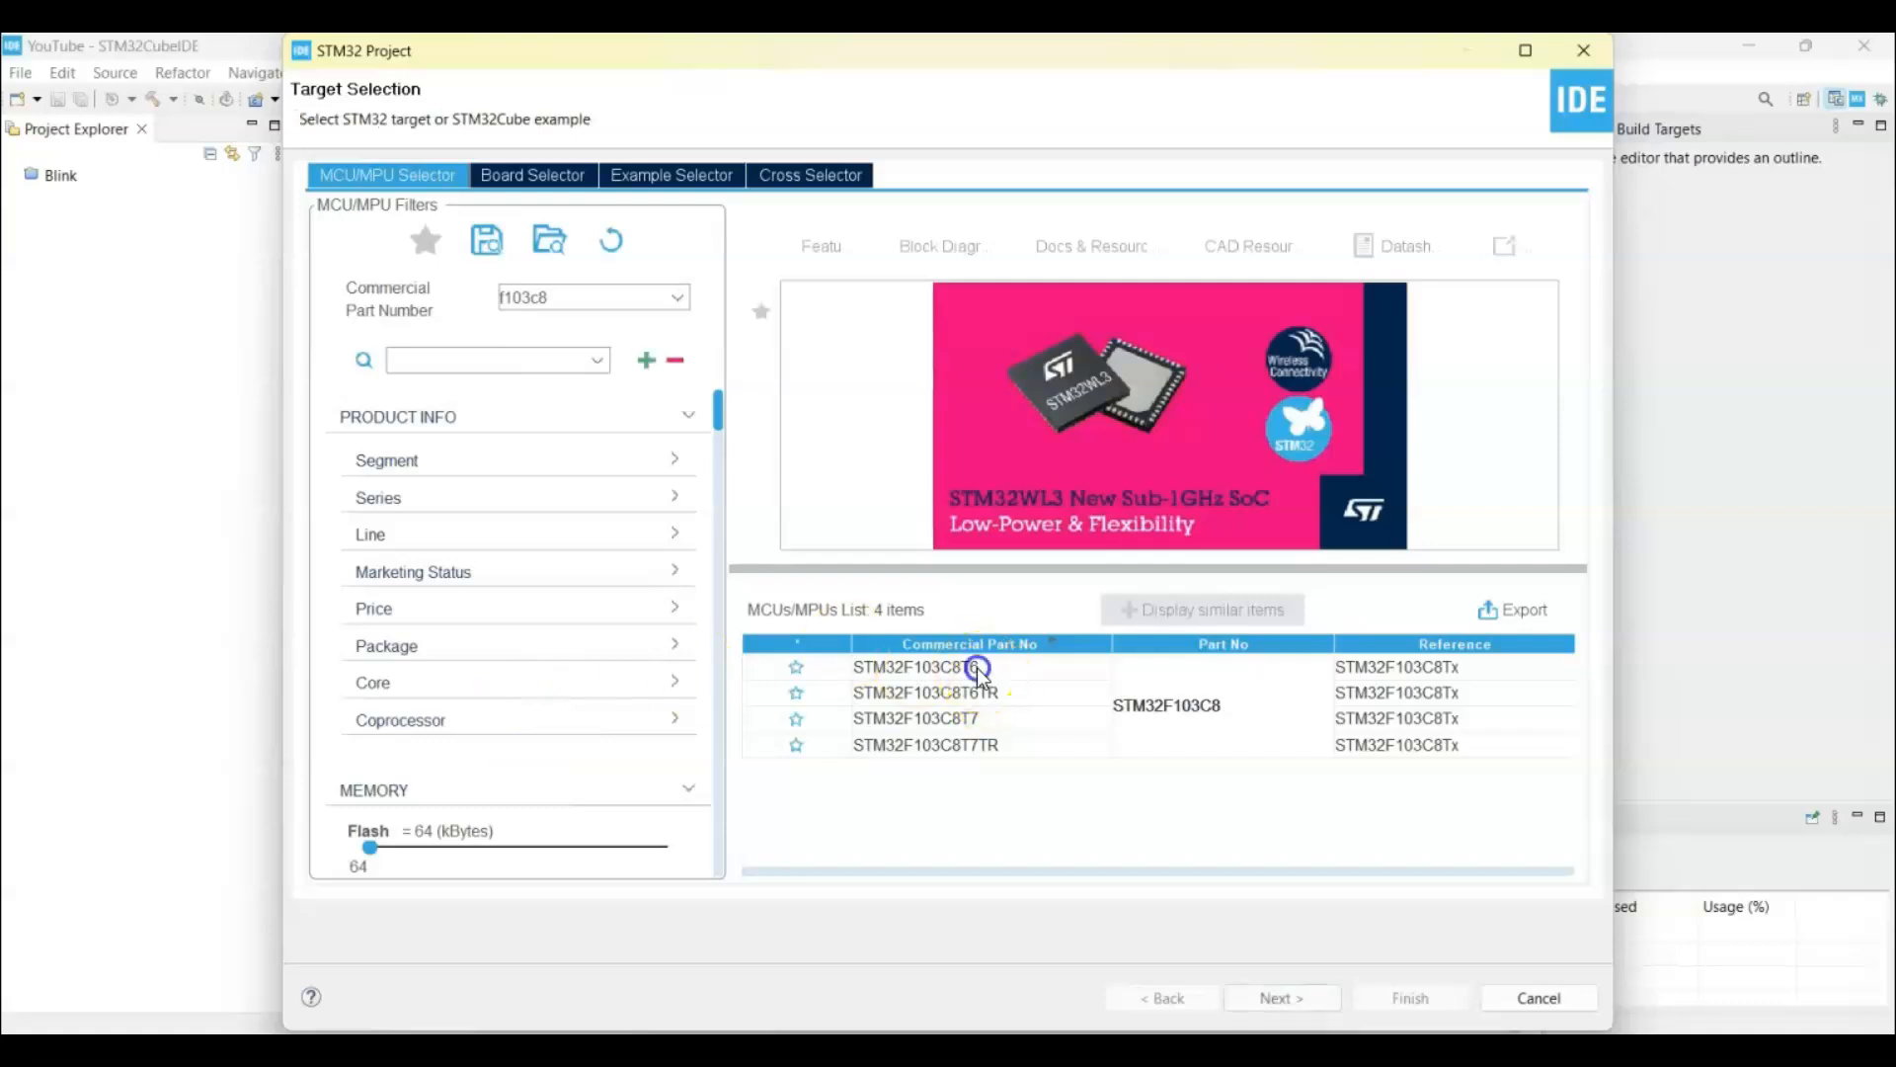
click(1280, 998)
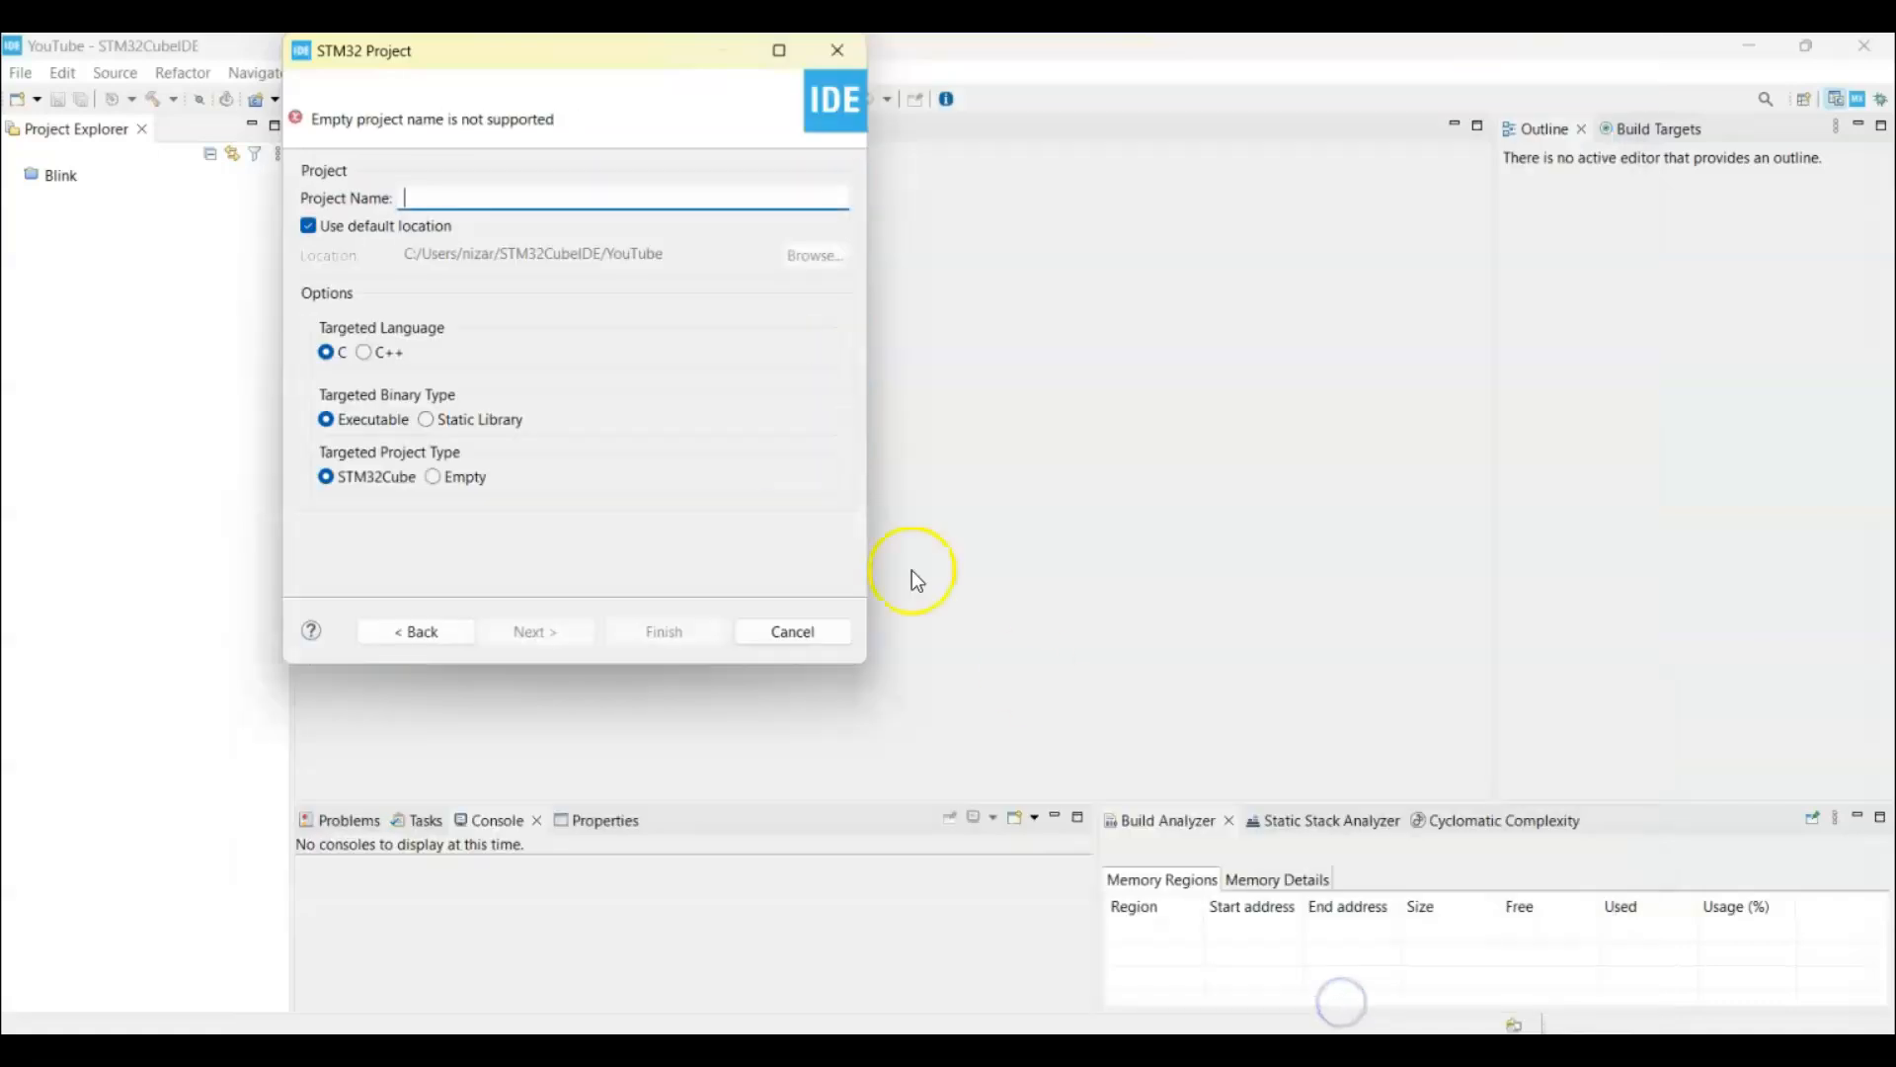
text(nem)
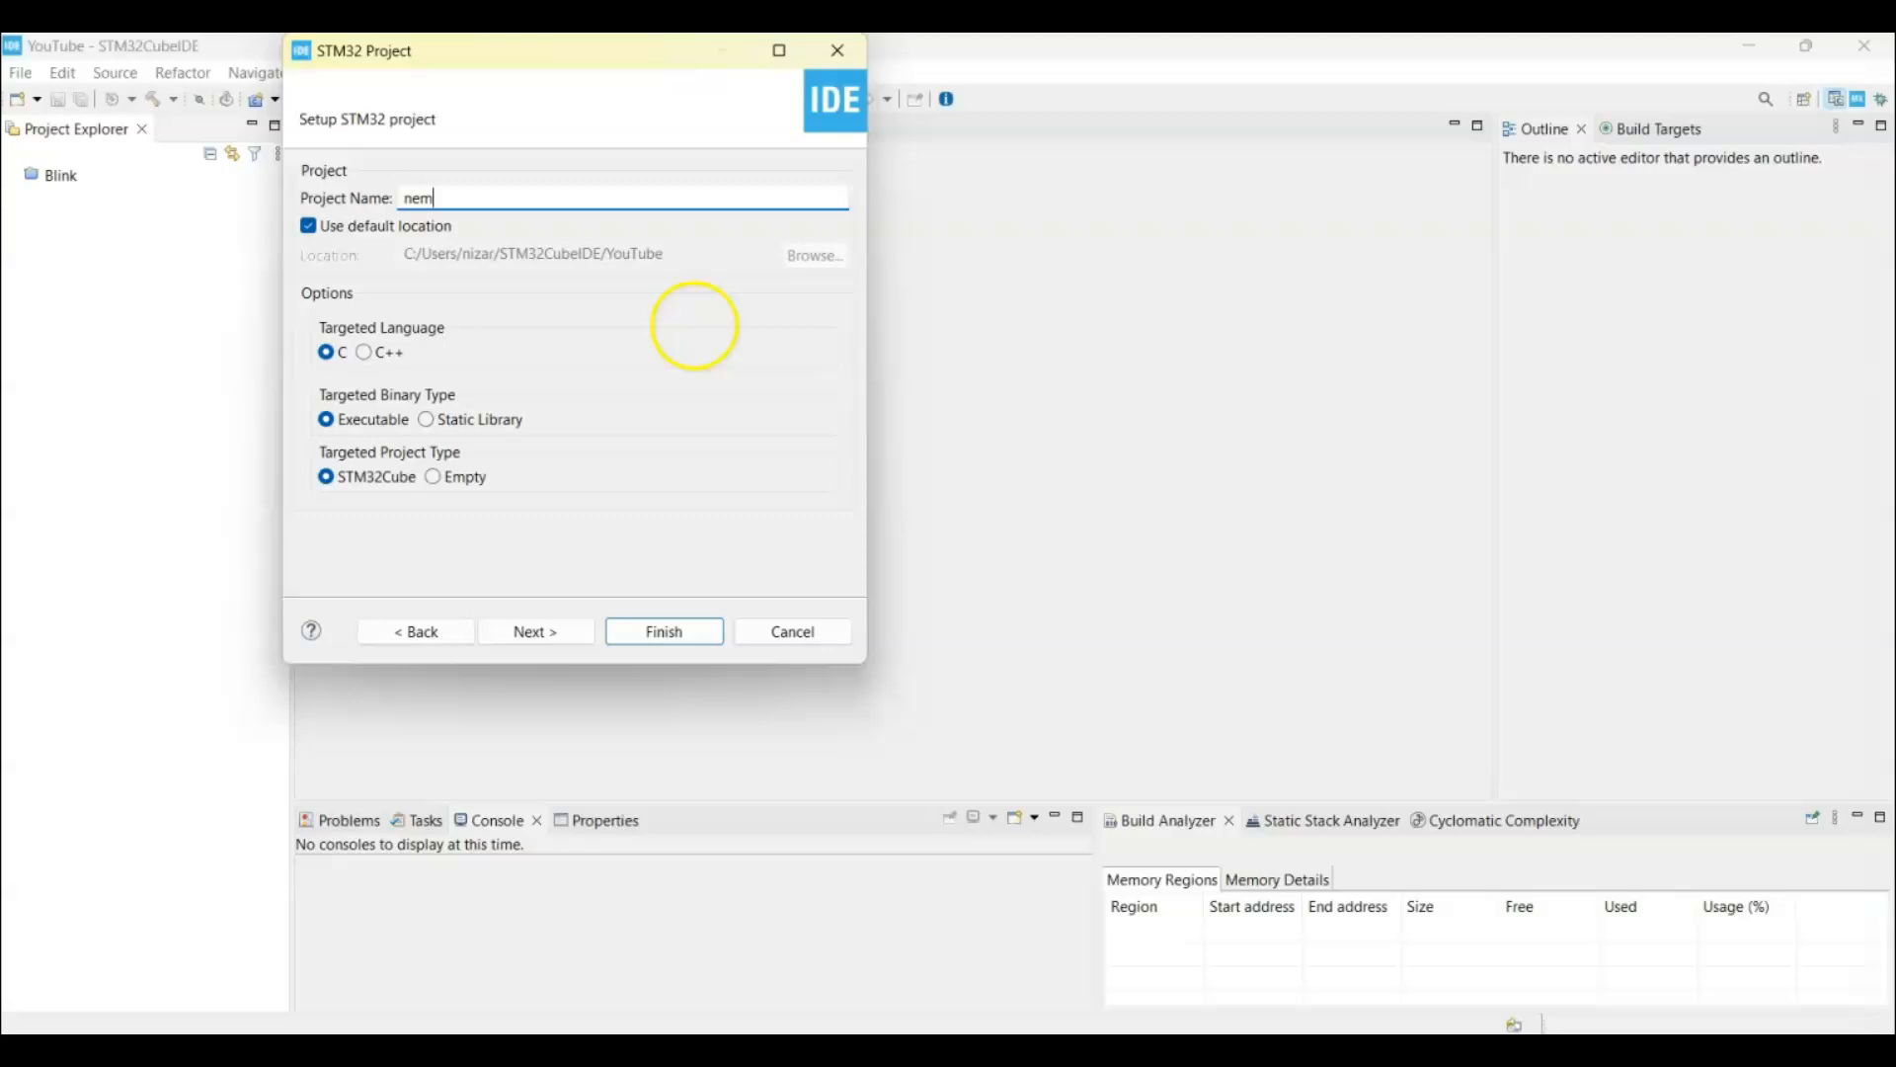
click(663, 630)
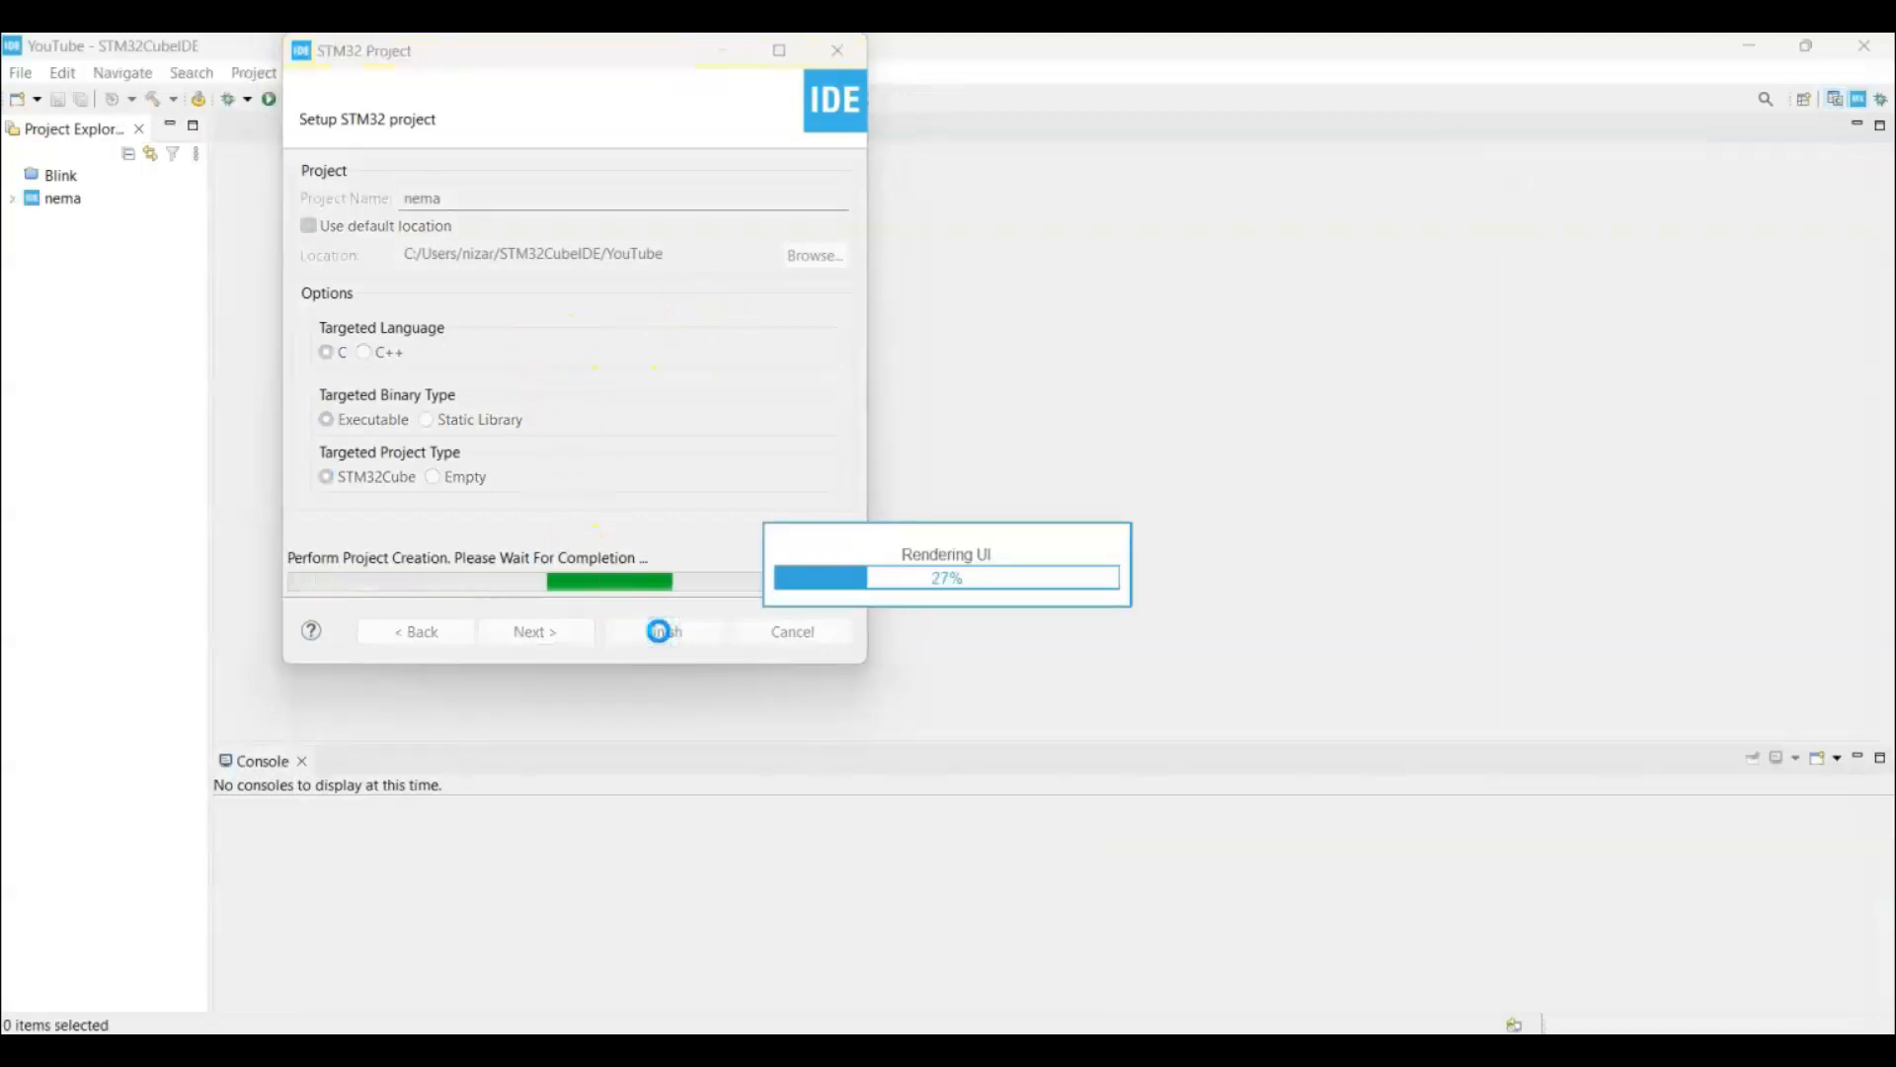
click(662, 630)
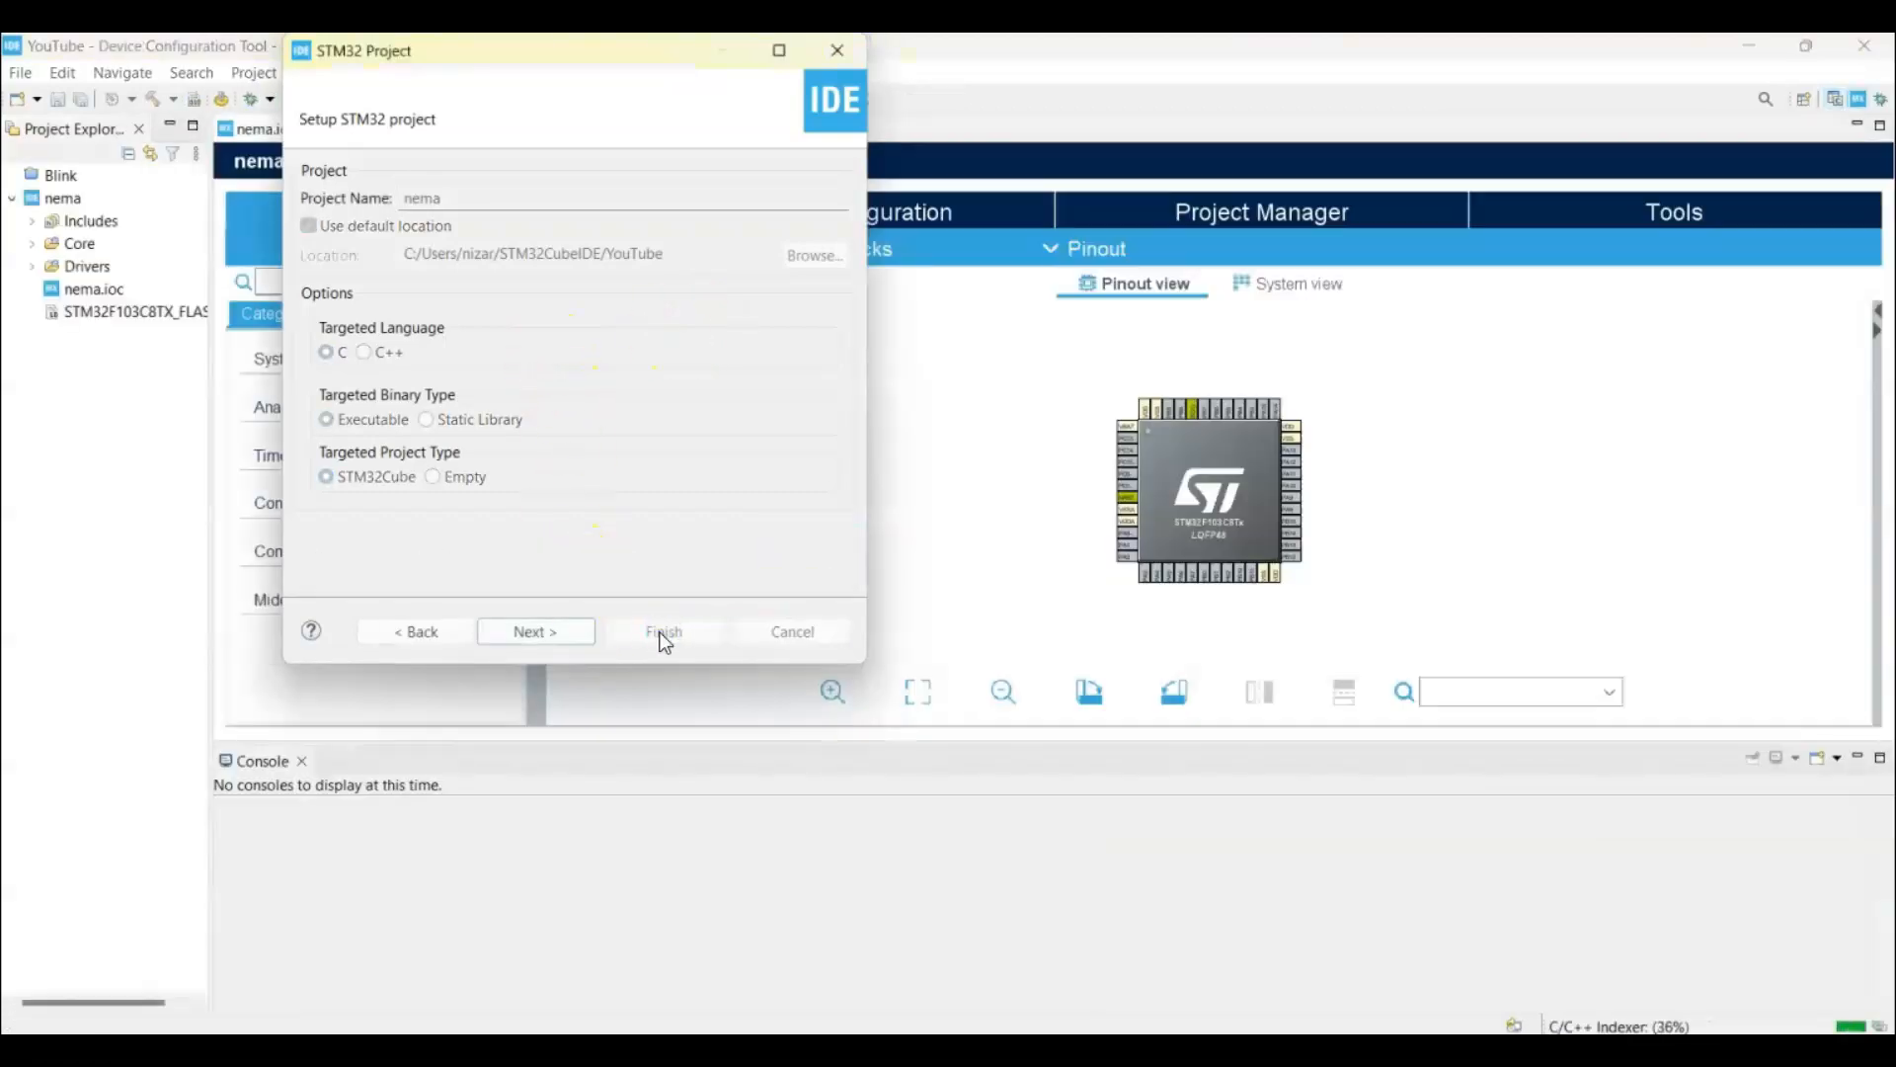
click(663, 631)
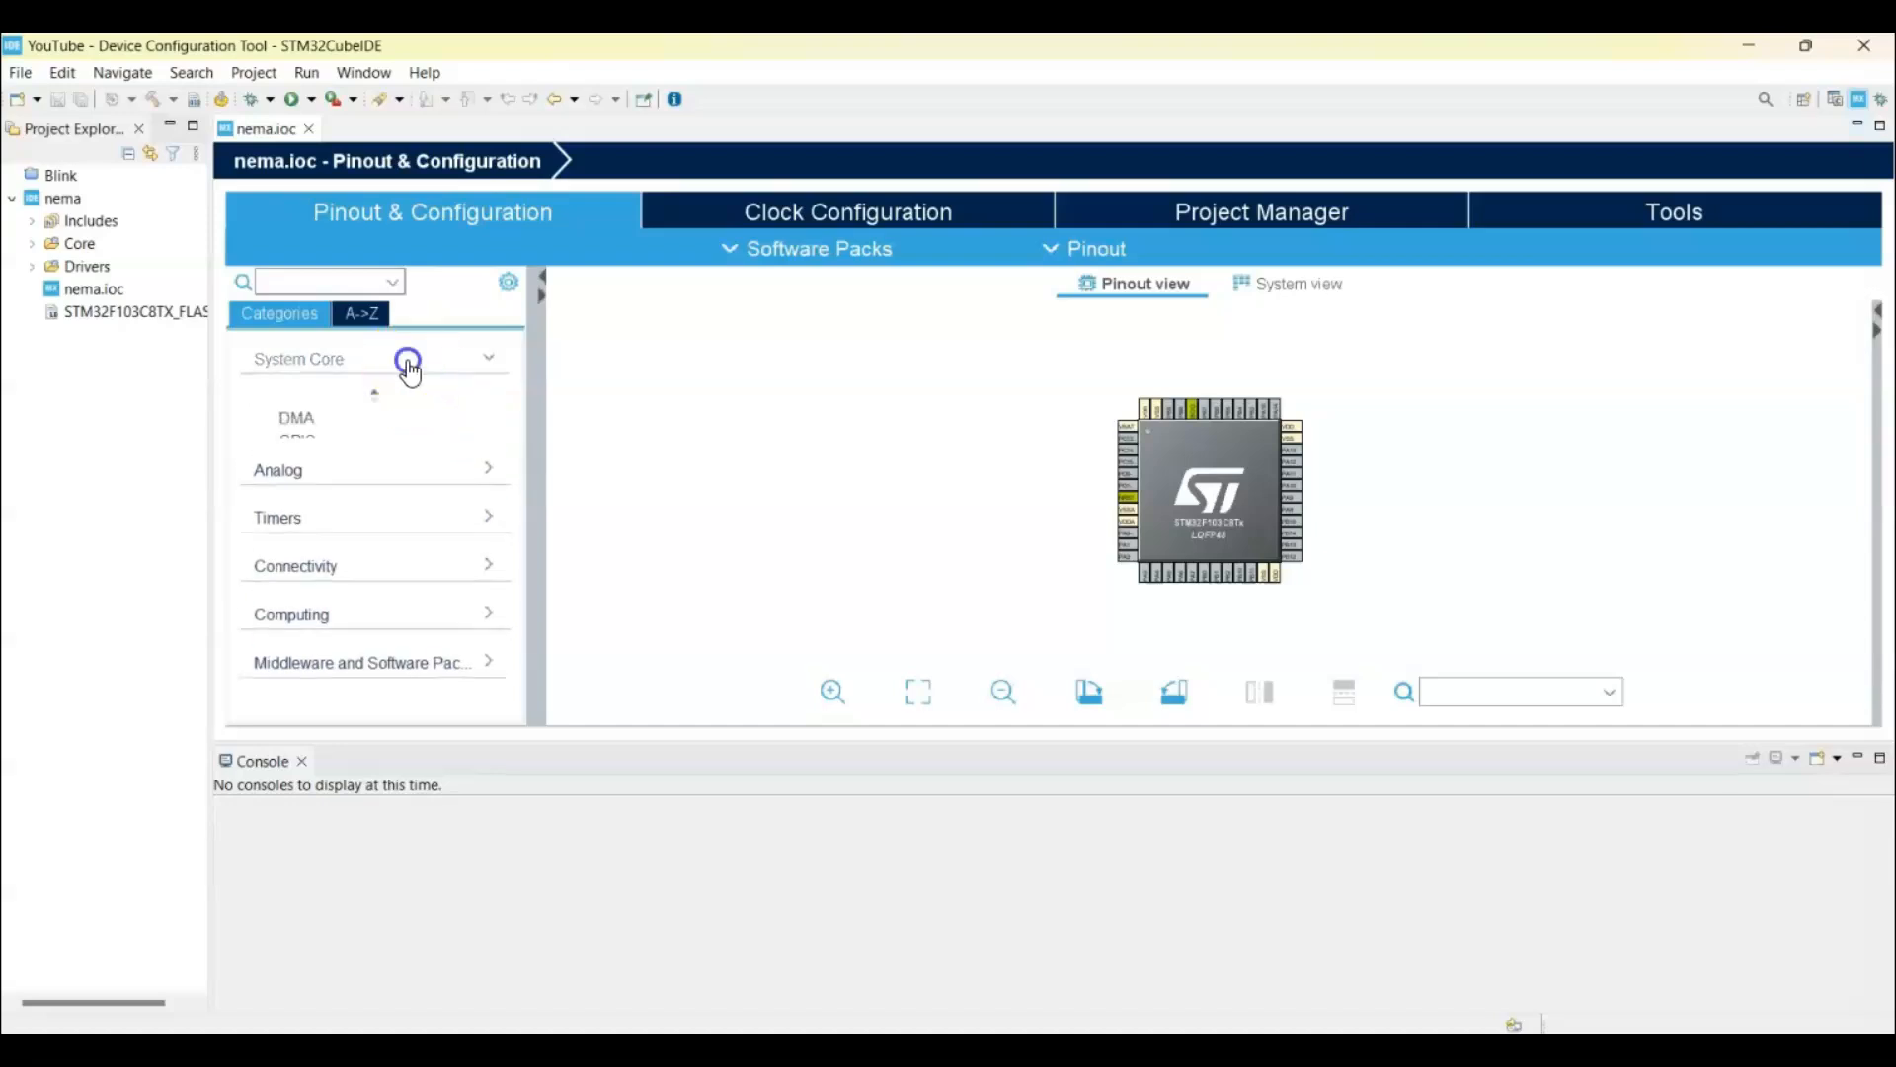
- Set SYS Debug to Serial Wire and RCC HSE to Crystal/Ceramic Resonator
click(295, 528)
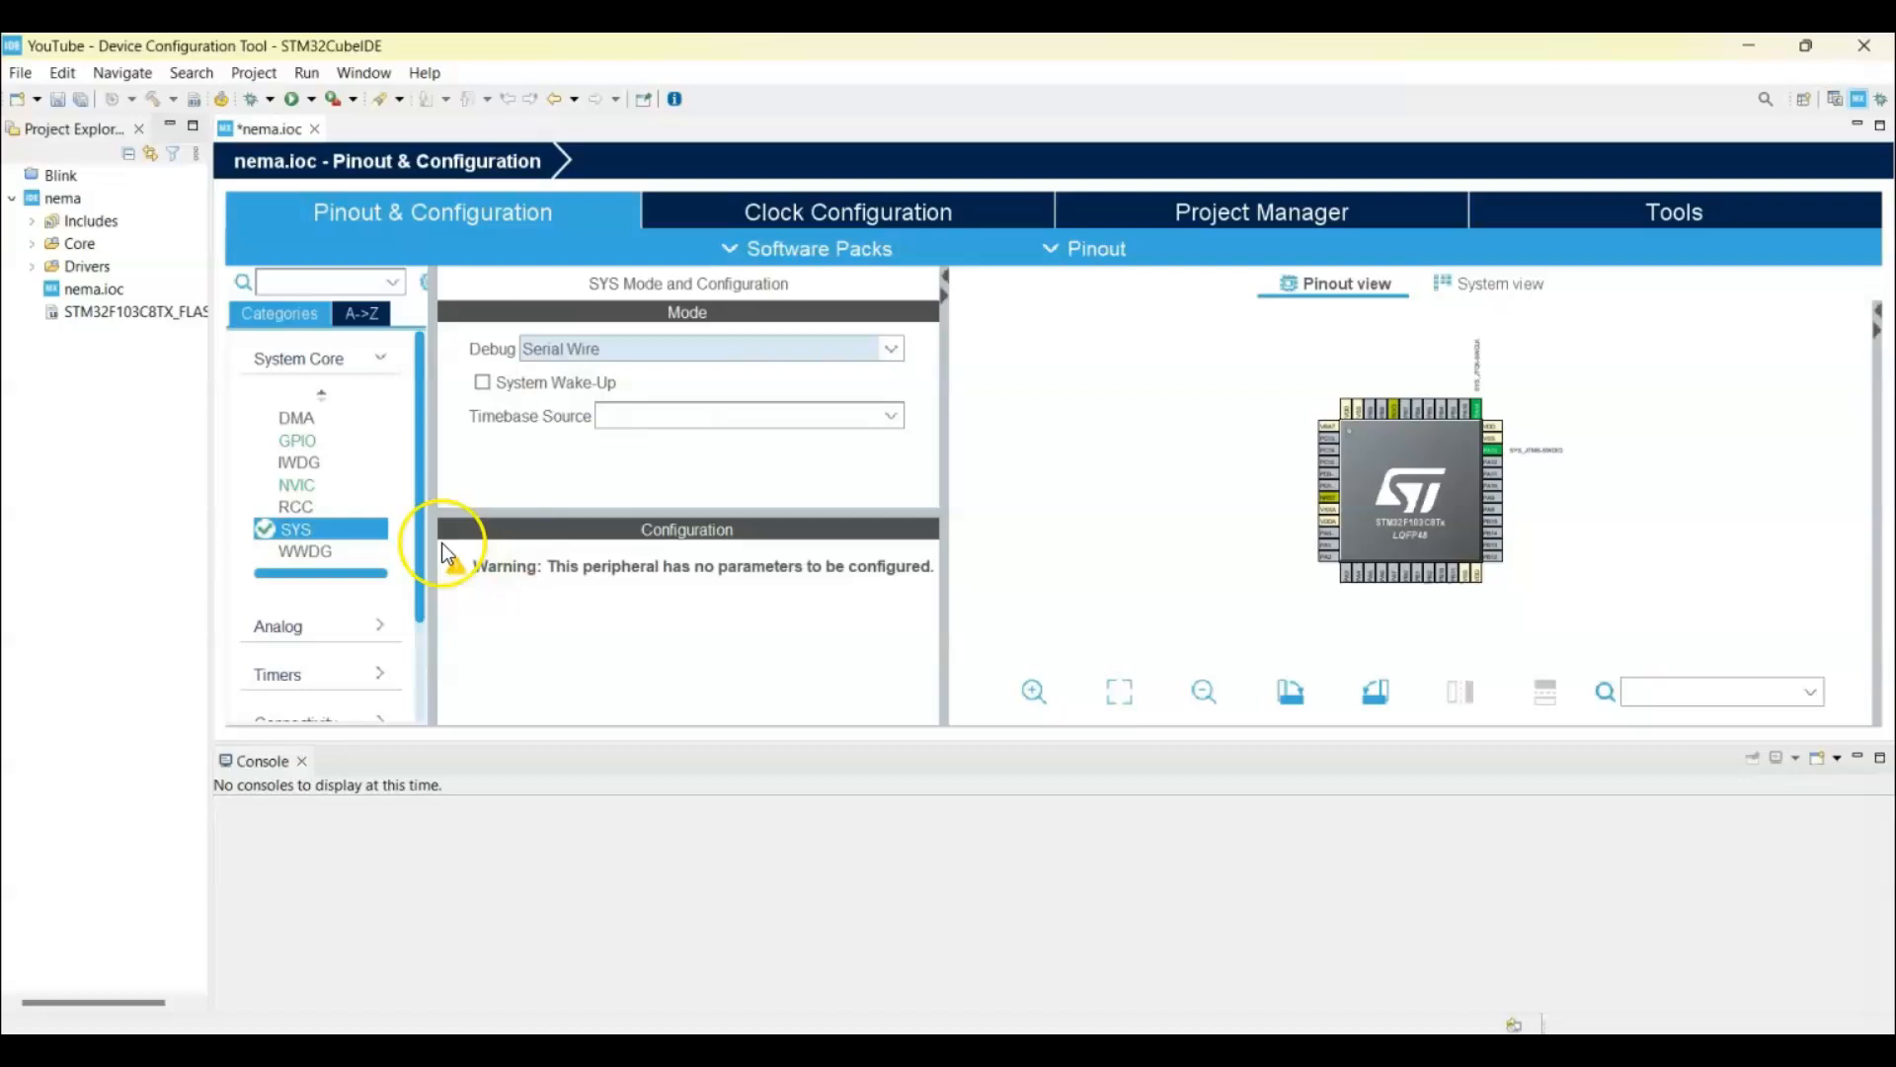
click(297, 506)
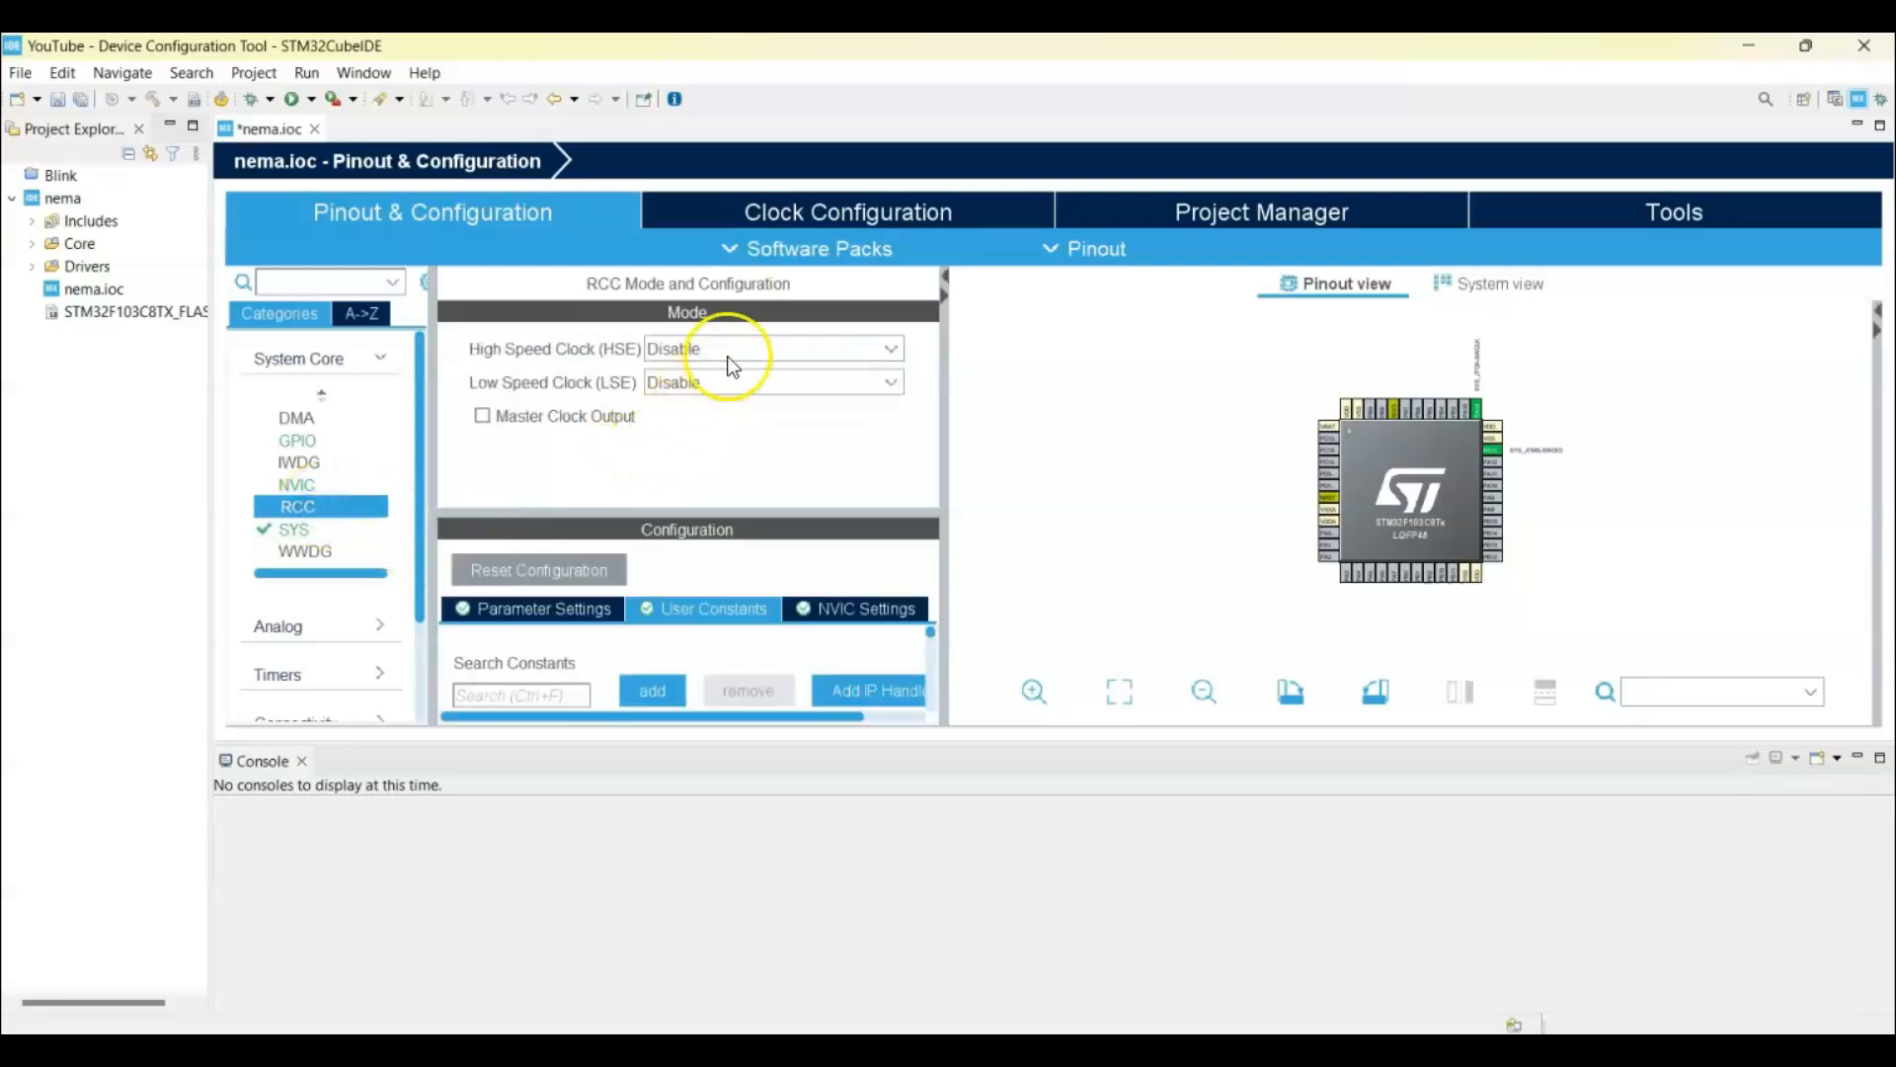
click(770, 349)
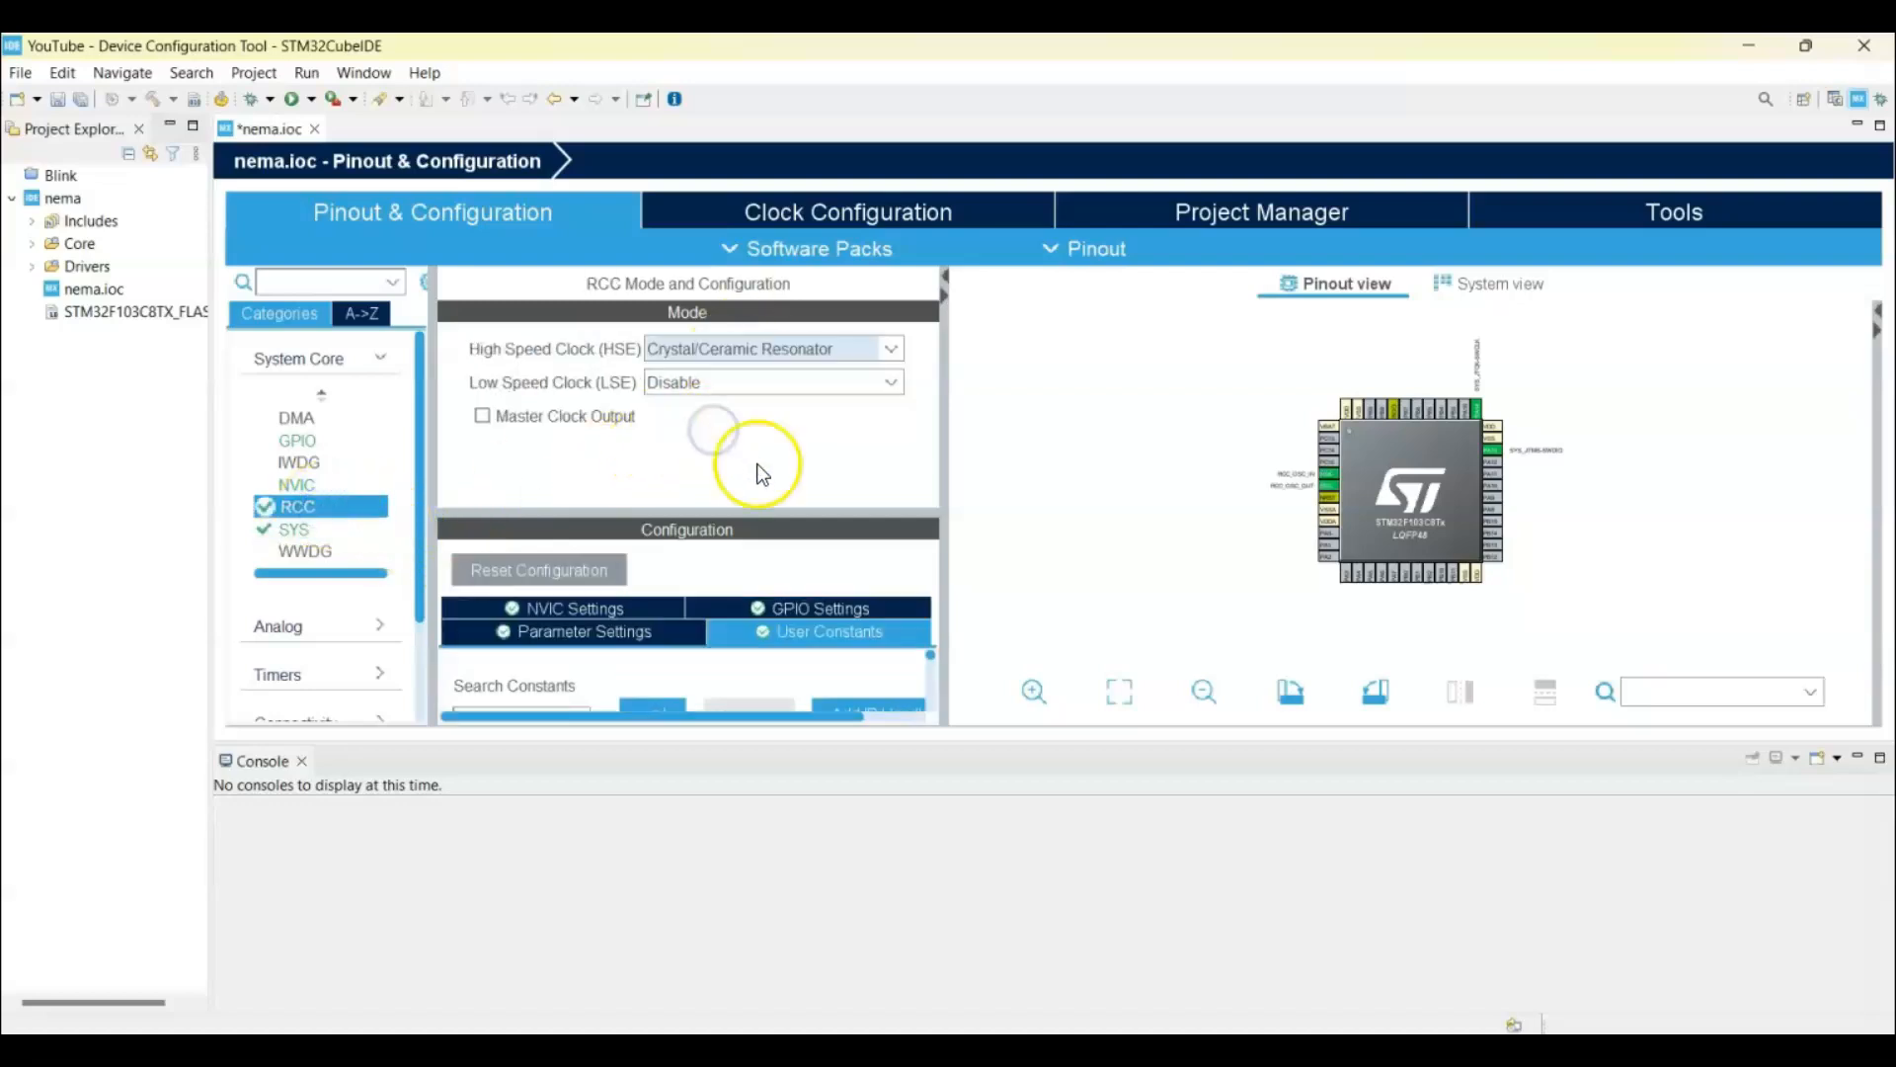
- Solve the clock tree for 72 MHz HCLK, accepting the clock wizard's other sources
click(848, 211)
text(72)
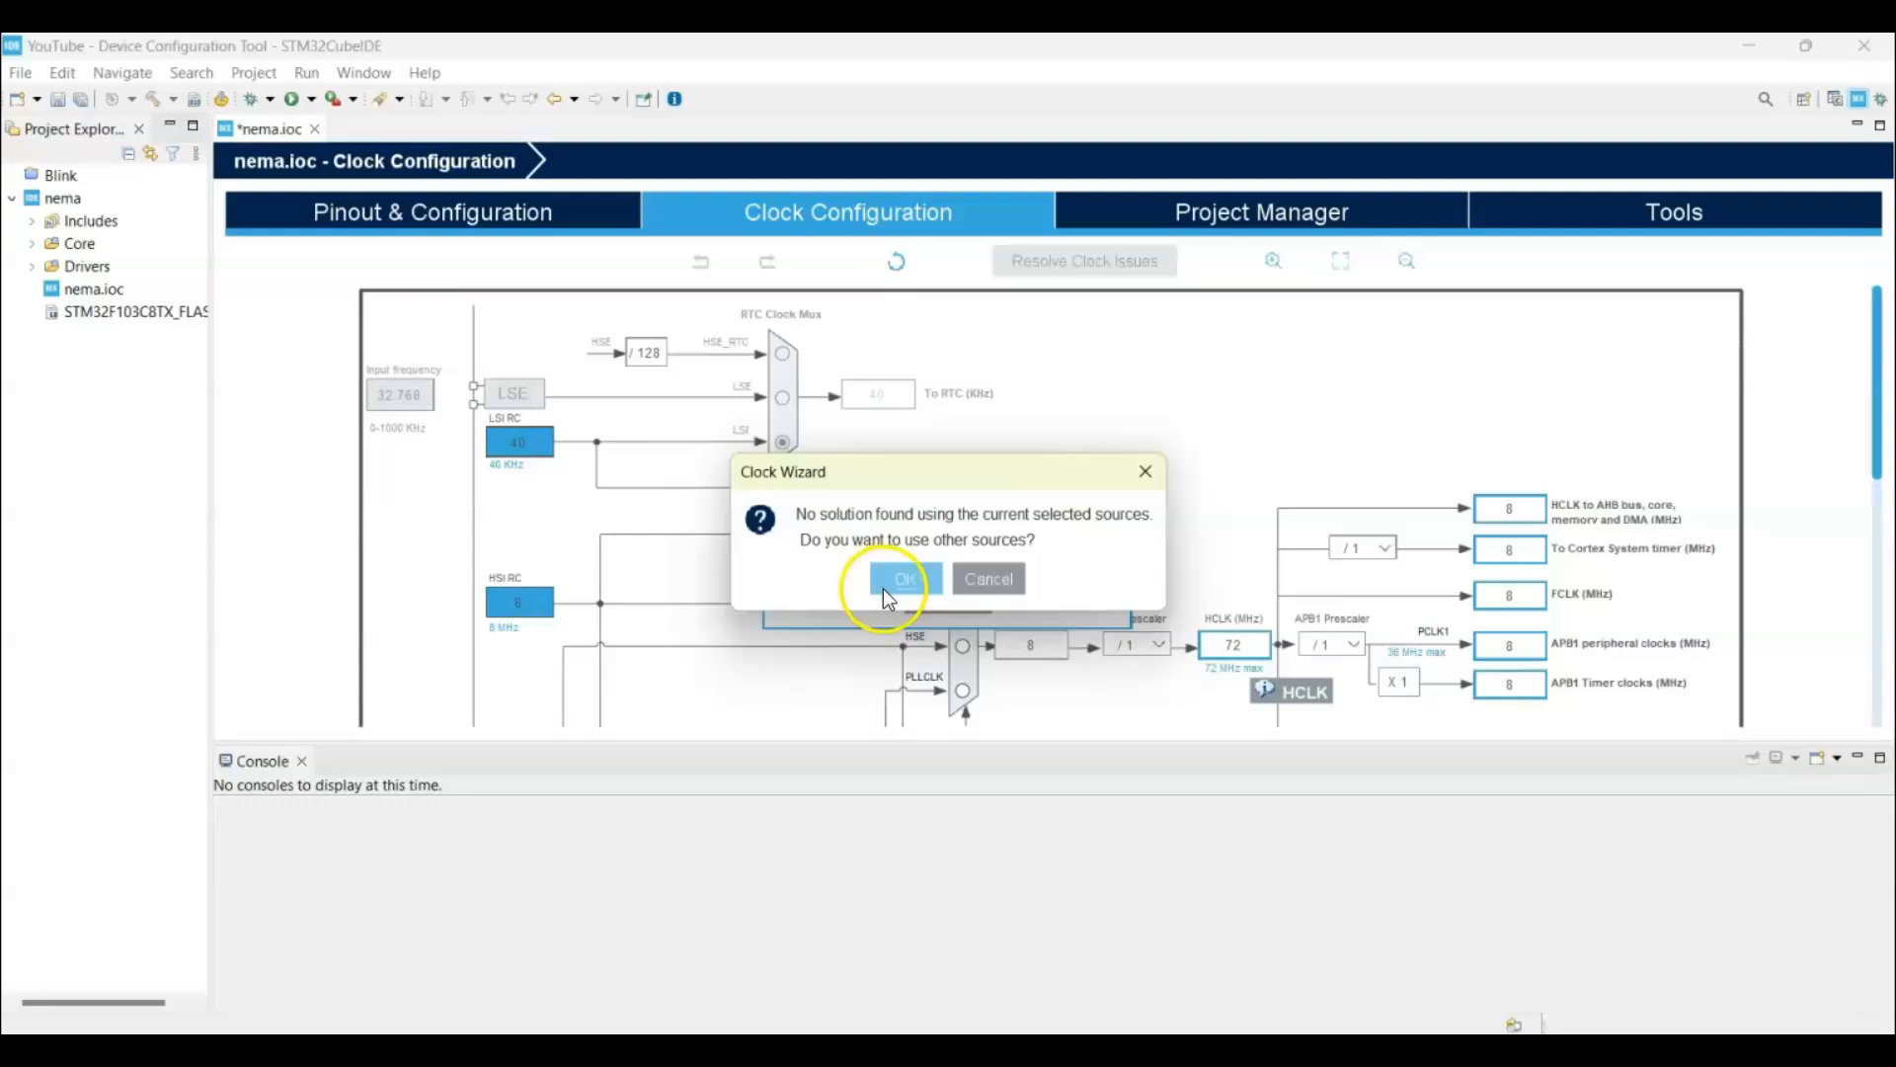
click(900, 578)
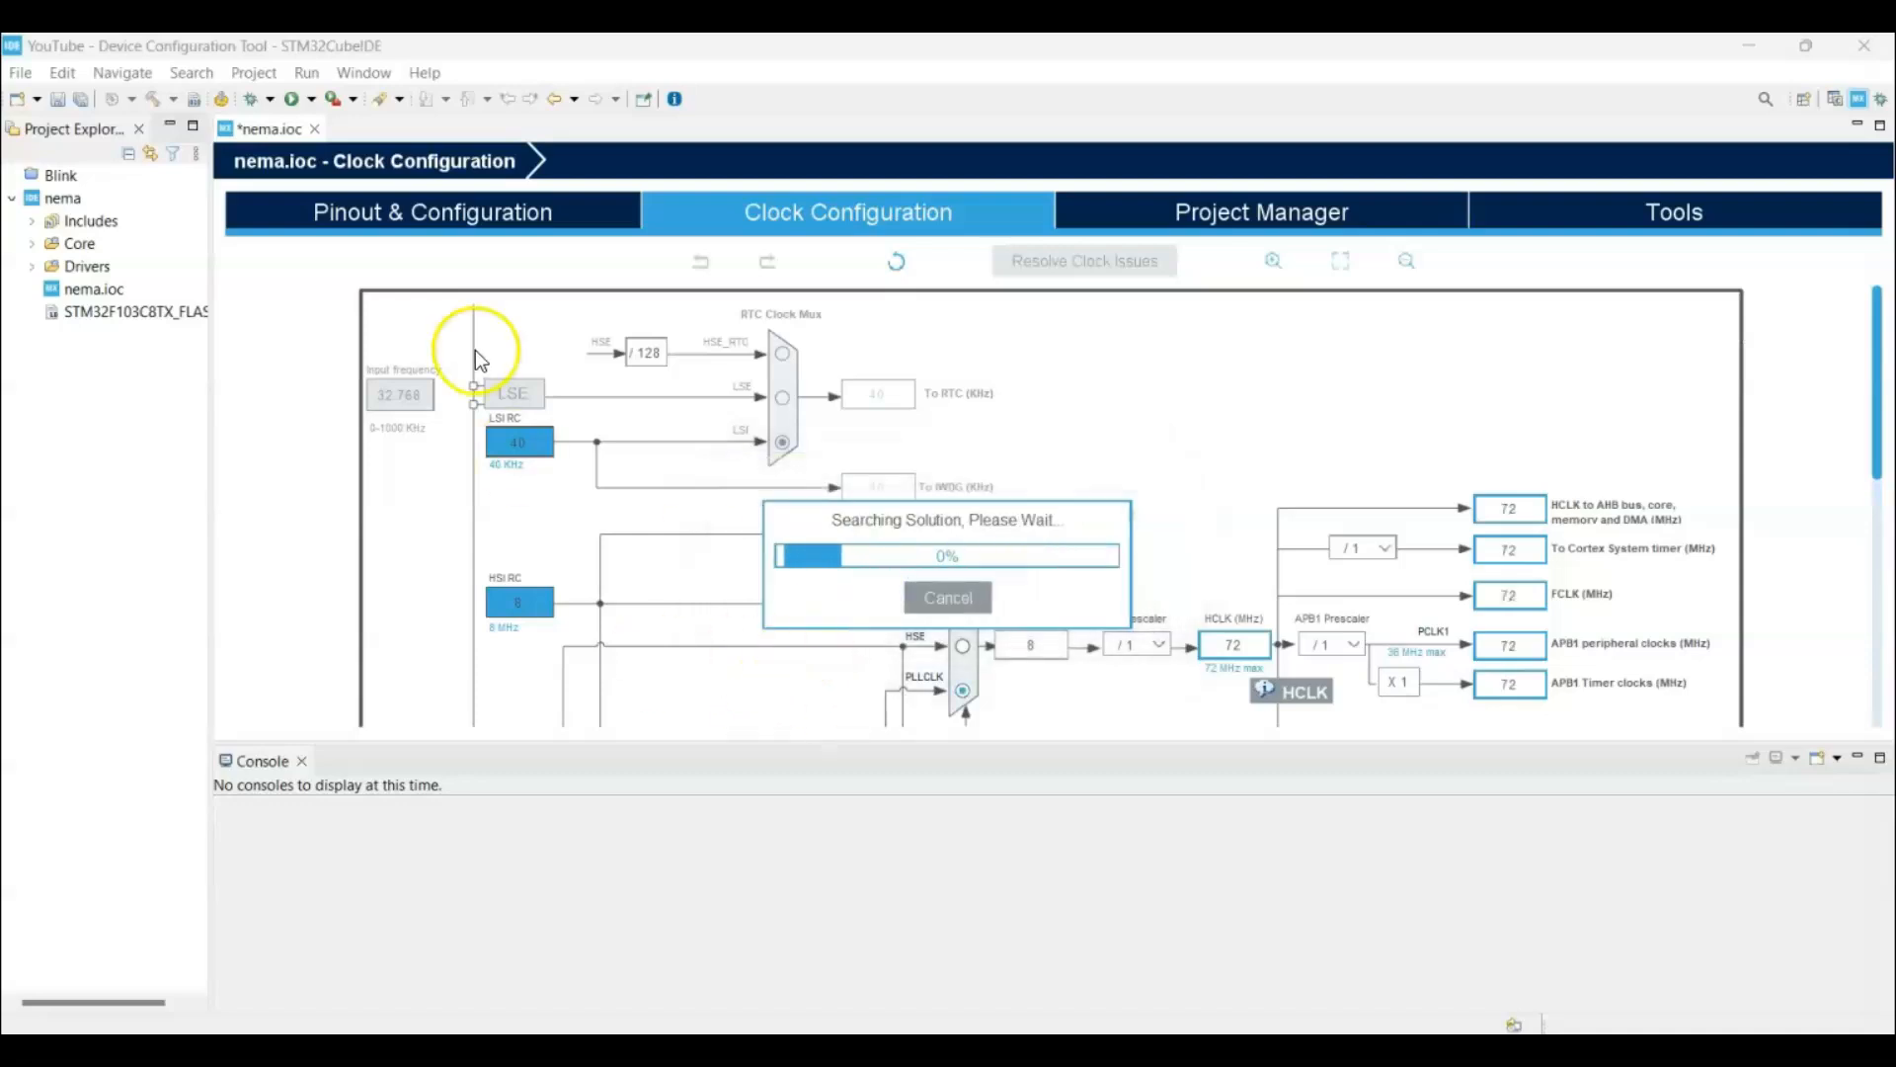
click(431, 212)
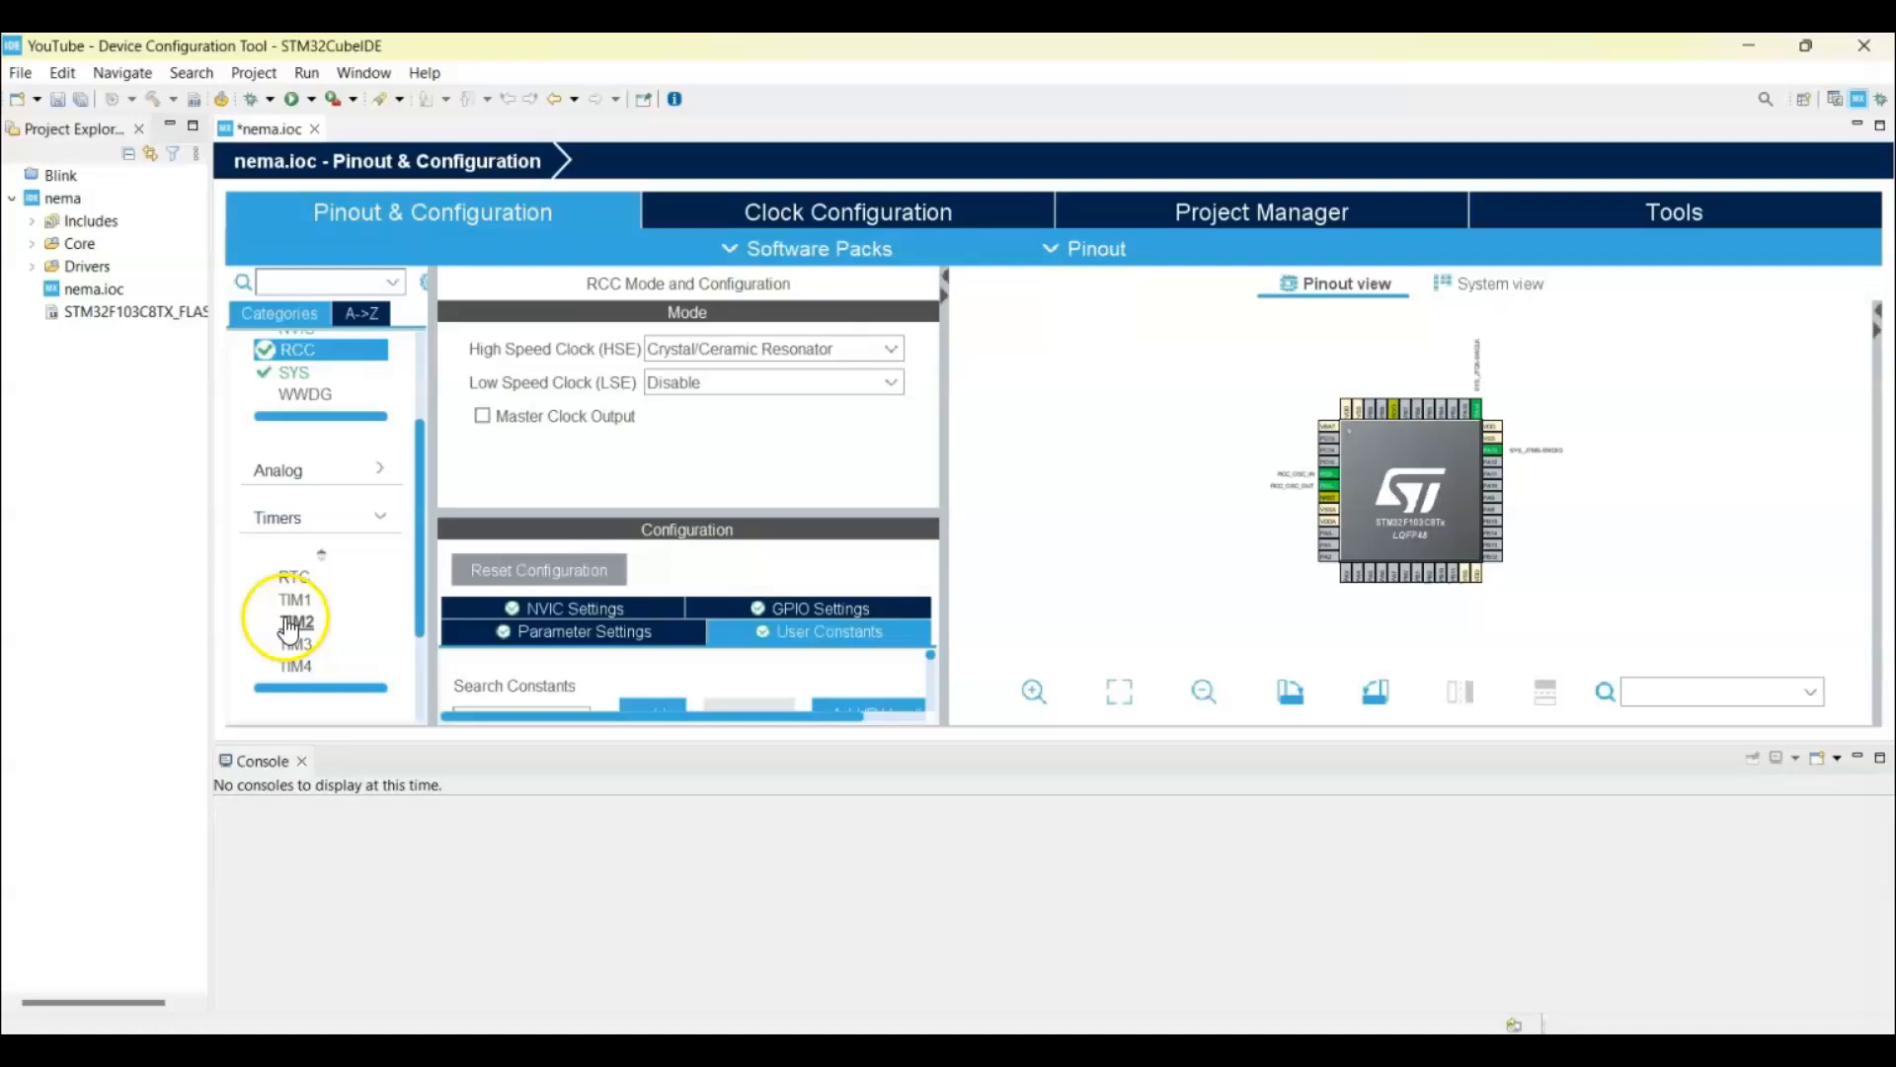
- Enable TIM2 with Internal Clock as its clock source
click(296, 621)
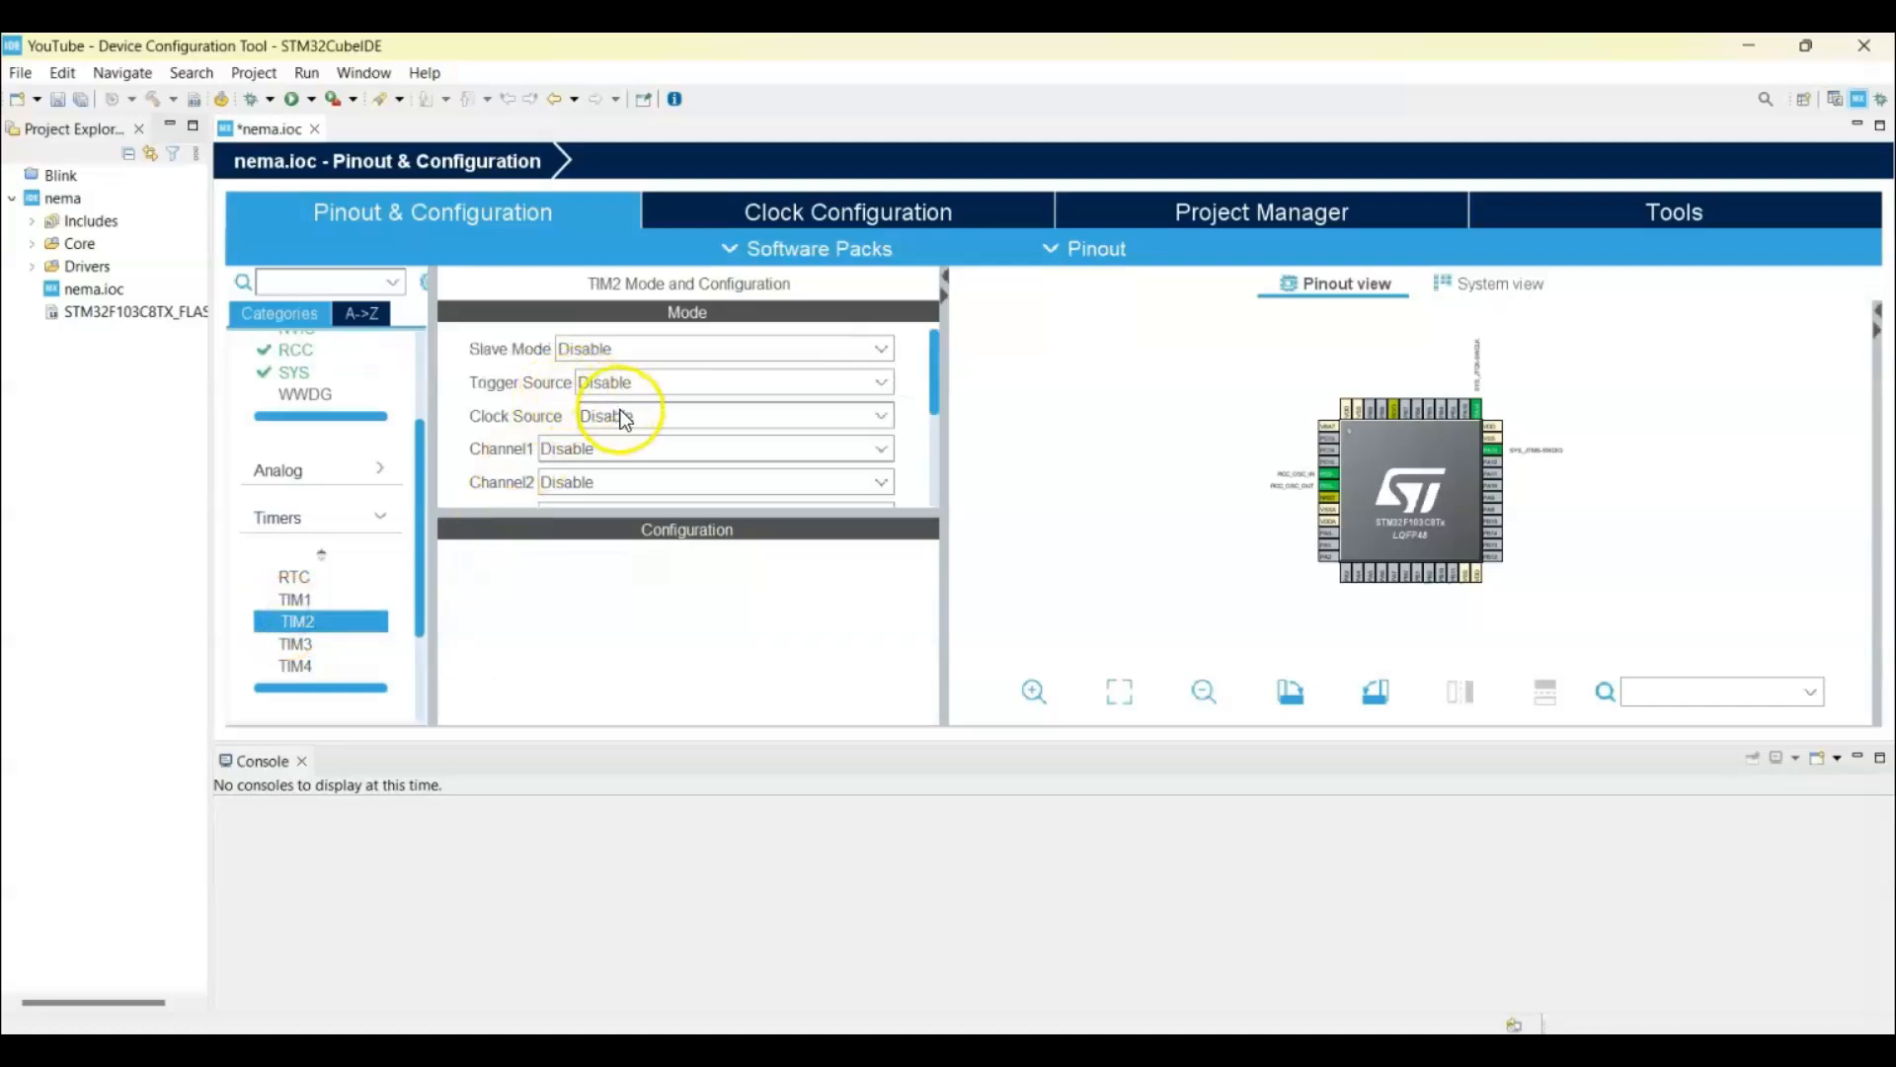
click(733, 415)
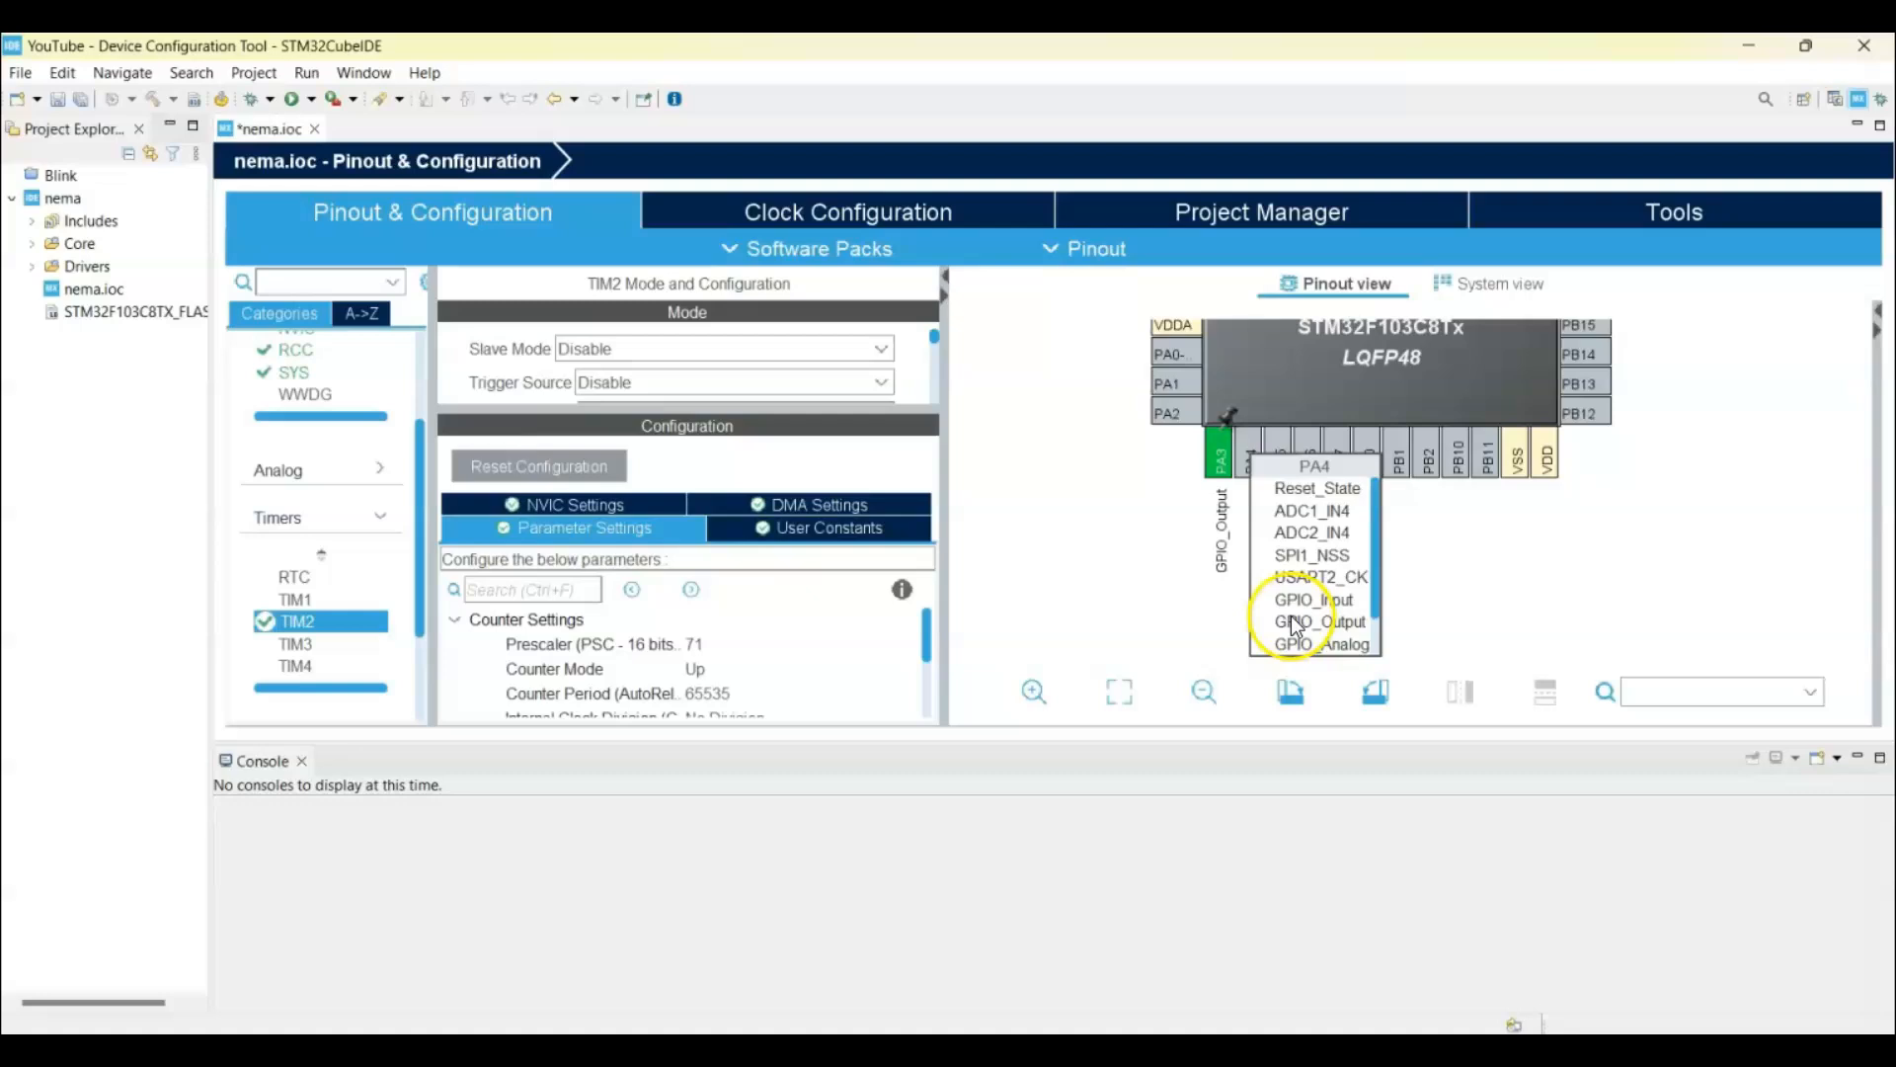
- Set PA4, PA5 and PA6 as GPIO_Output and save the configuration
click(1320, 621)
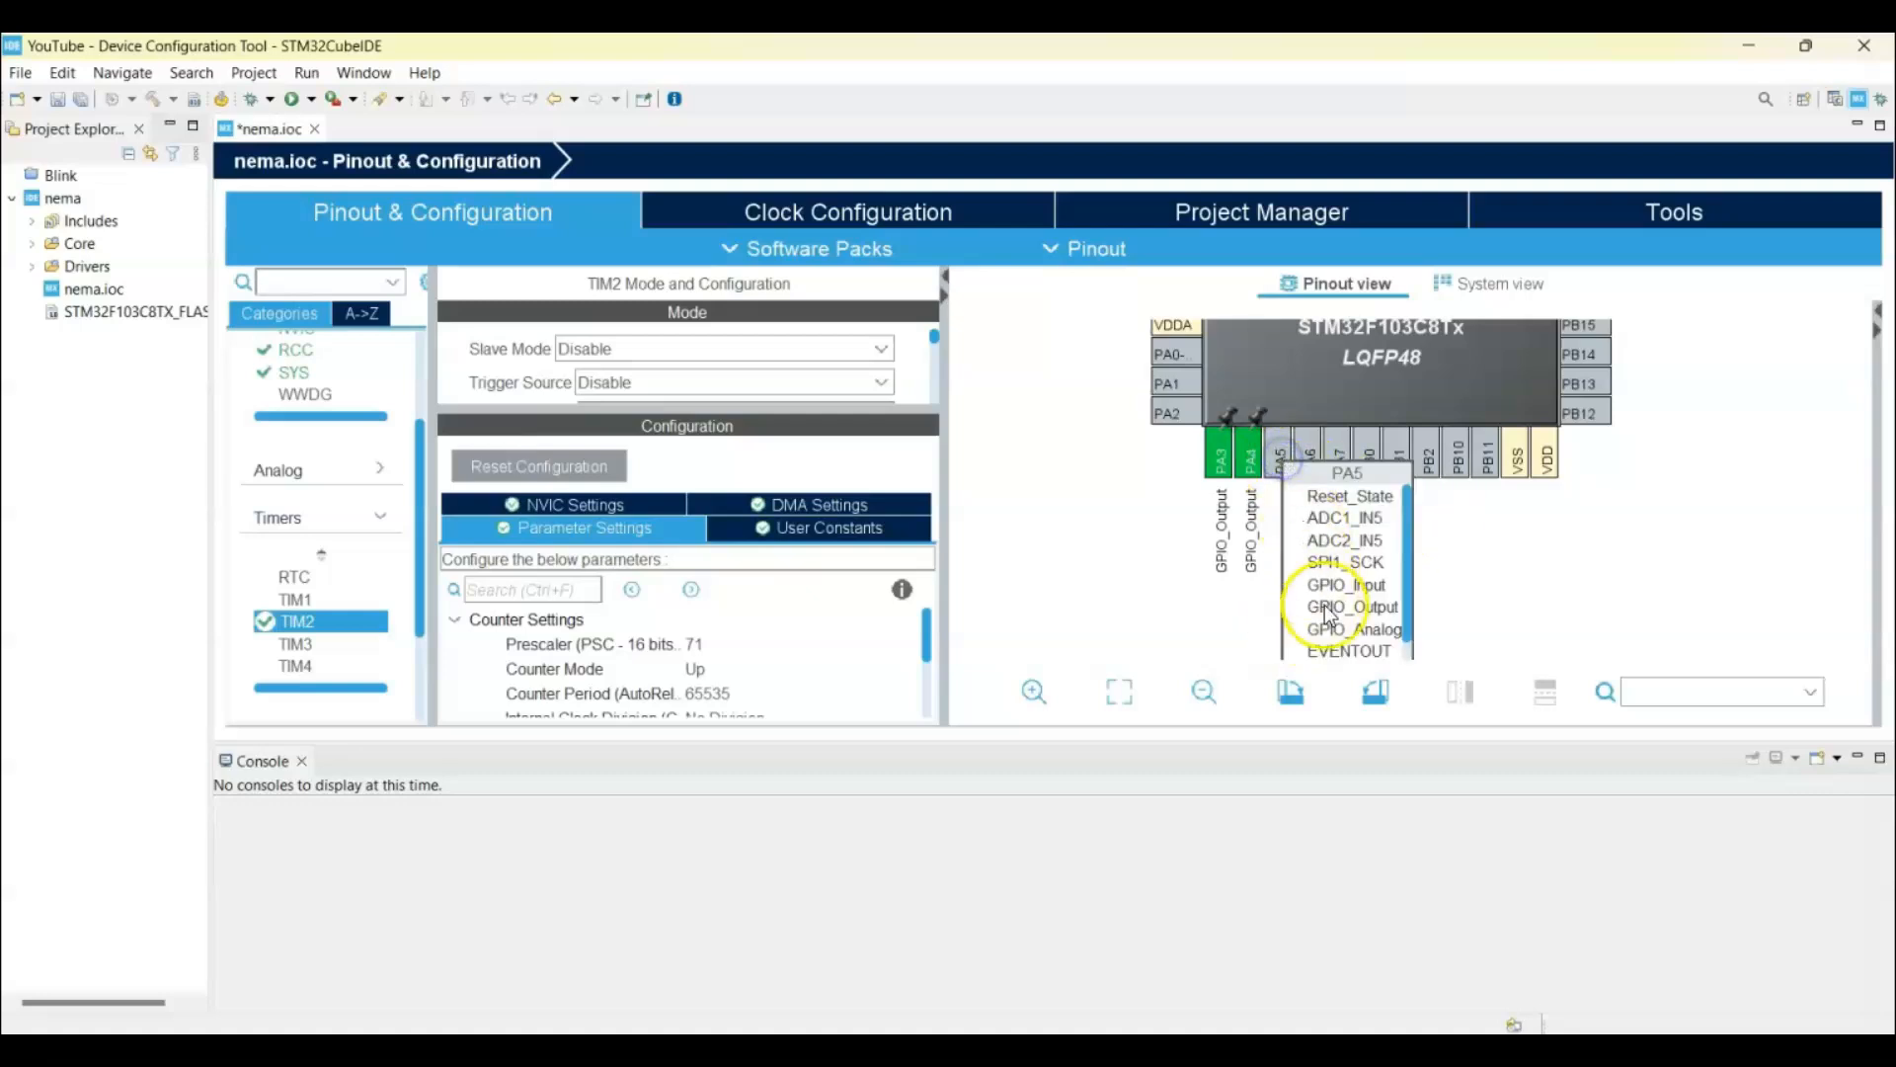
click(1351, 606)
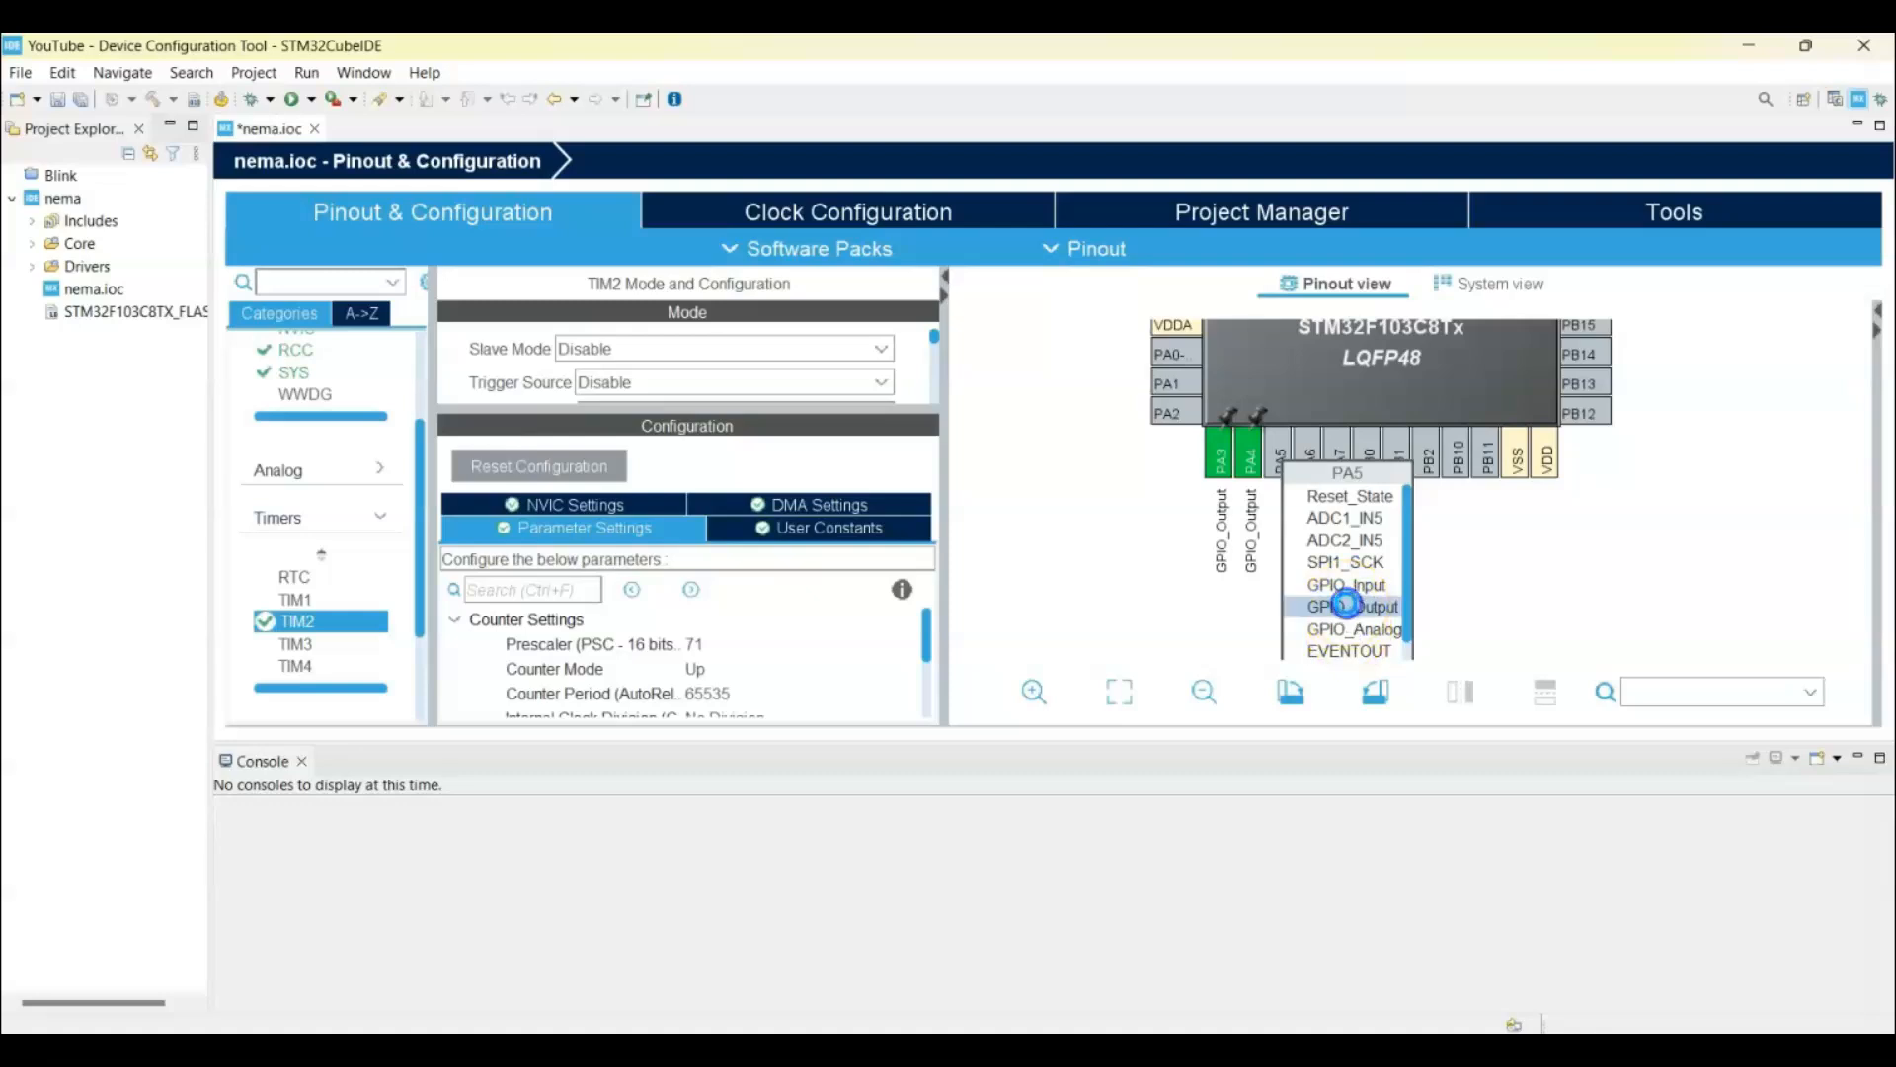
click(1352, 605)
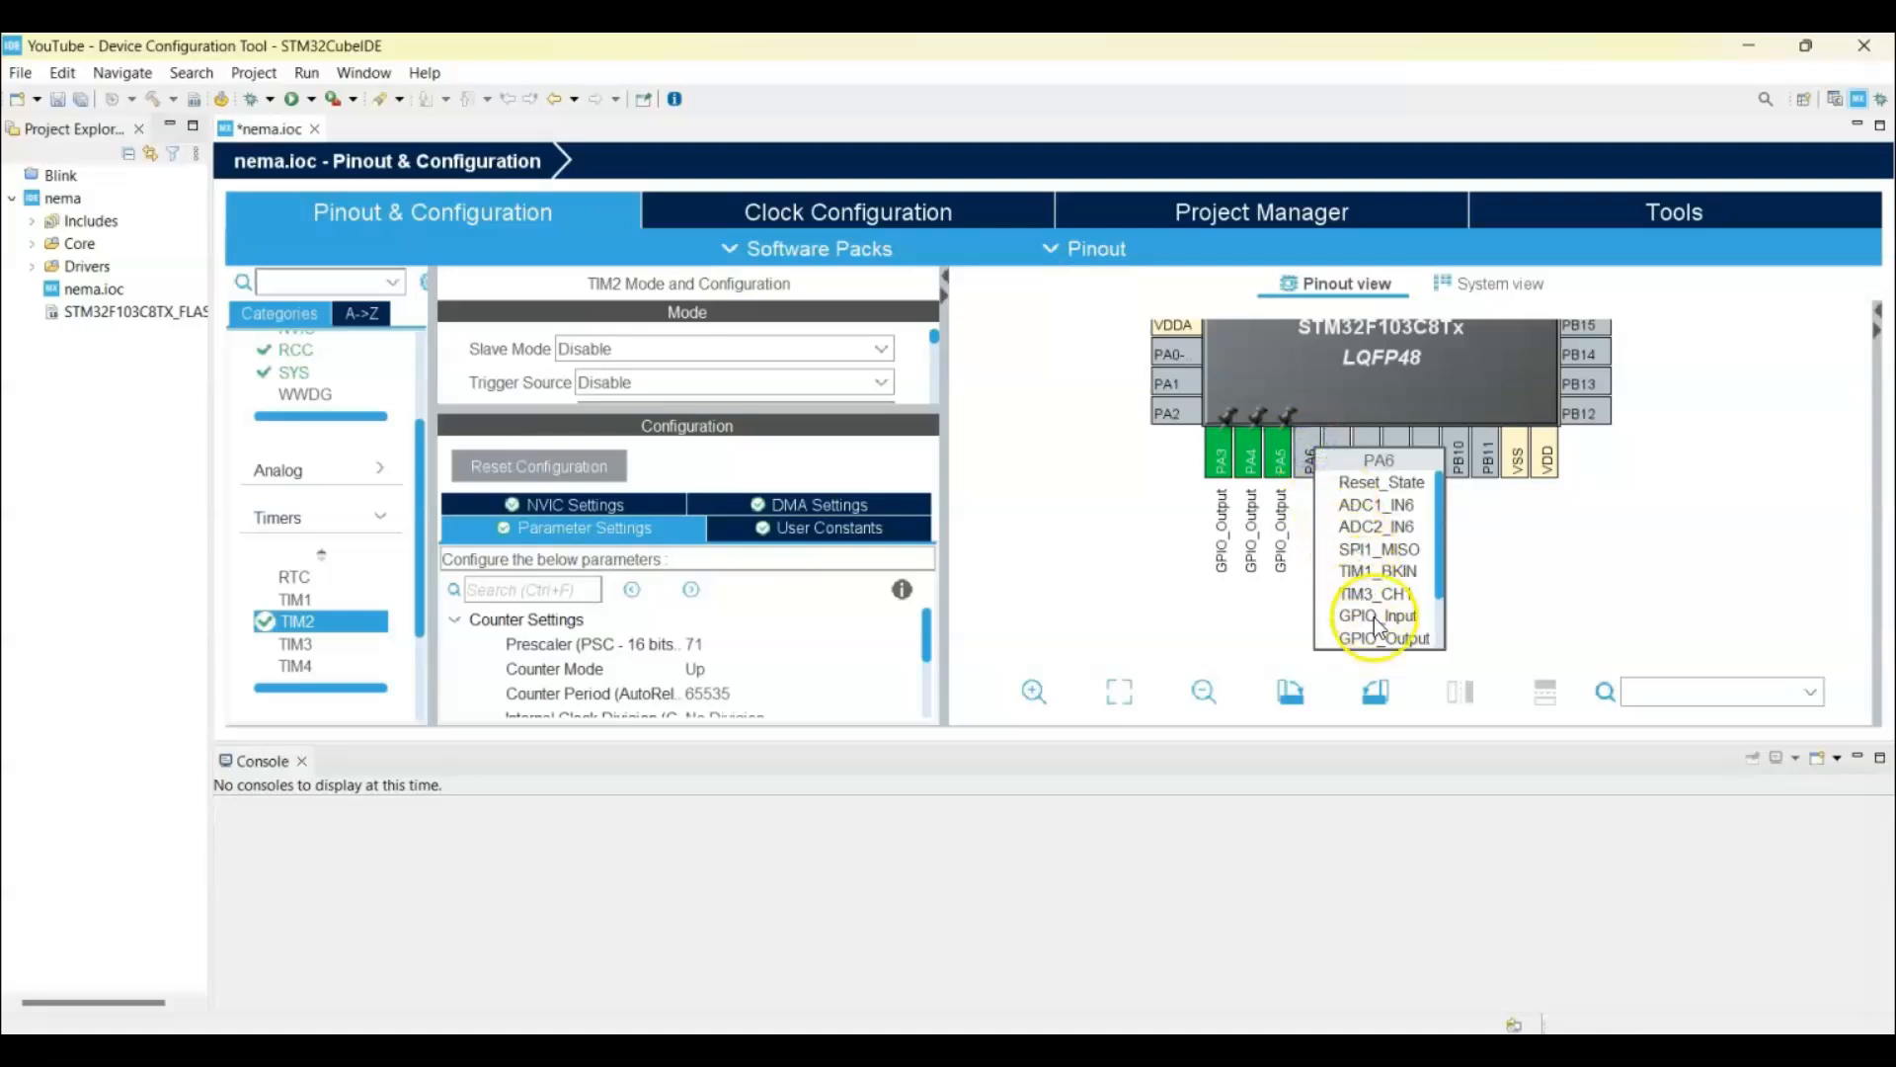
click(1400, 638)
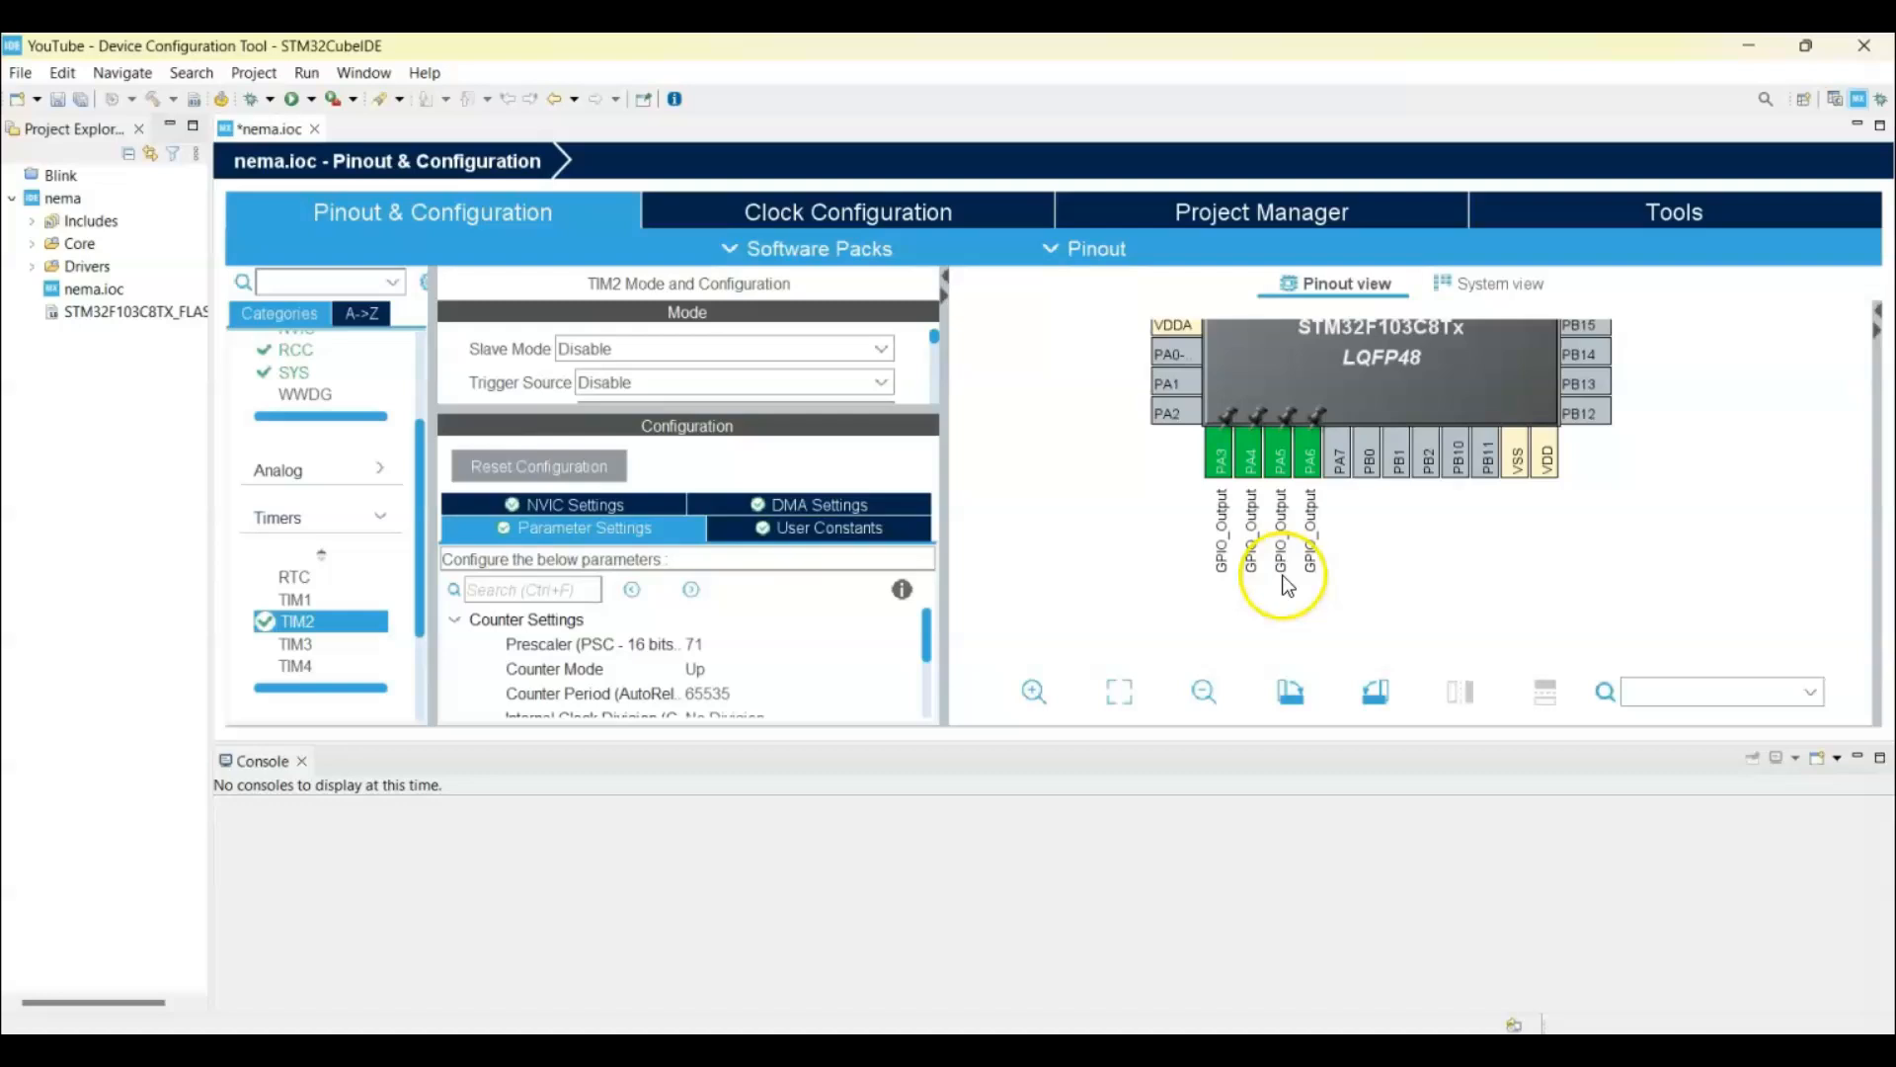
mouse_move(992, 399)
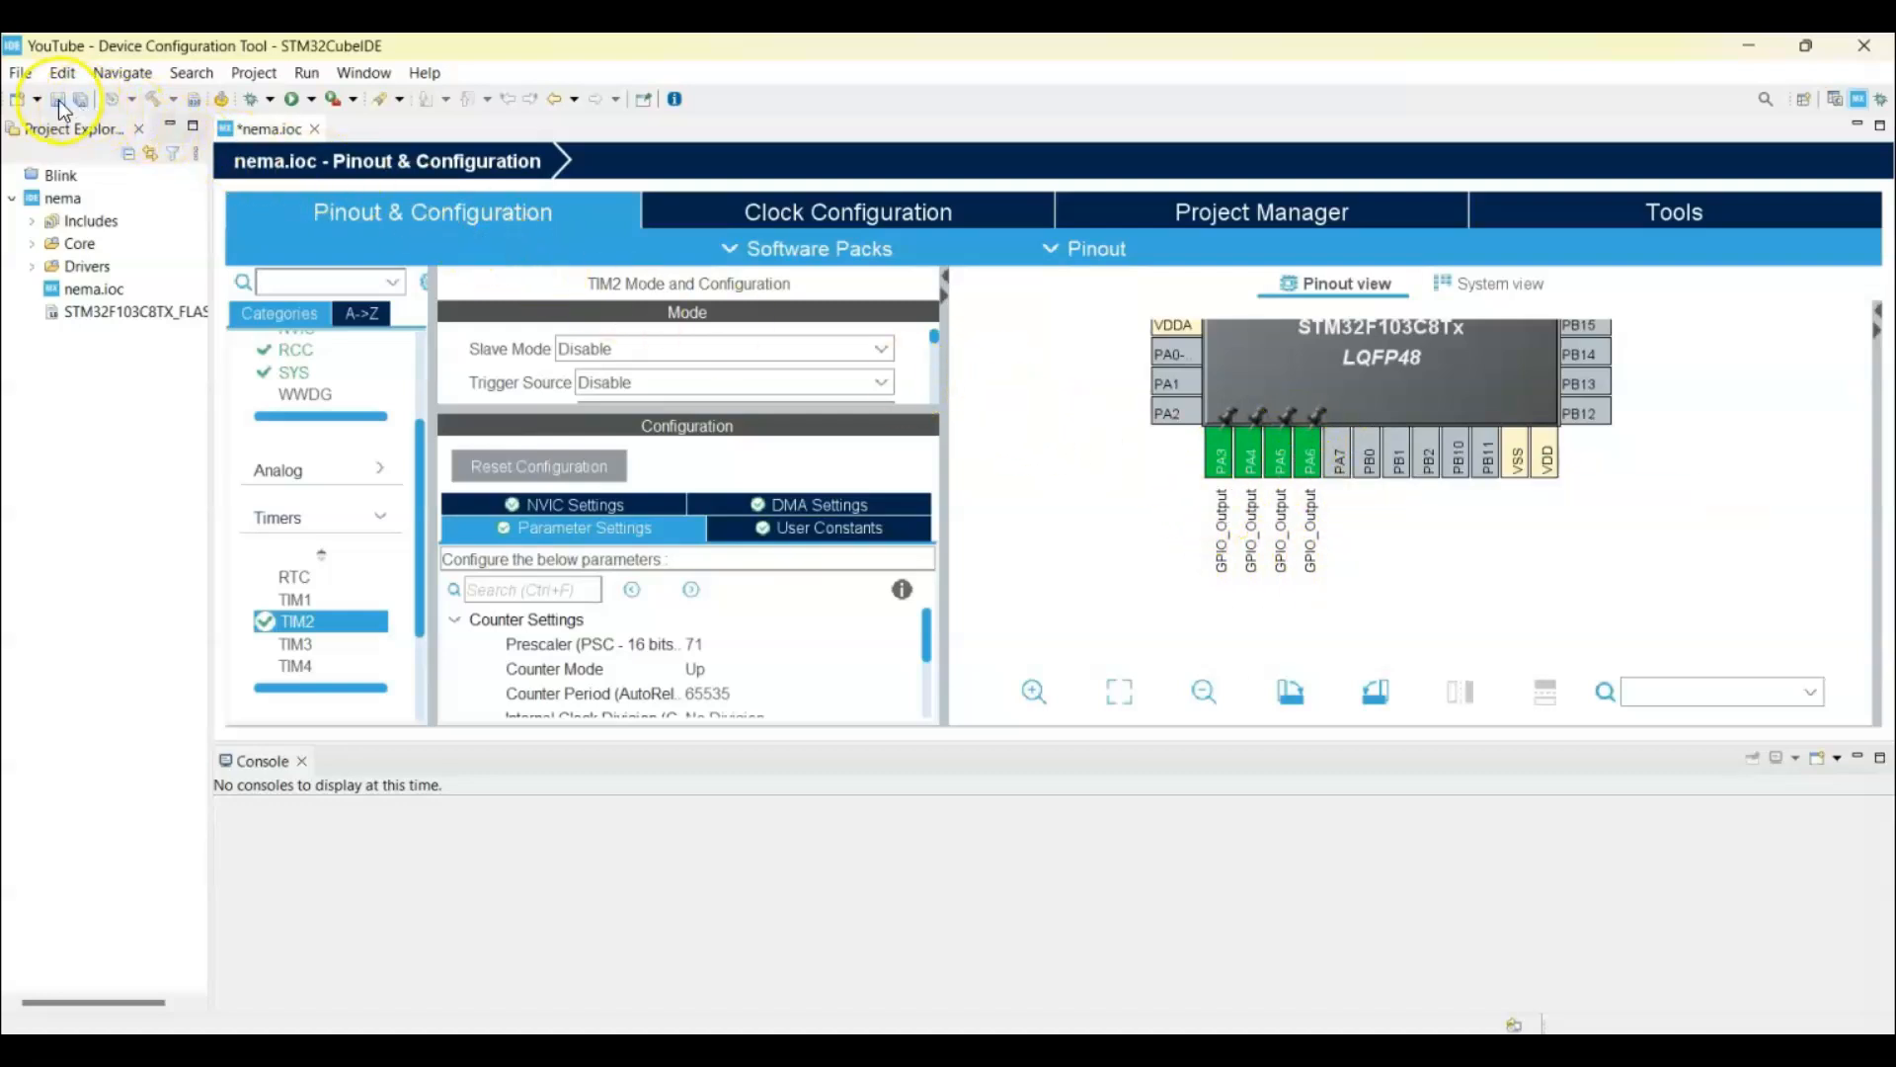
click(80, 98)
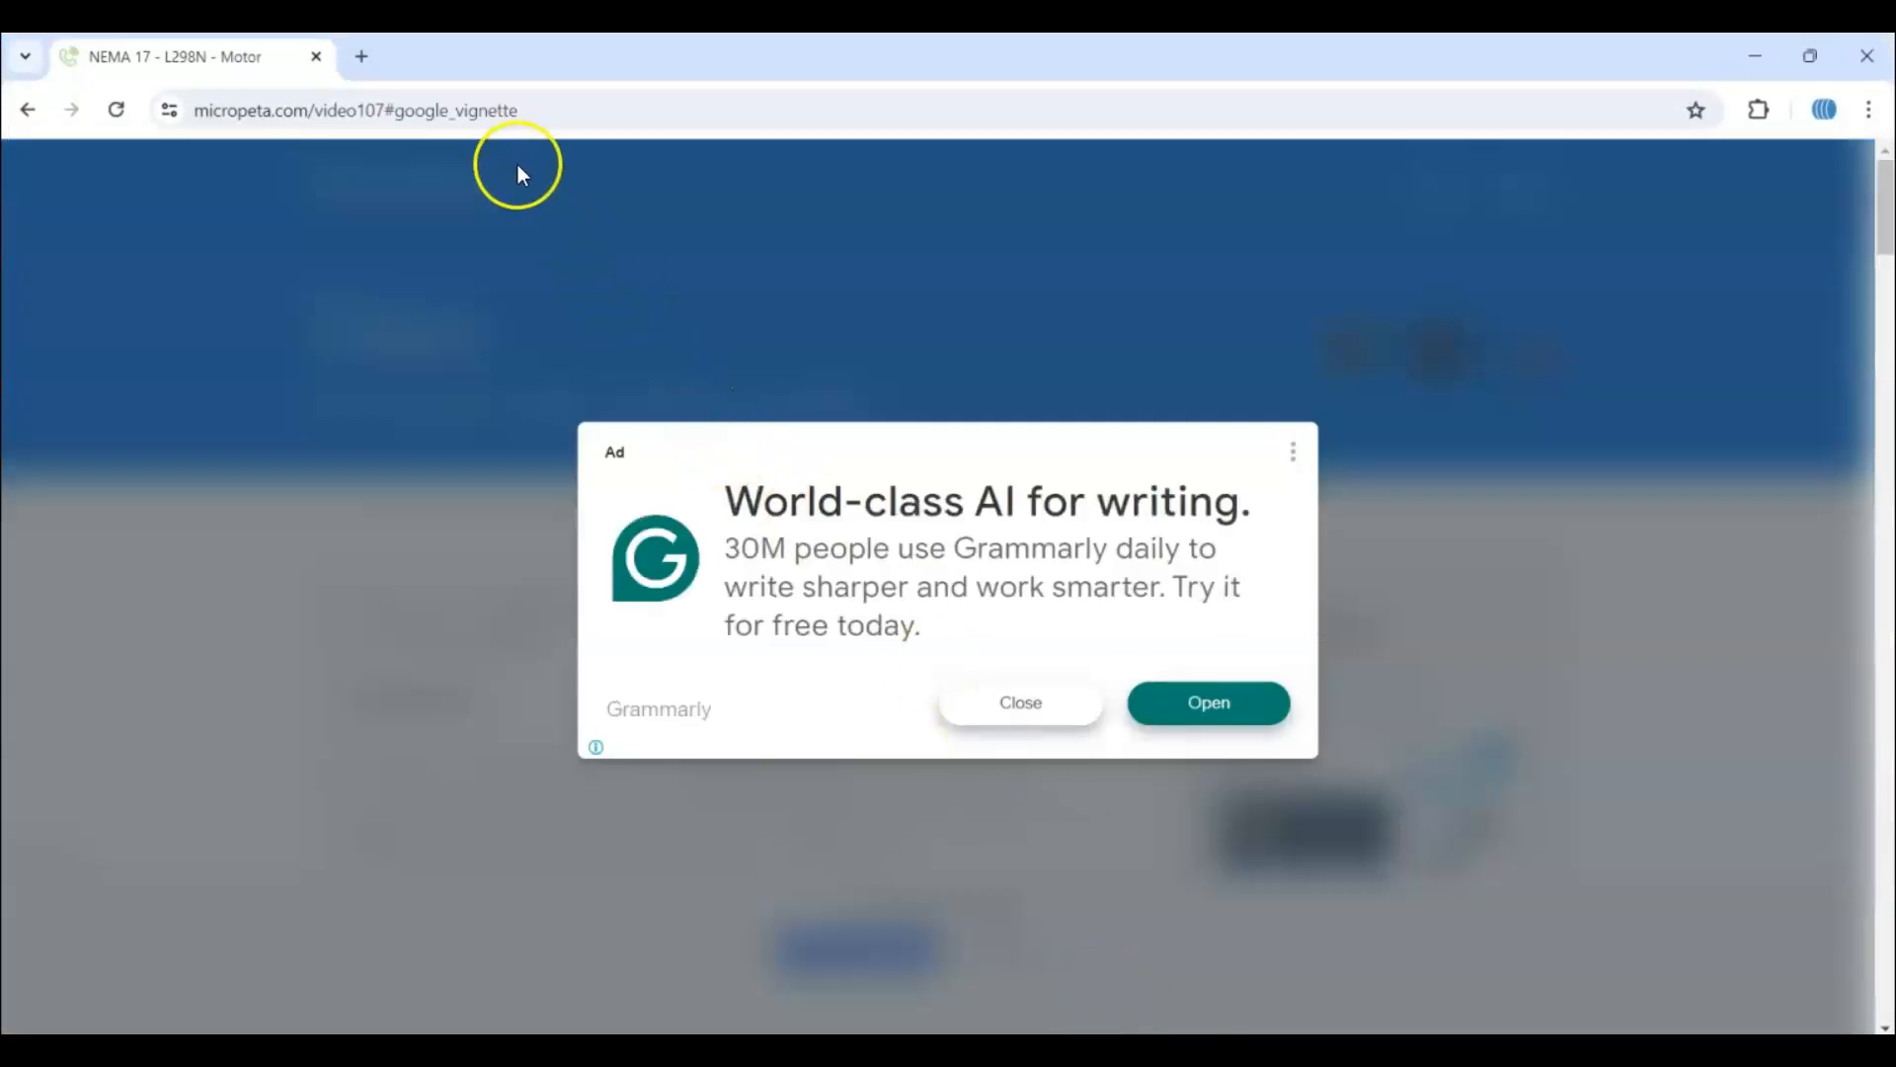
- Find and copy the USER CODE BEGIN 0 driver block on micropeta.com/video107
click(1018, 702)
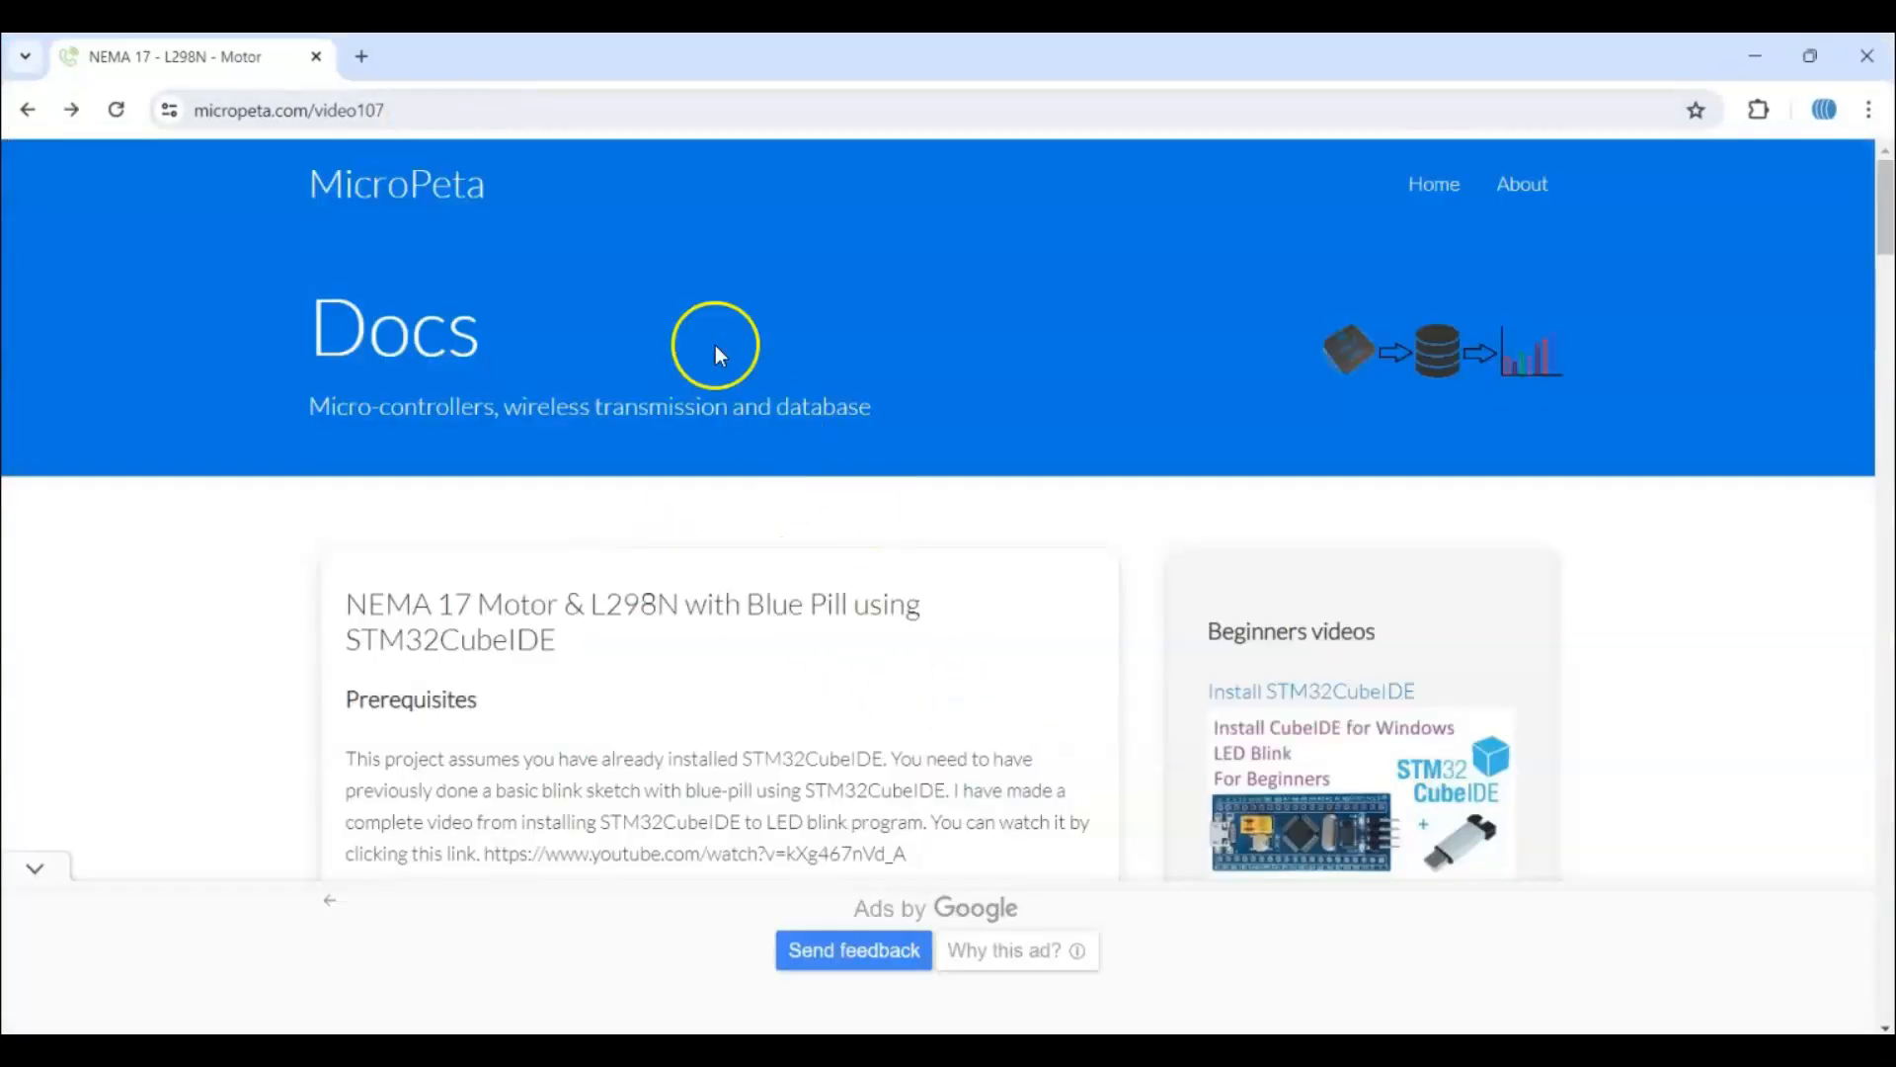
scroll(down, 3)
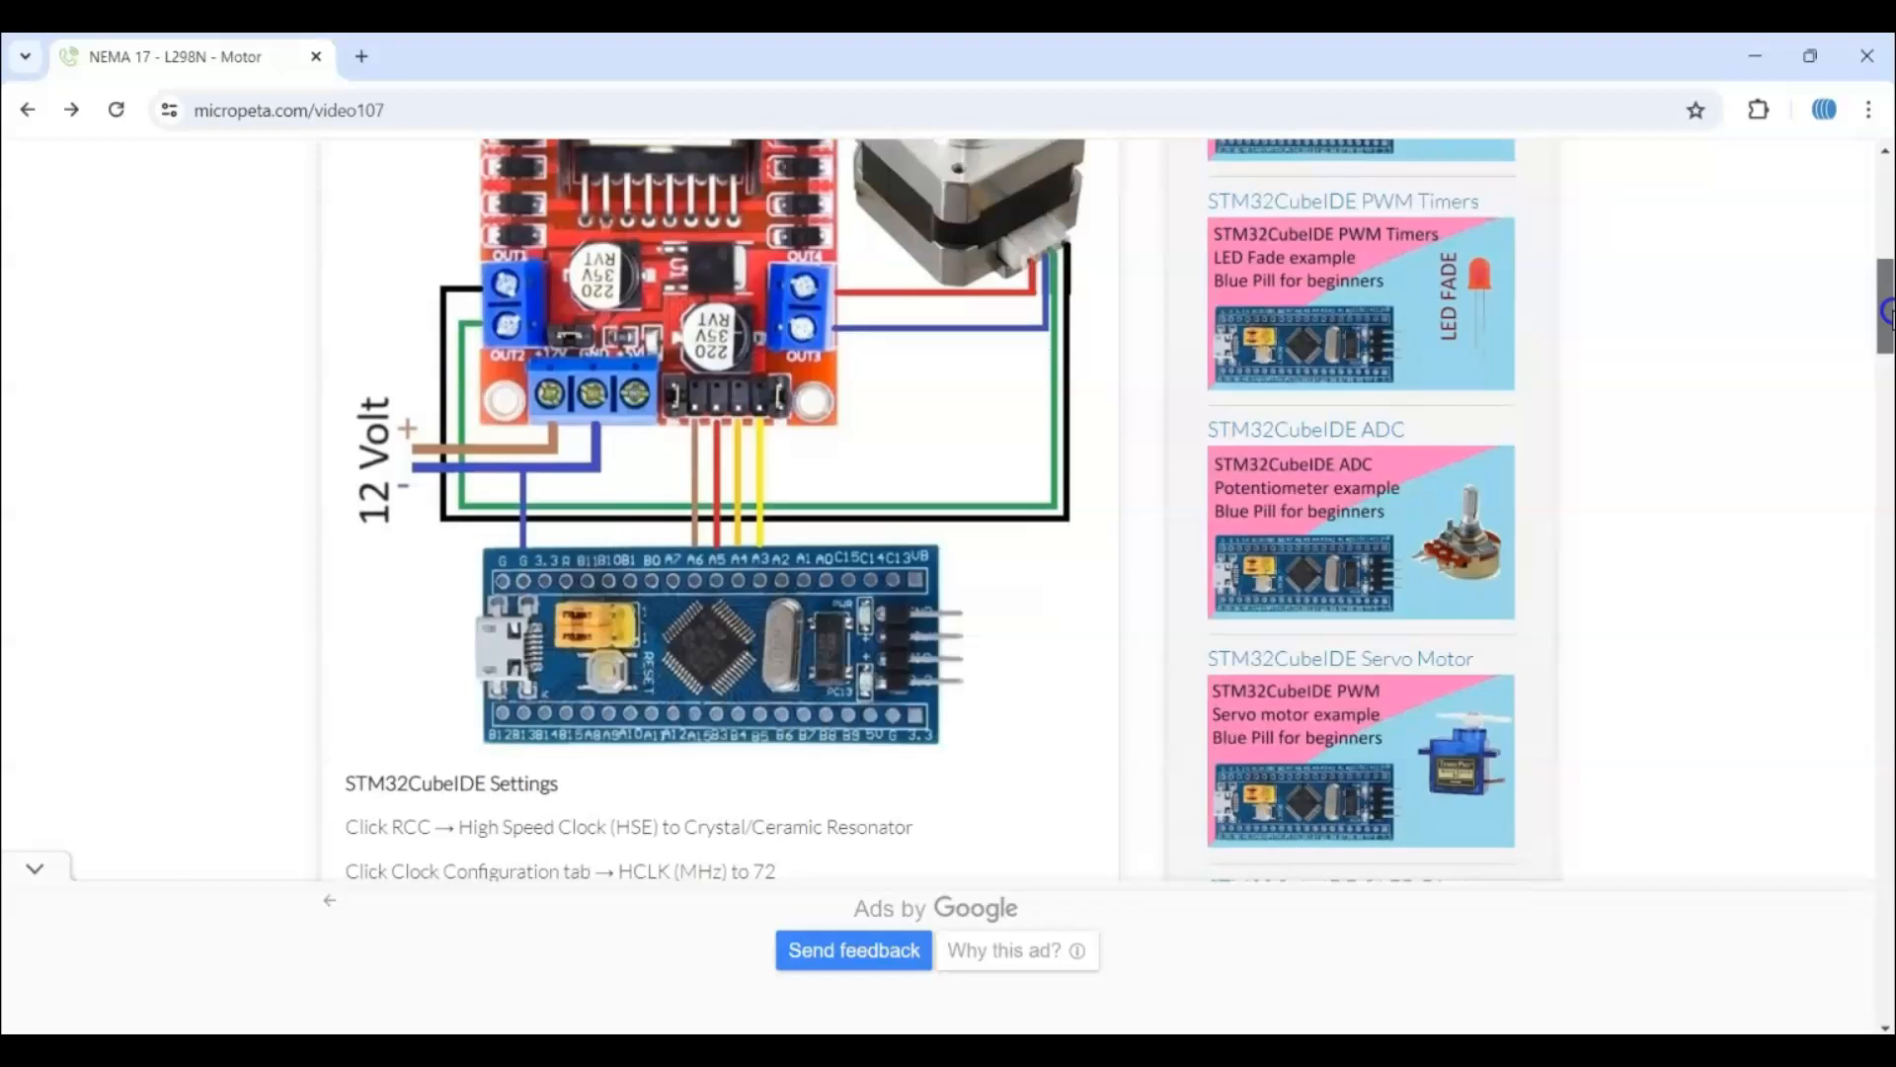
scroll(down, 3)
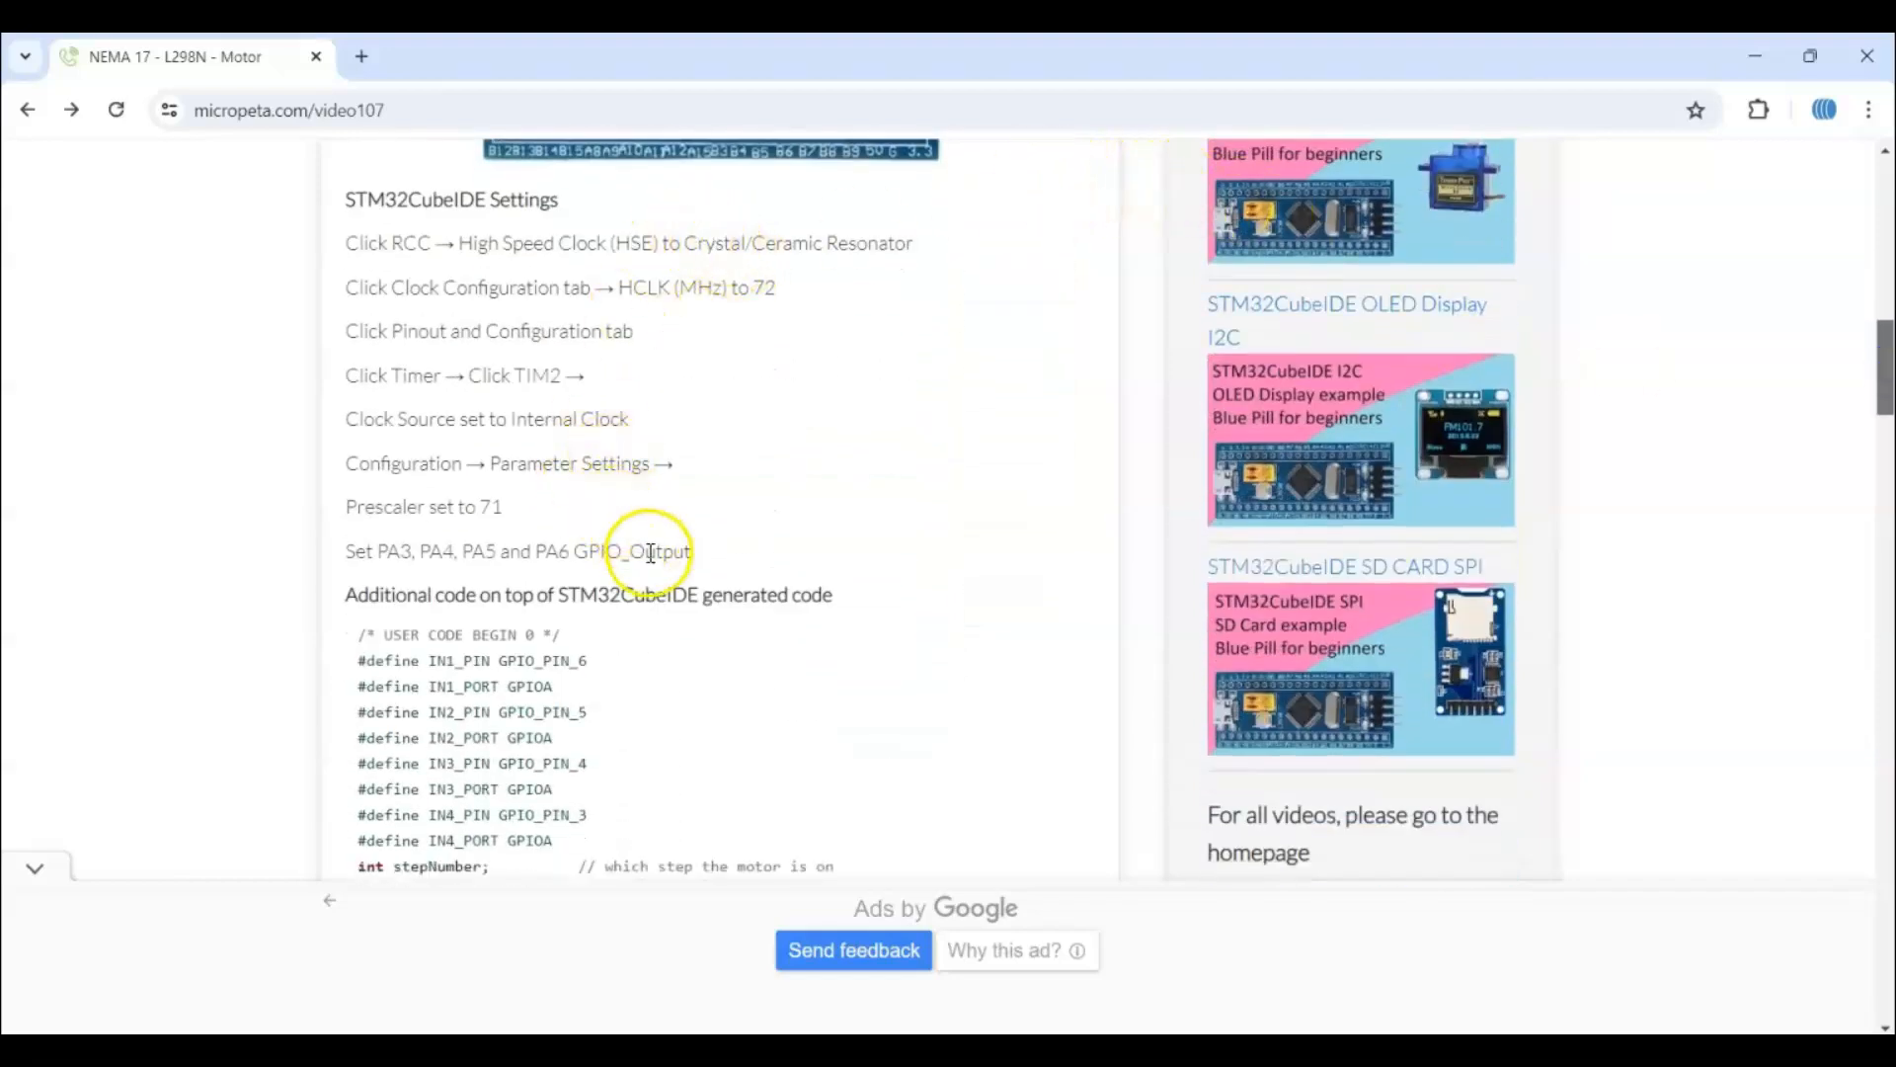
scroll(down, 3)
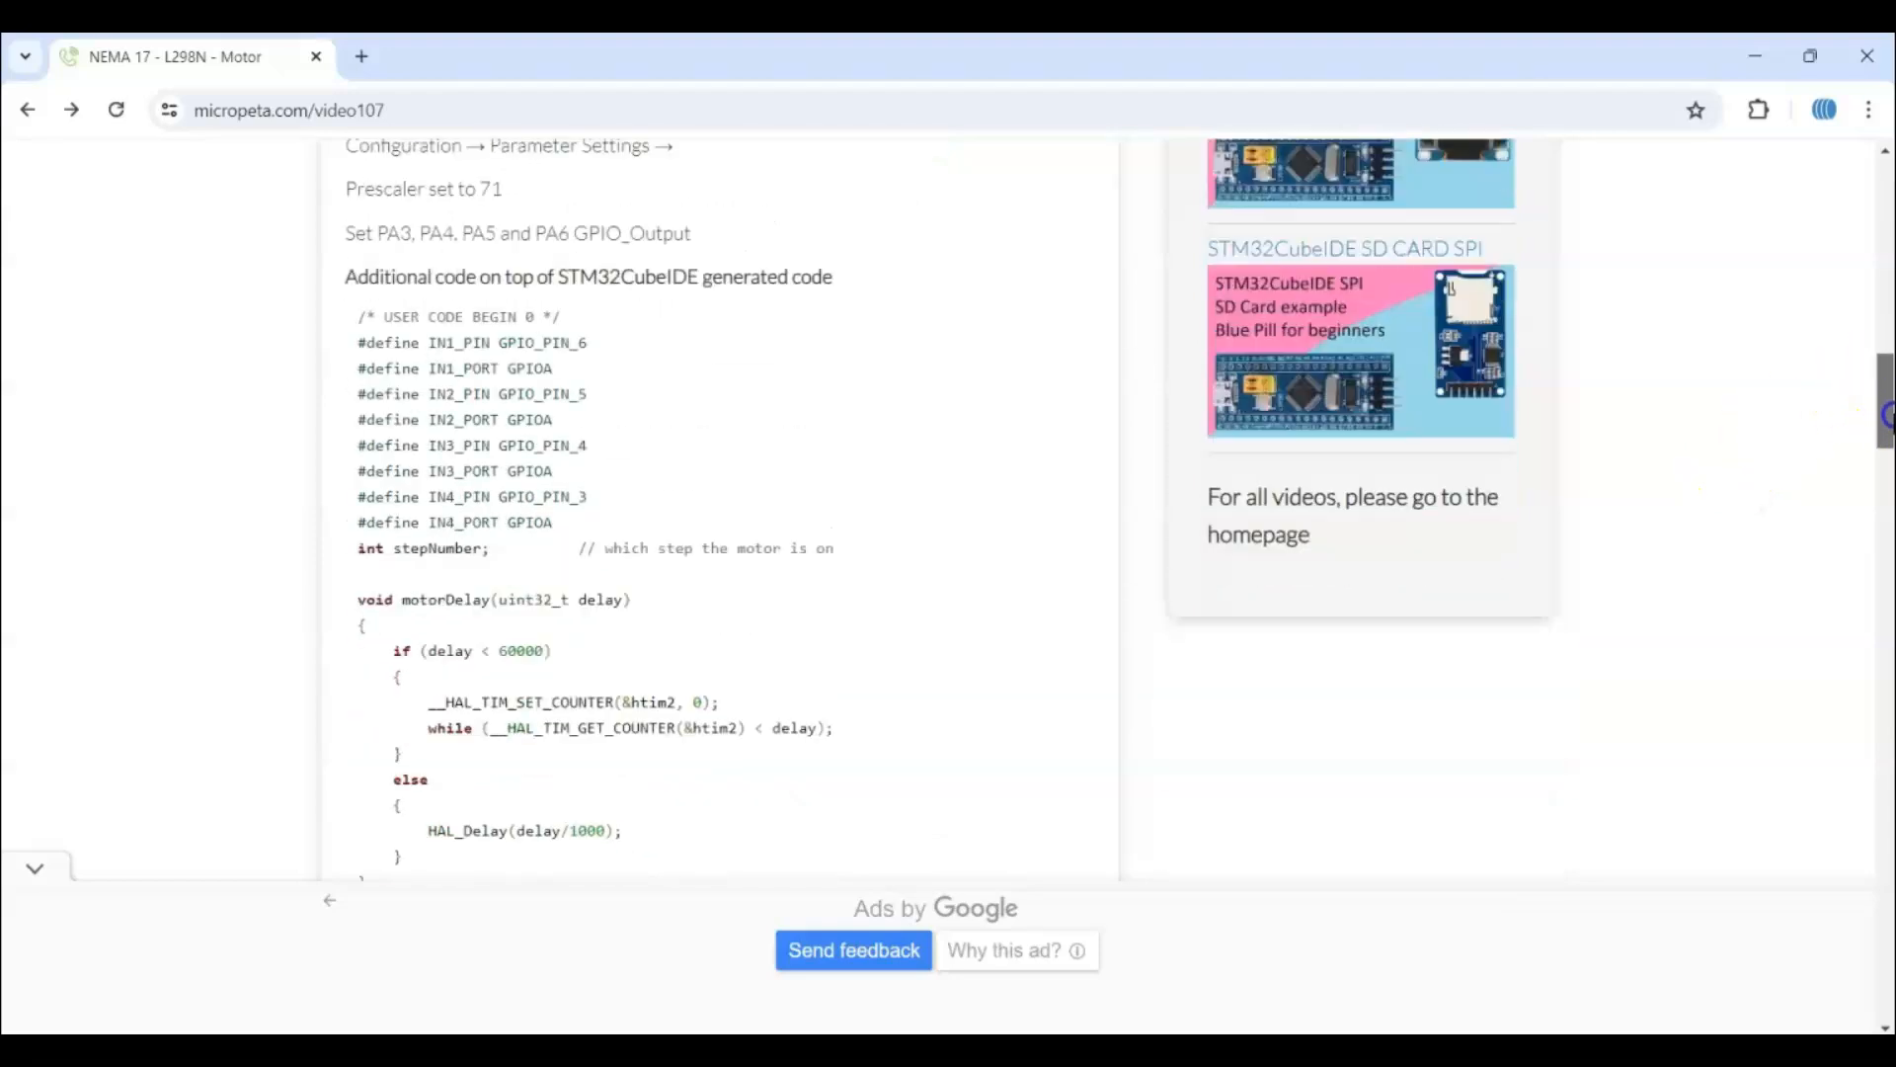
scroll(down, 3)
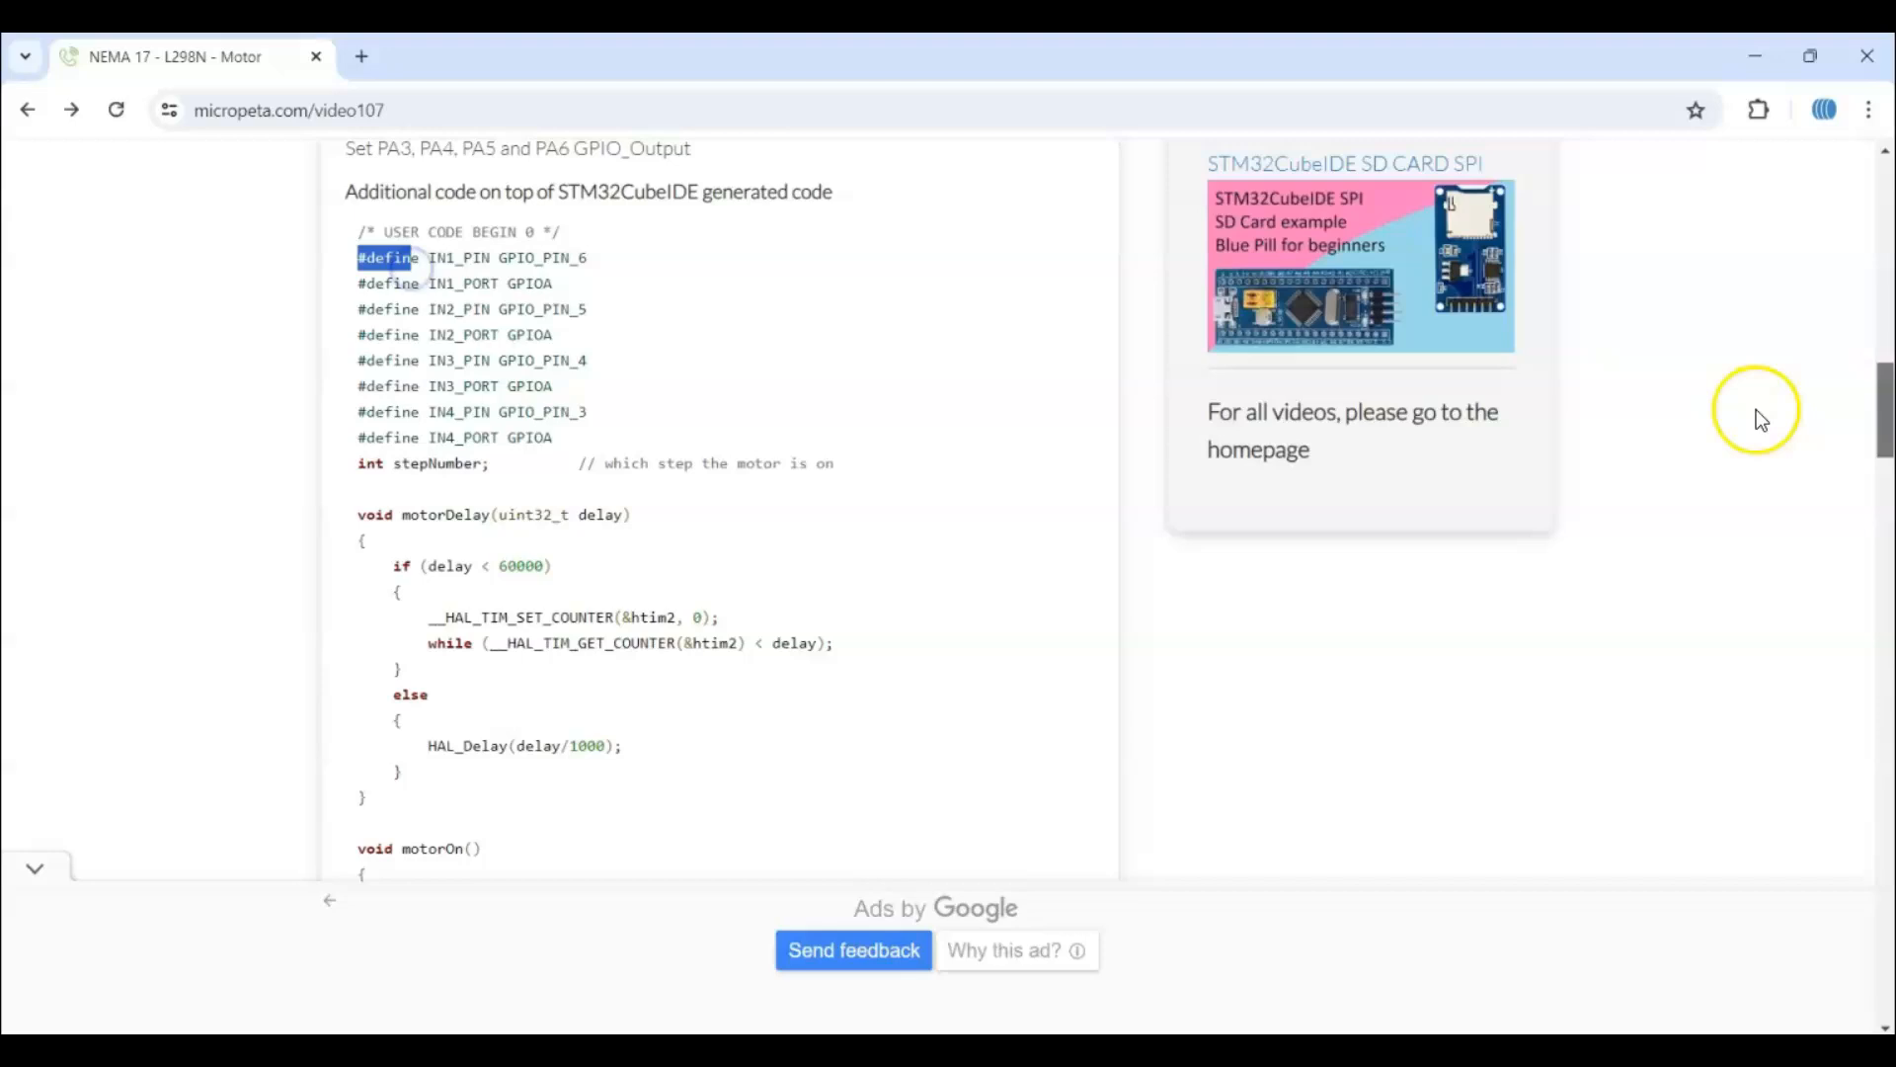
scroll(down, 3)
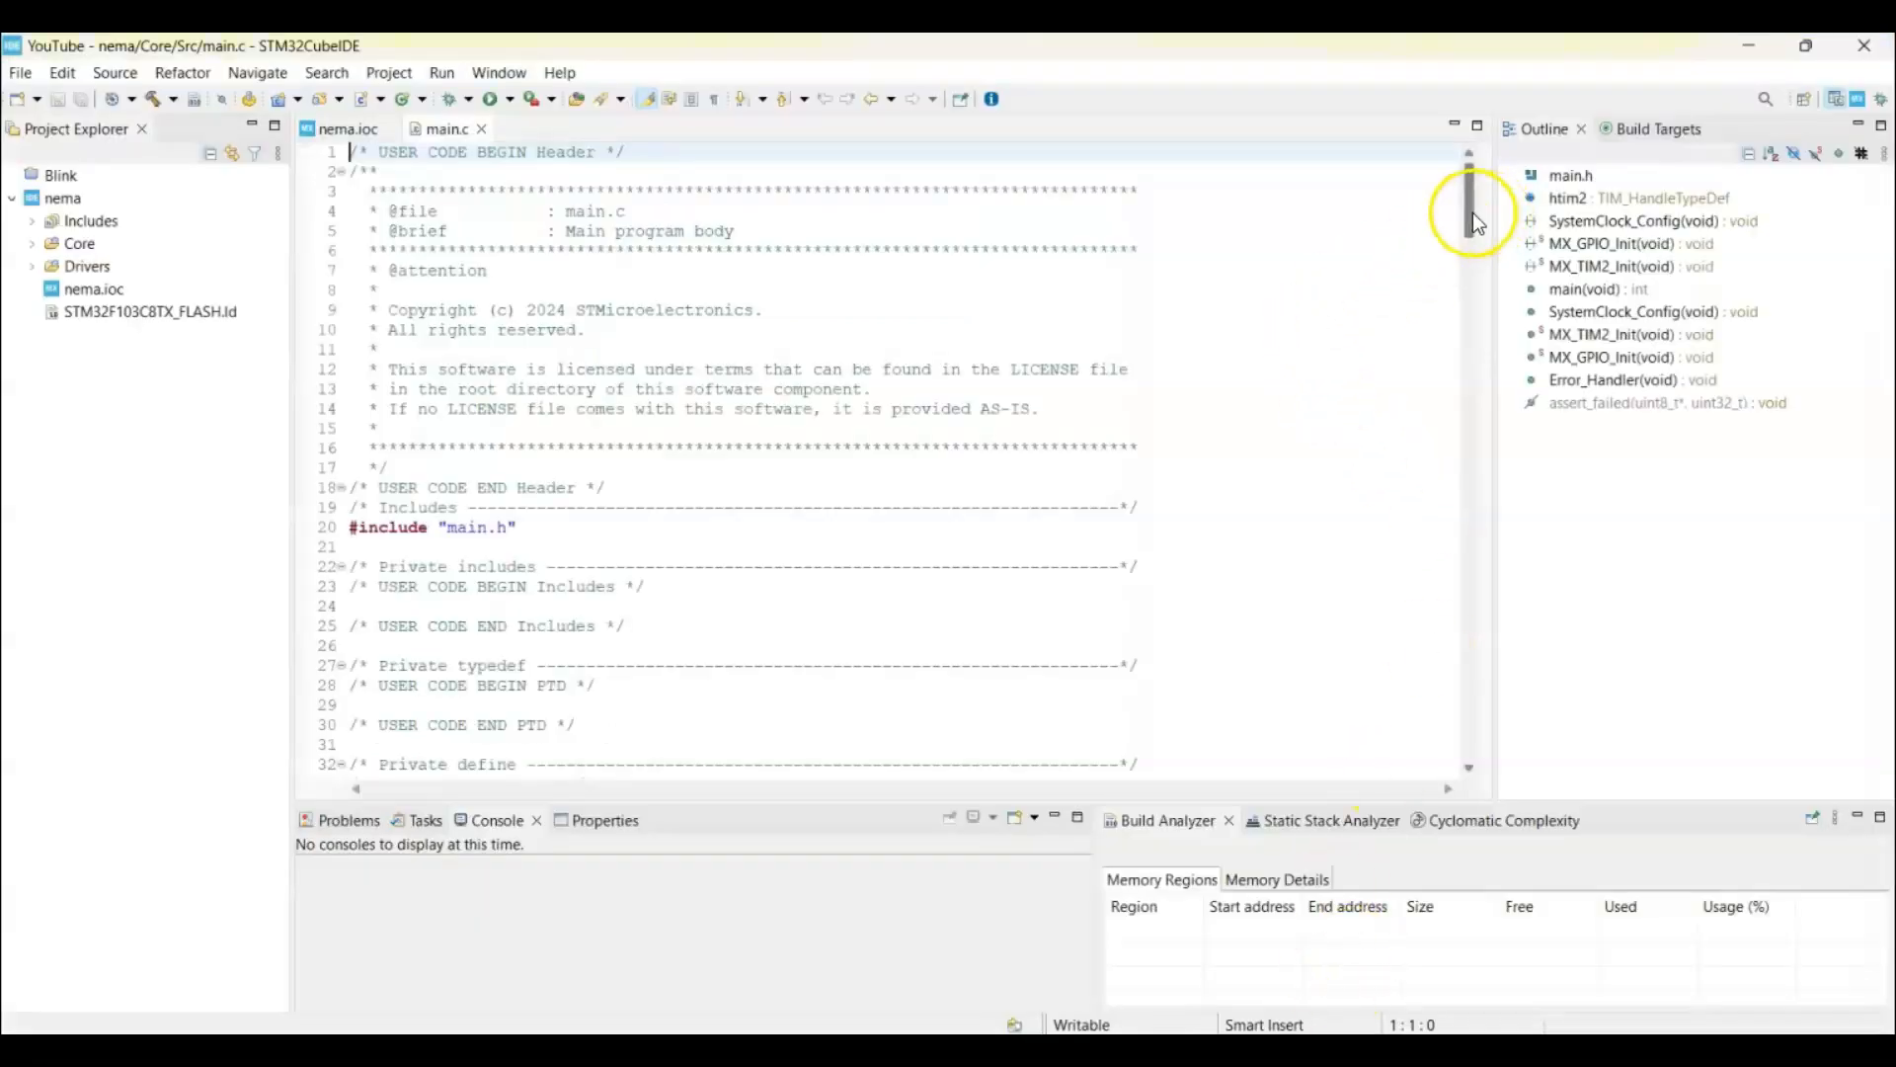
- Paste the motor code under USER CODE BEGIN 0 and add HAL_TIM_Base_Start(&htim2); in USER CODE BEGIN 2
scroll(down, 3)
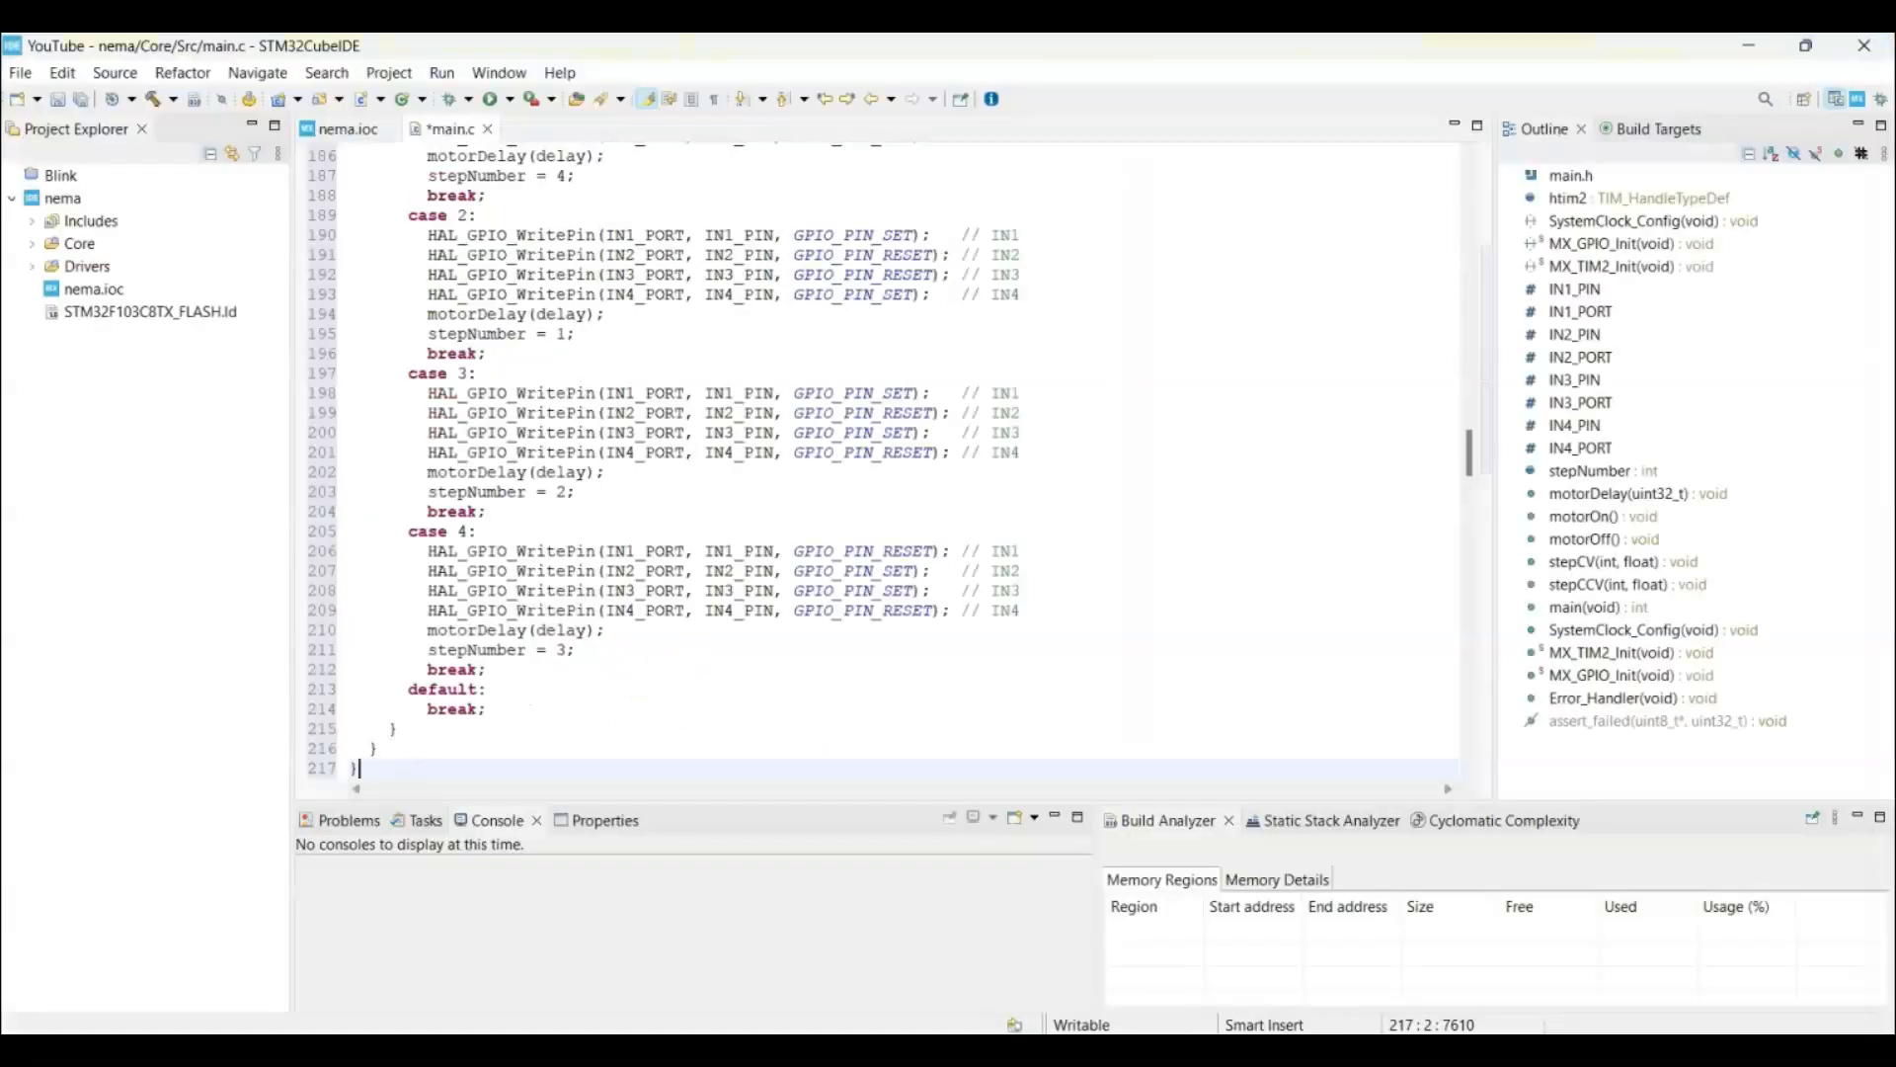
scroll(down, 3)
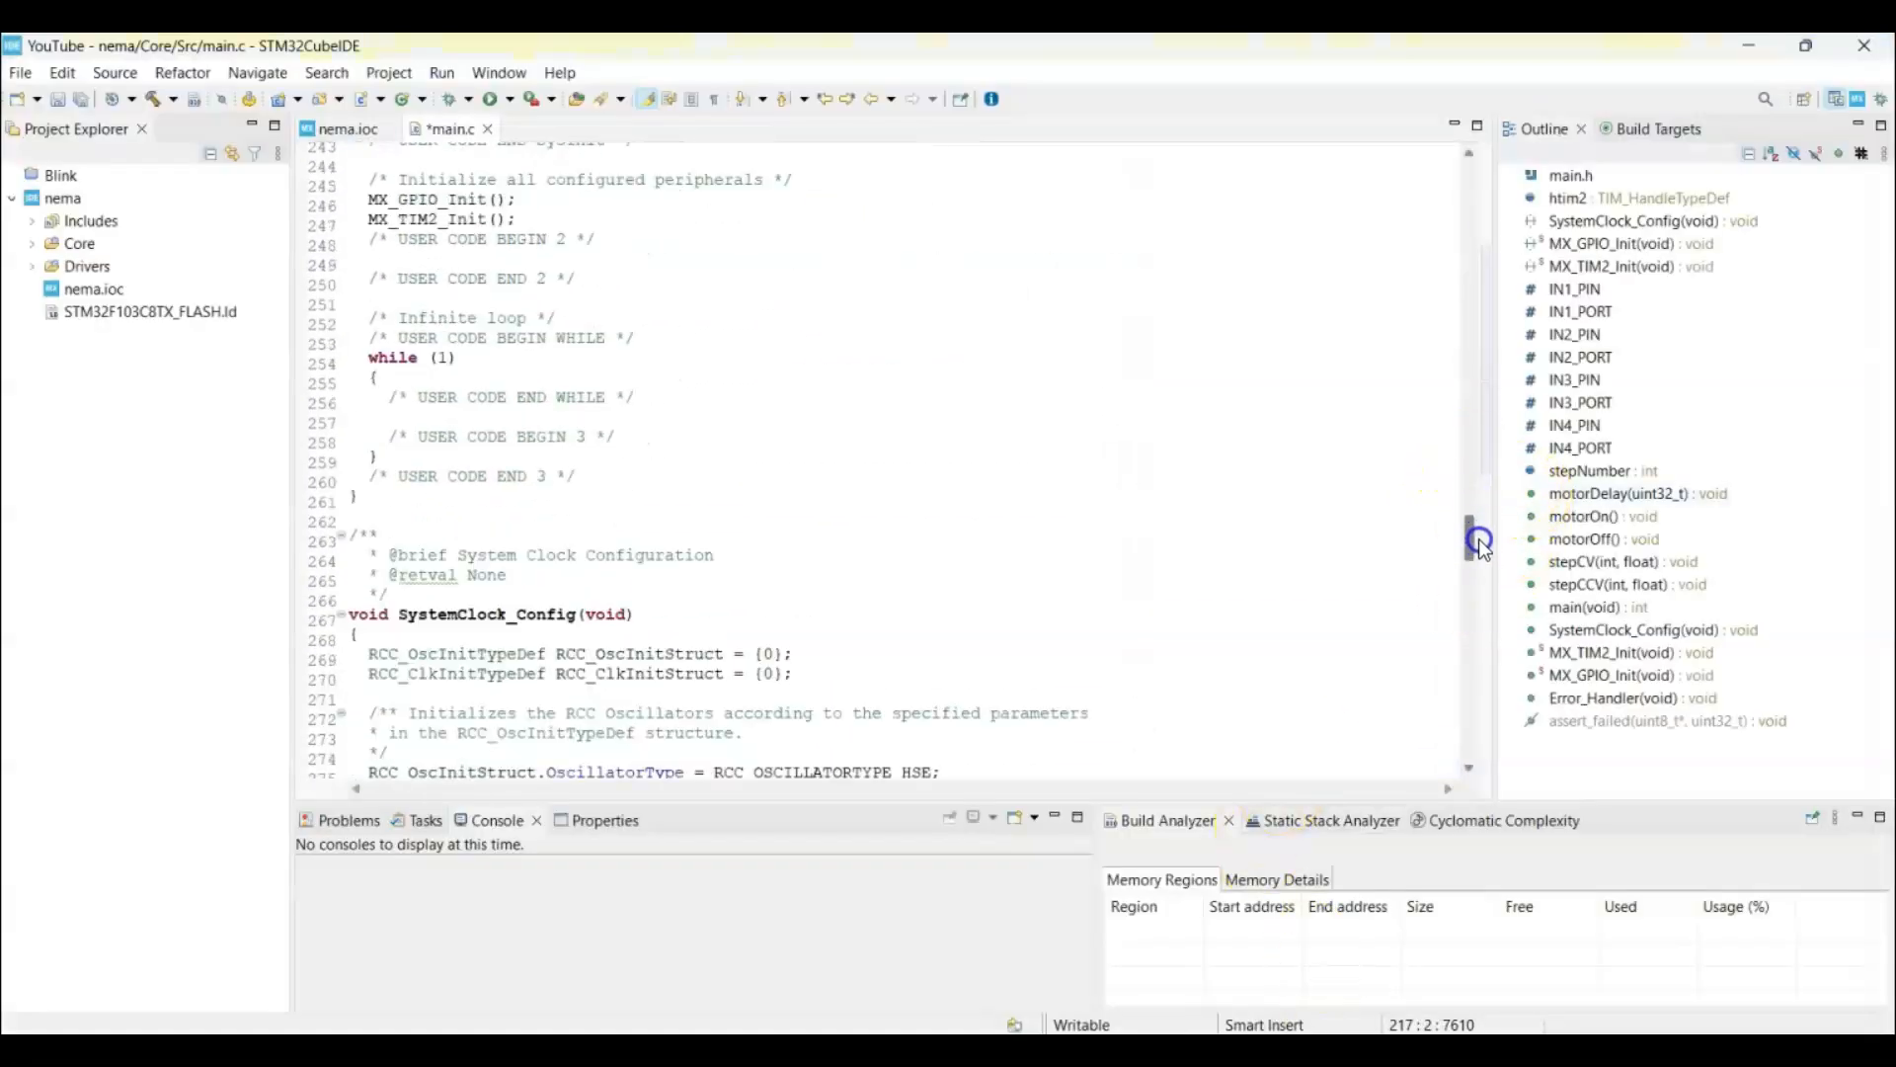
scroll(down, 3)
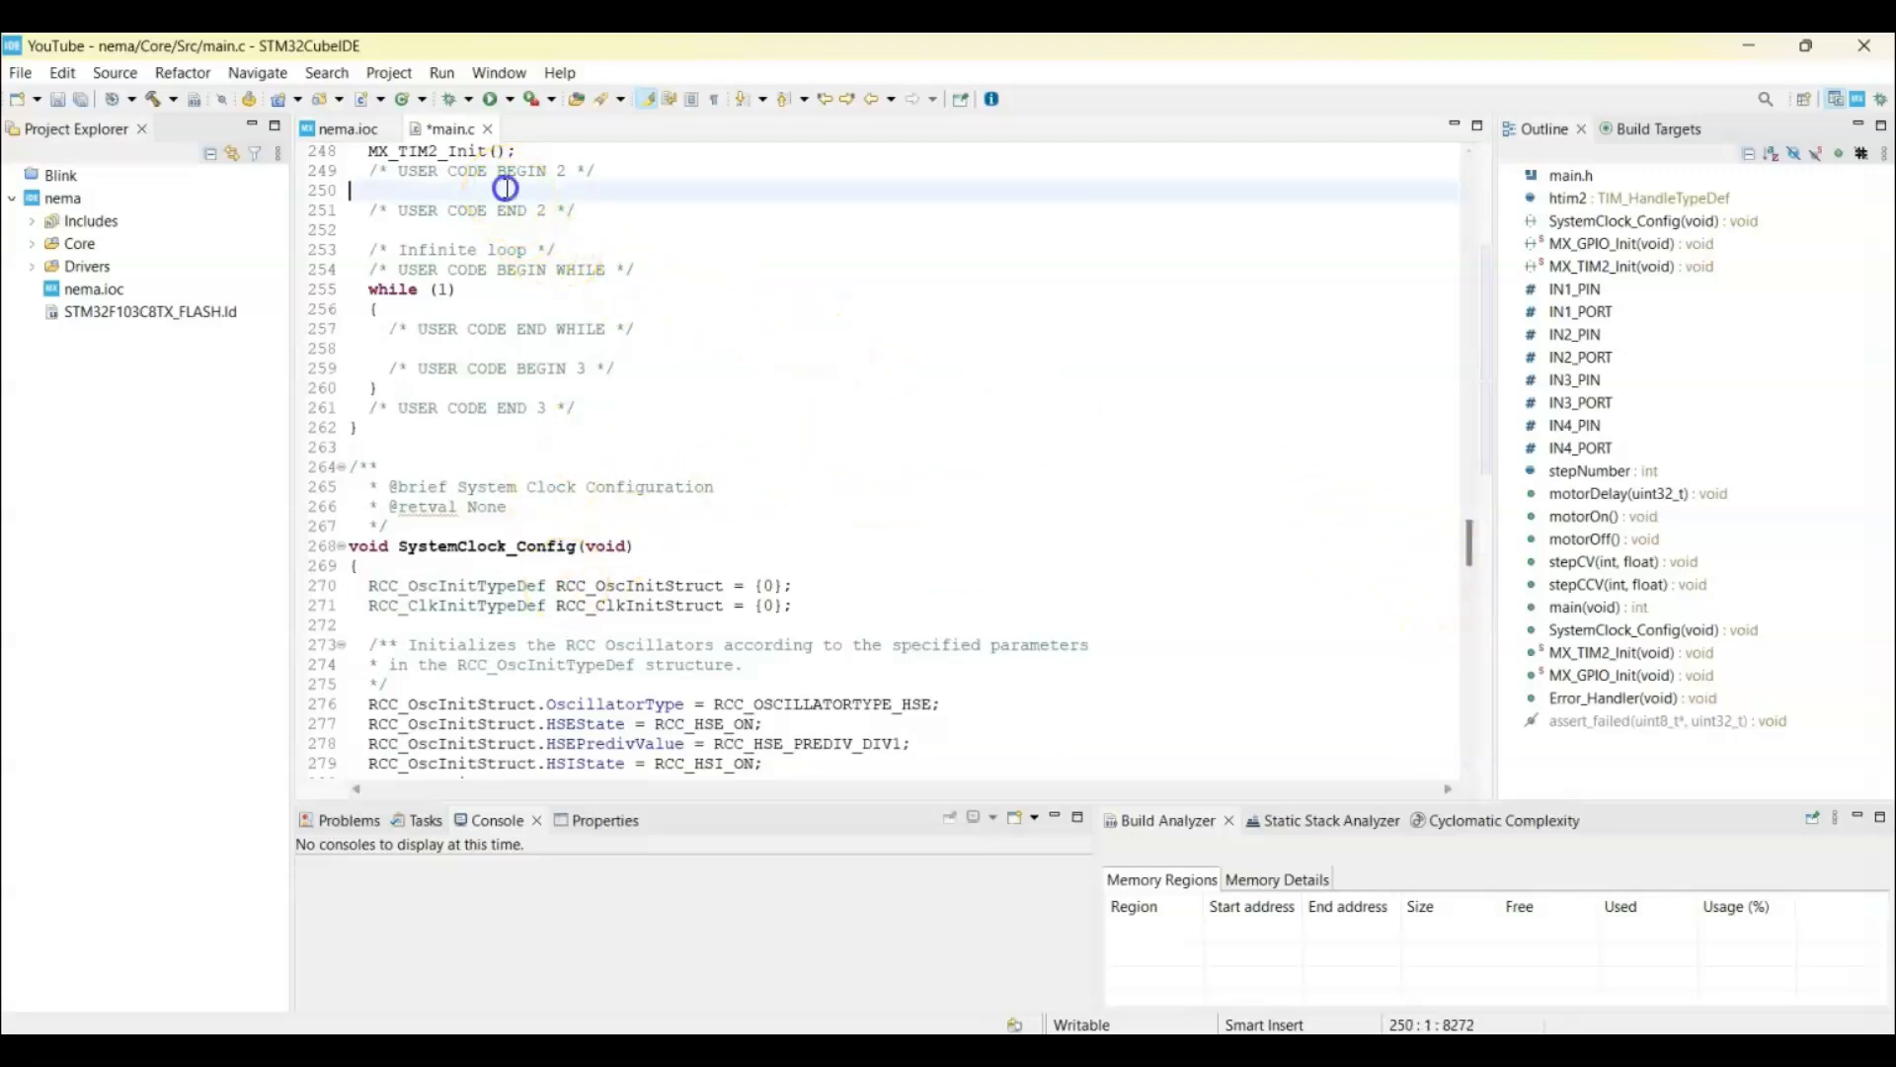
text(HAL_TIM_Base_Start(&htim2);)
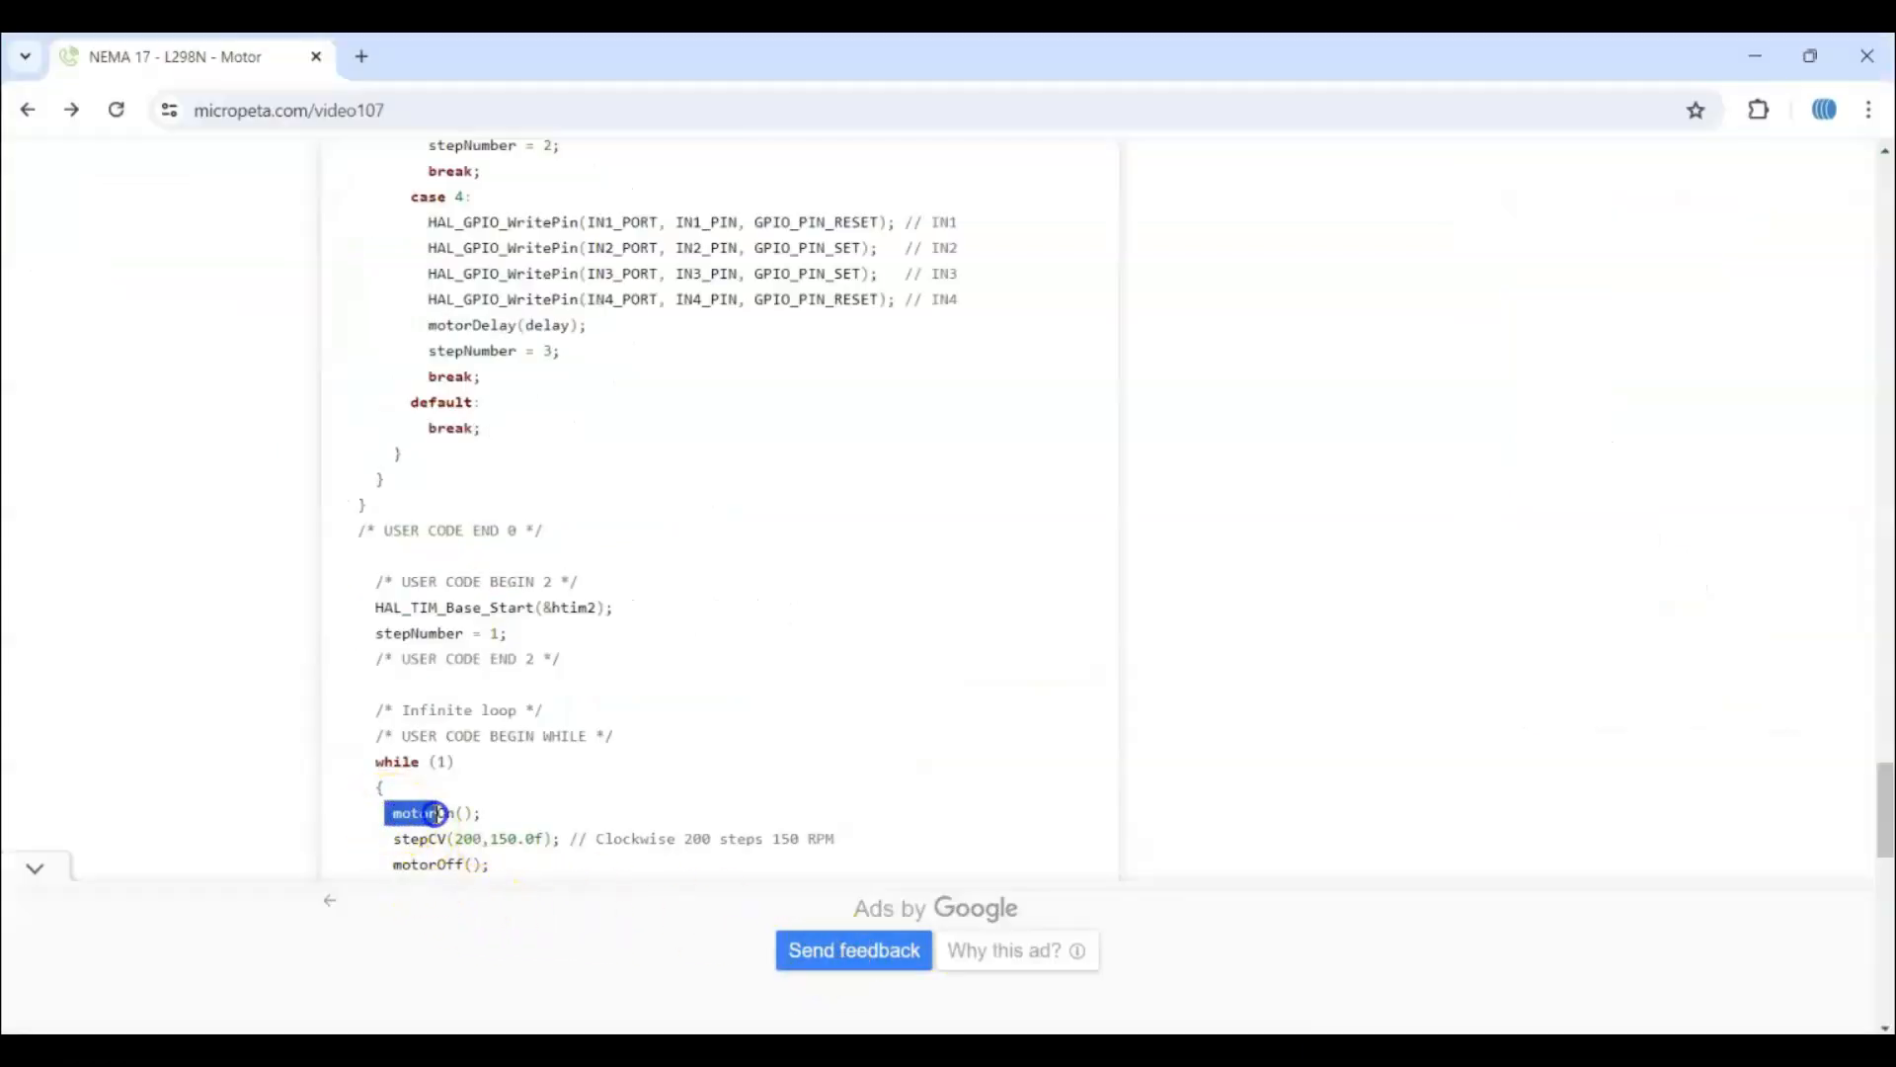
- Select the motorOn/stepCV/motorOff/HAL_Delay lines from the tutorial's while (1) loop
scroll(down, 3)
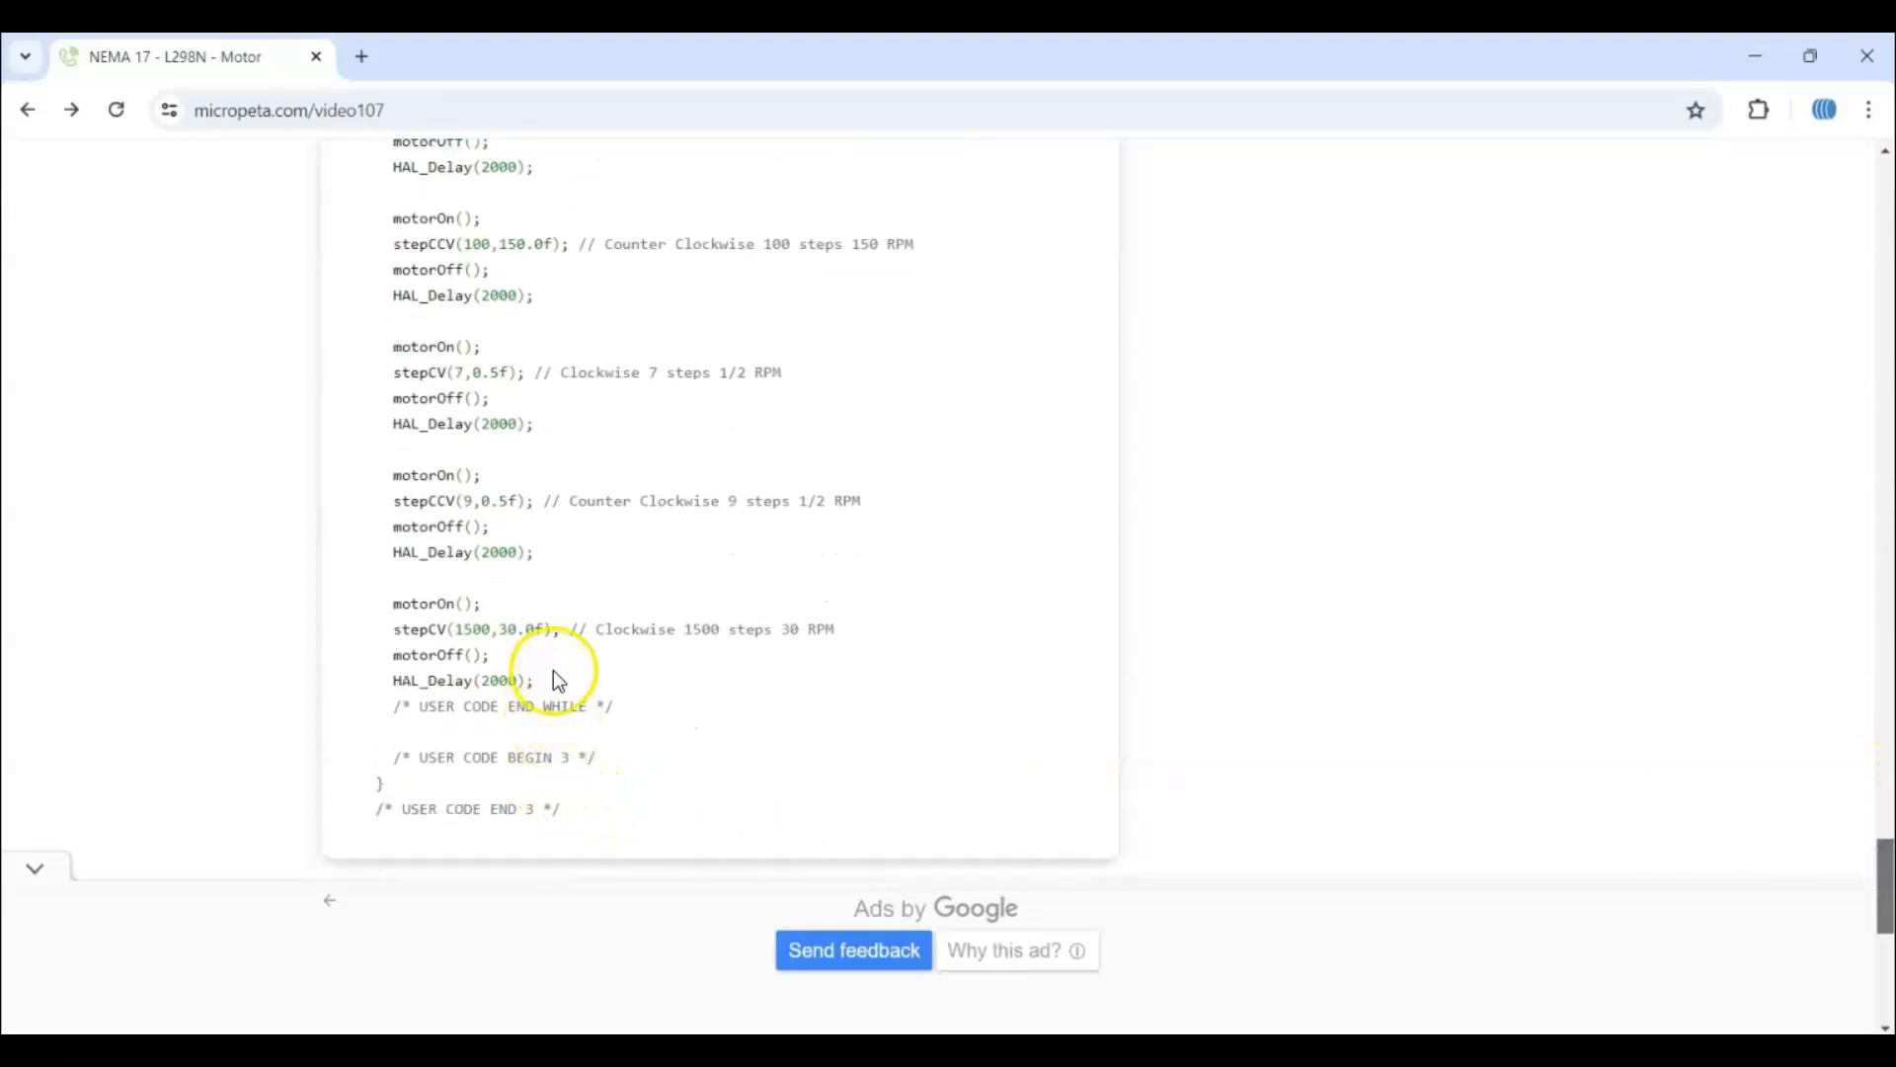
drag(388, 145, 544, 680)
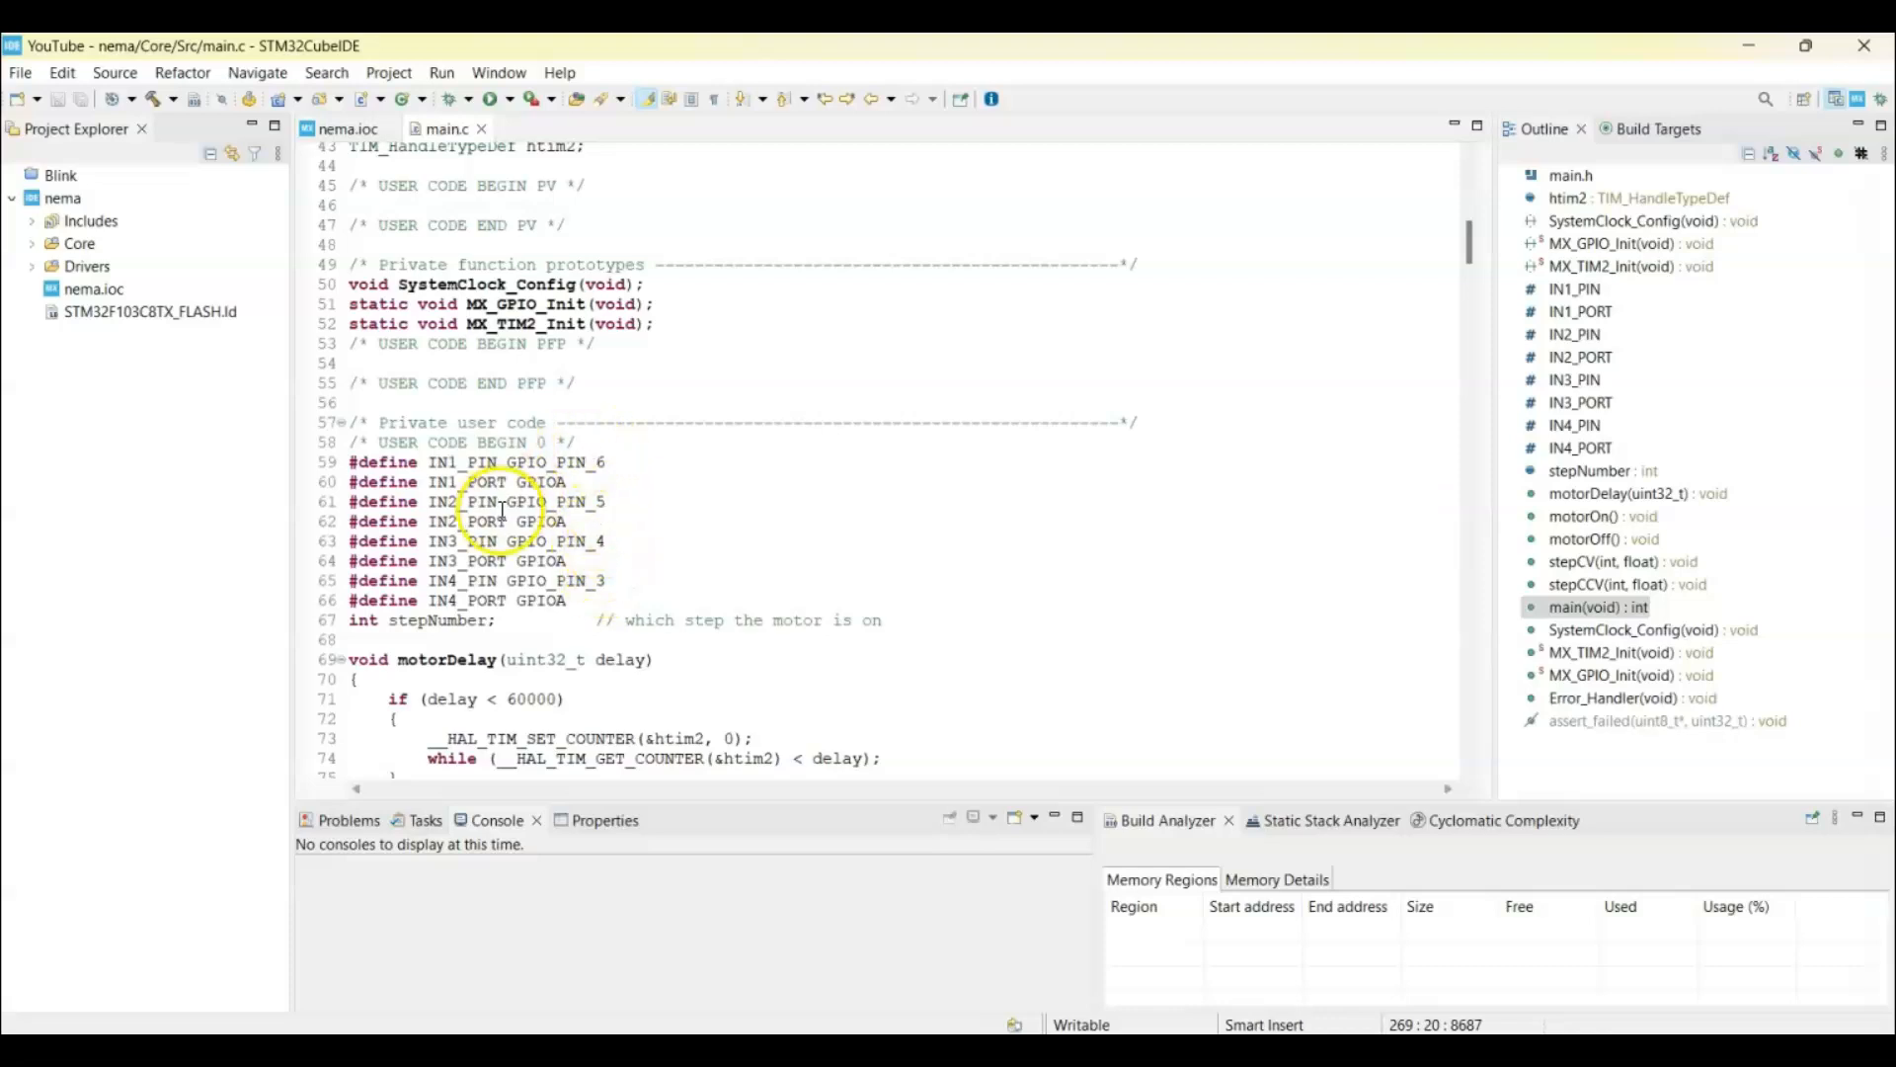
mouse_move(1308, 365)
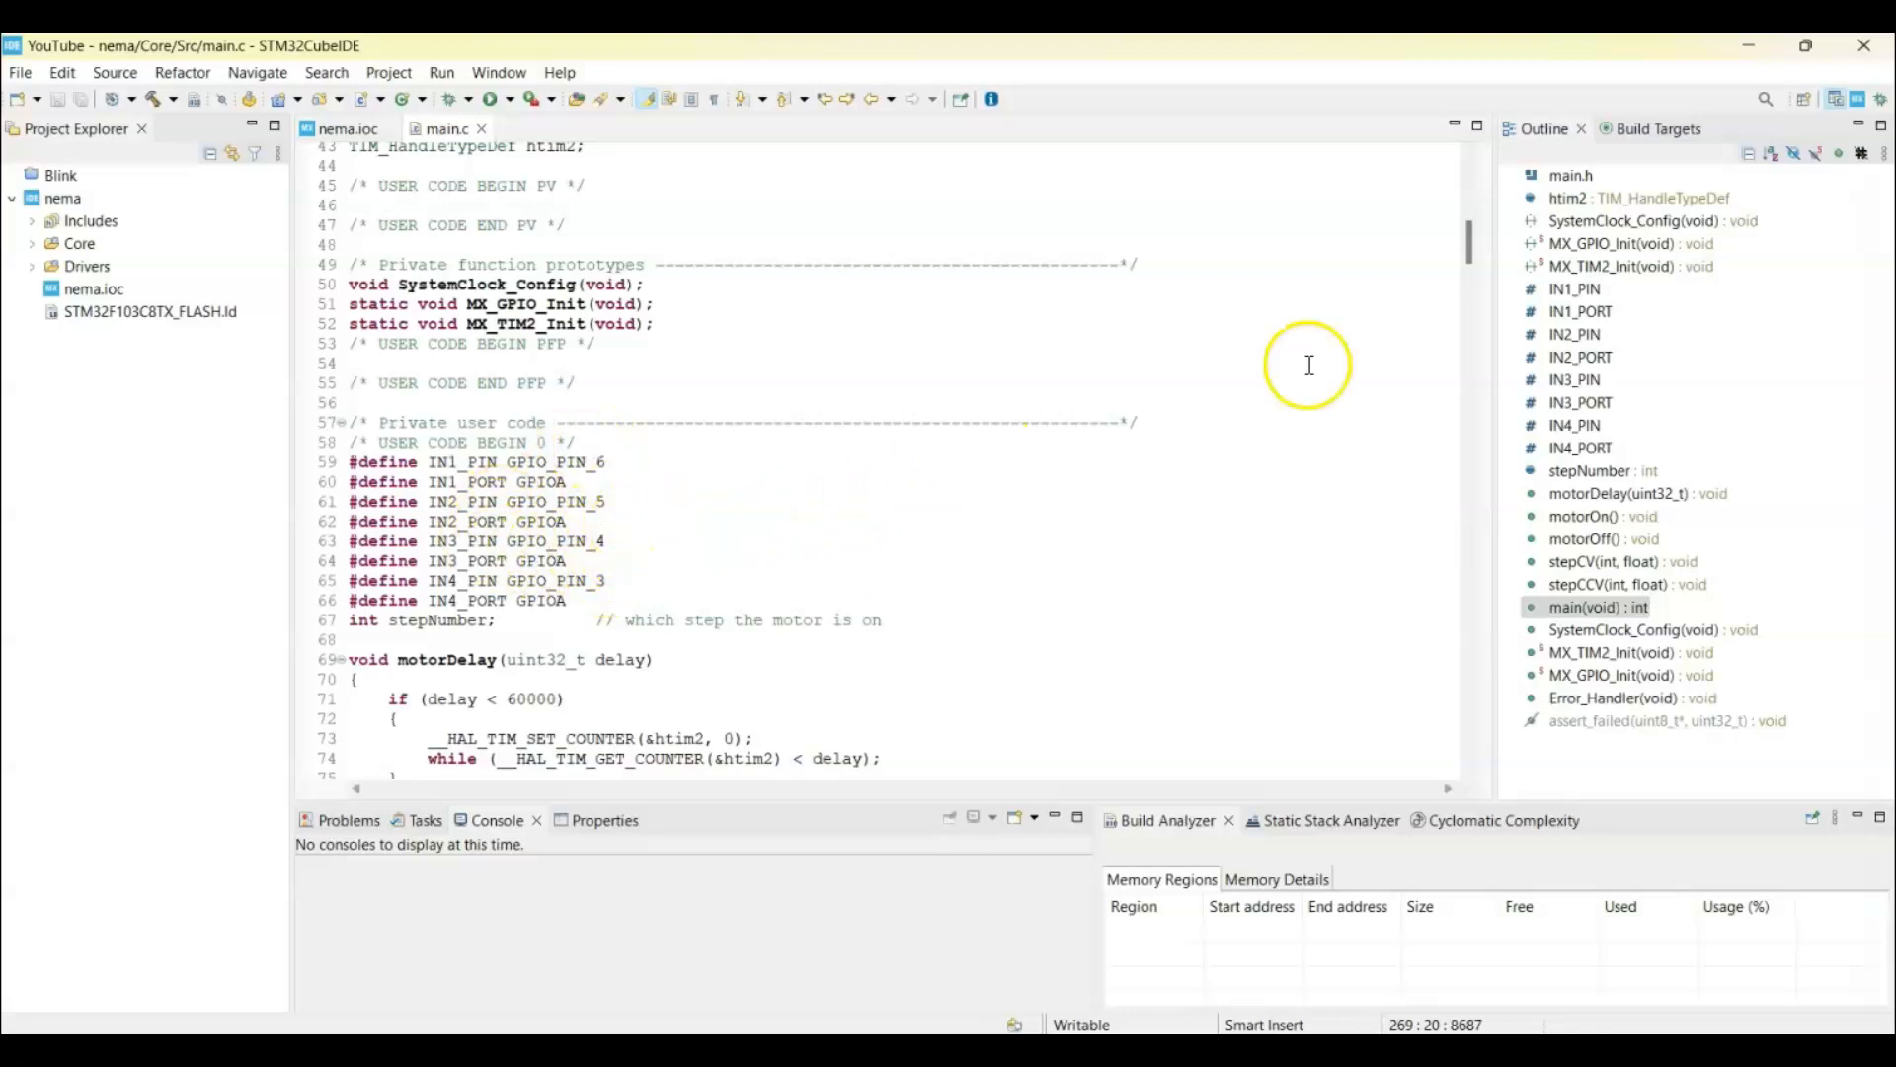
scroll(down, 3)
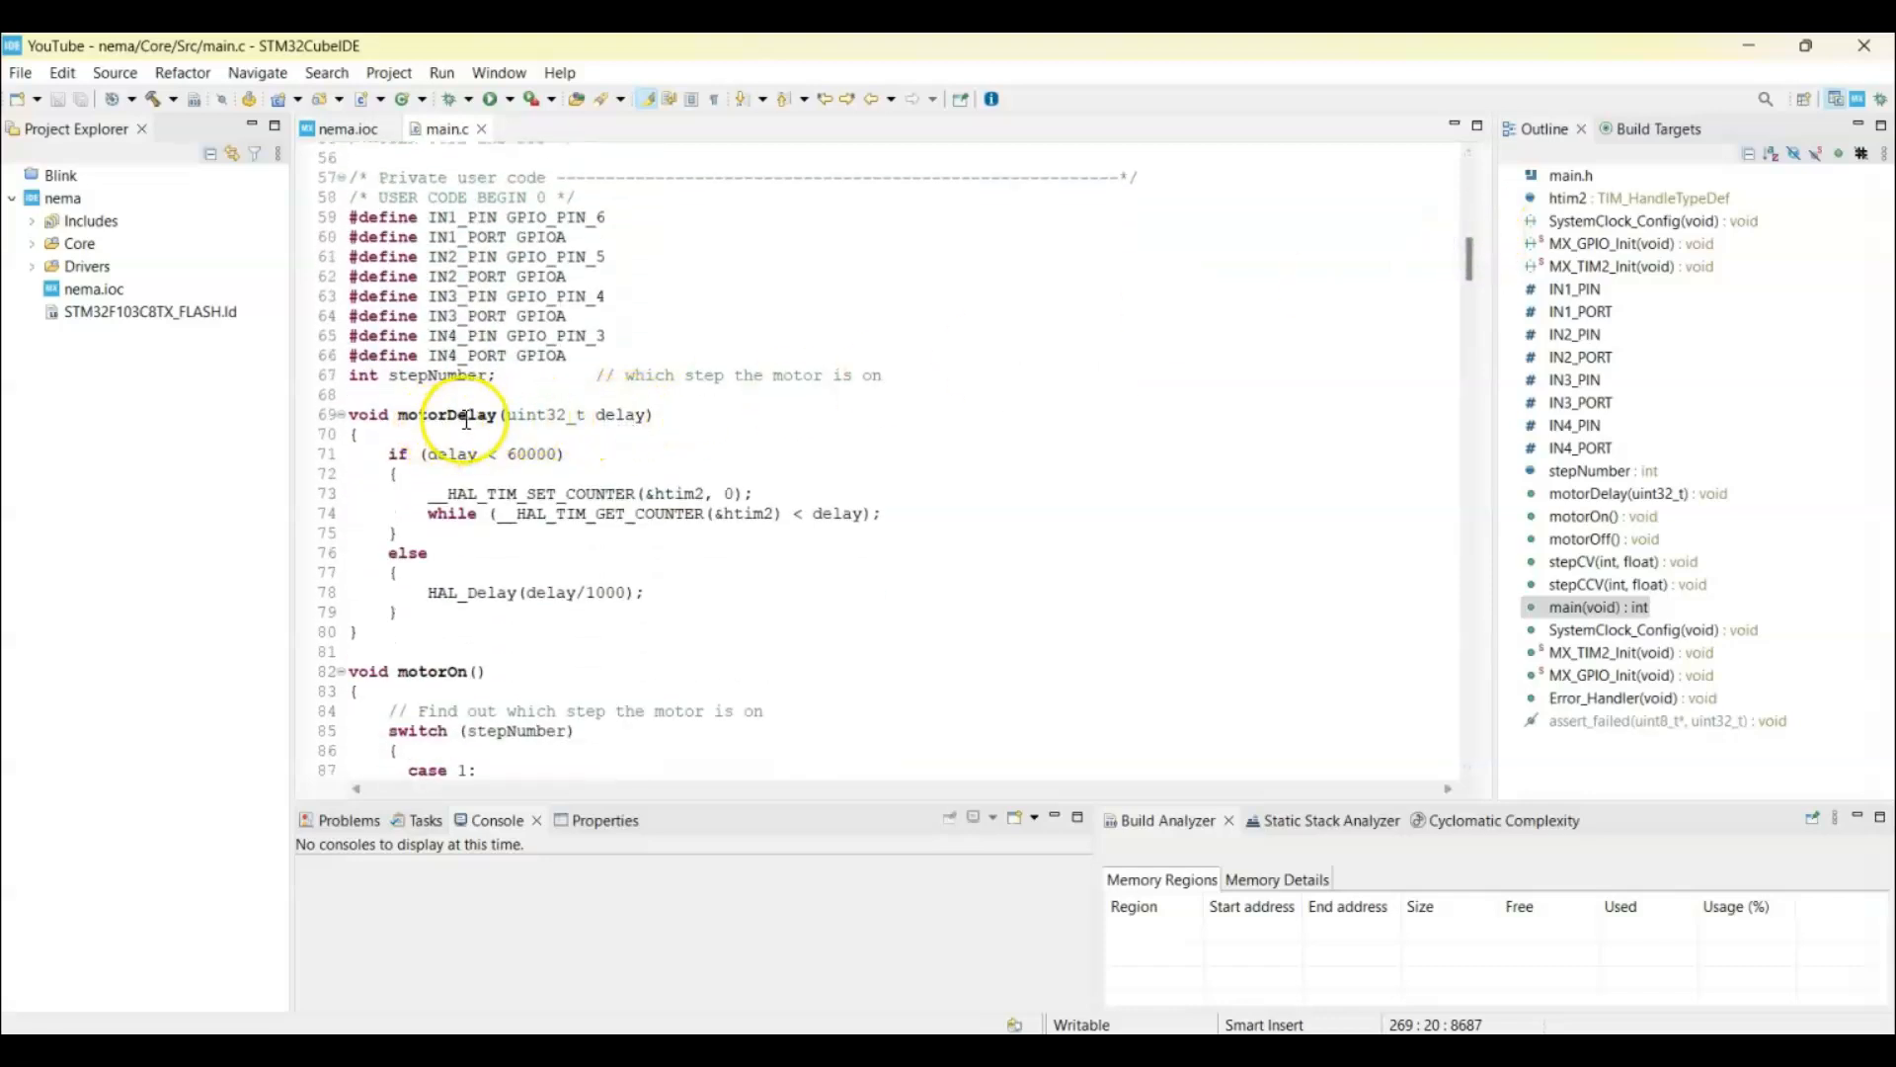
mouse_move(550, 473)
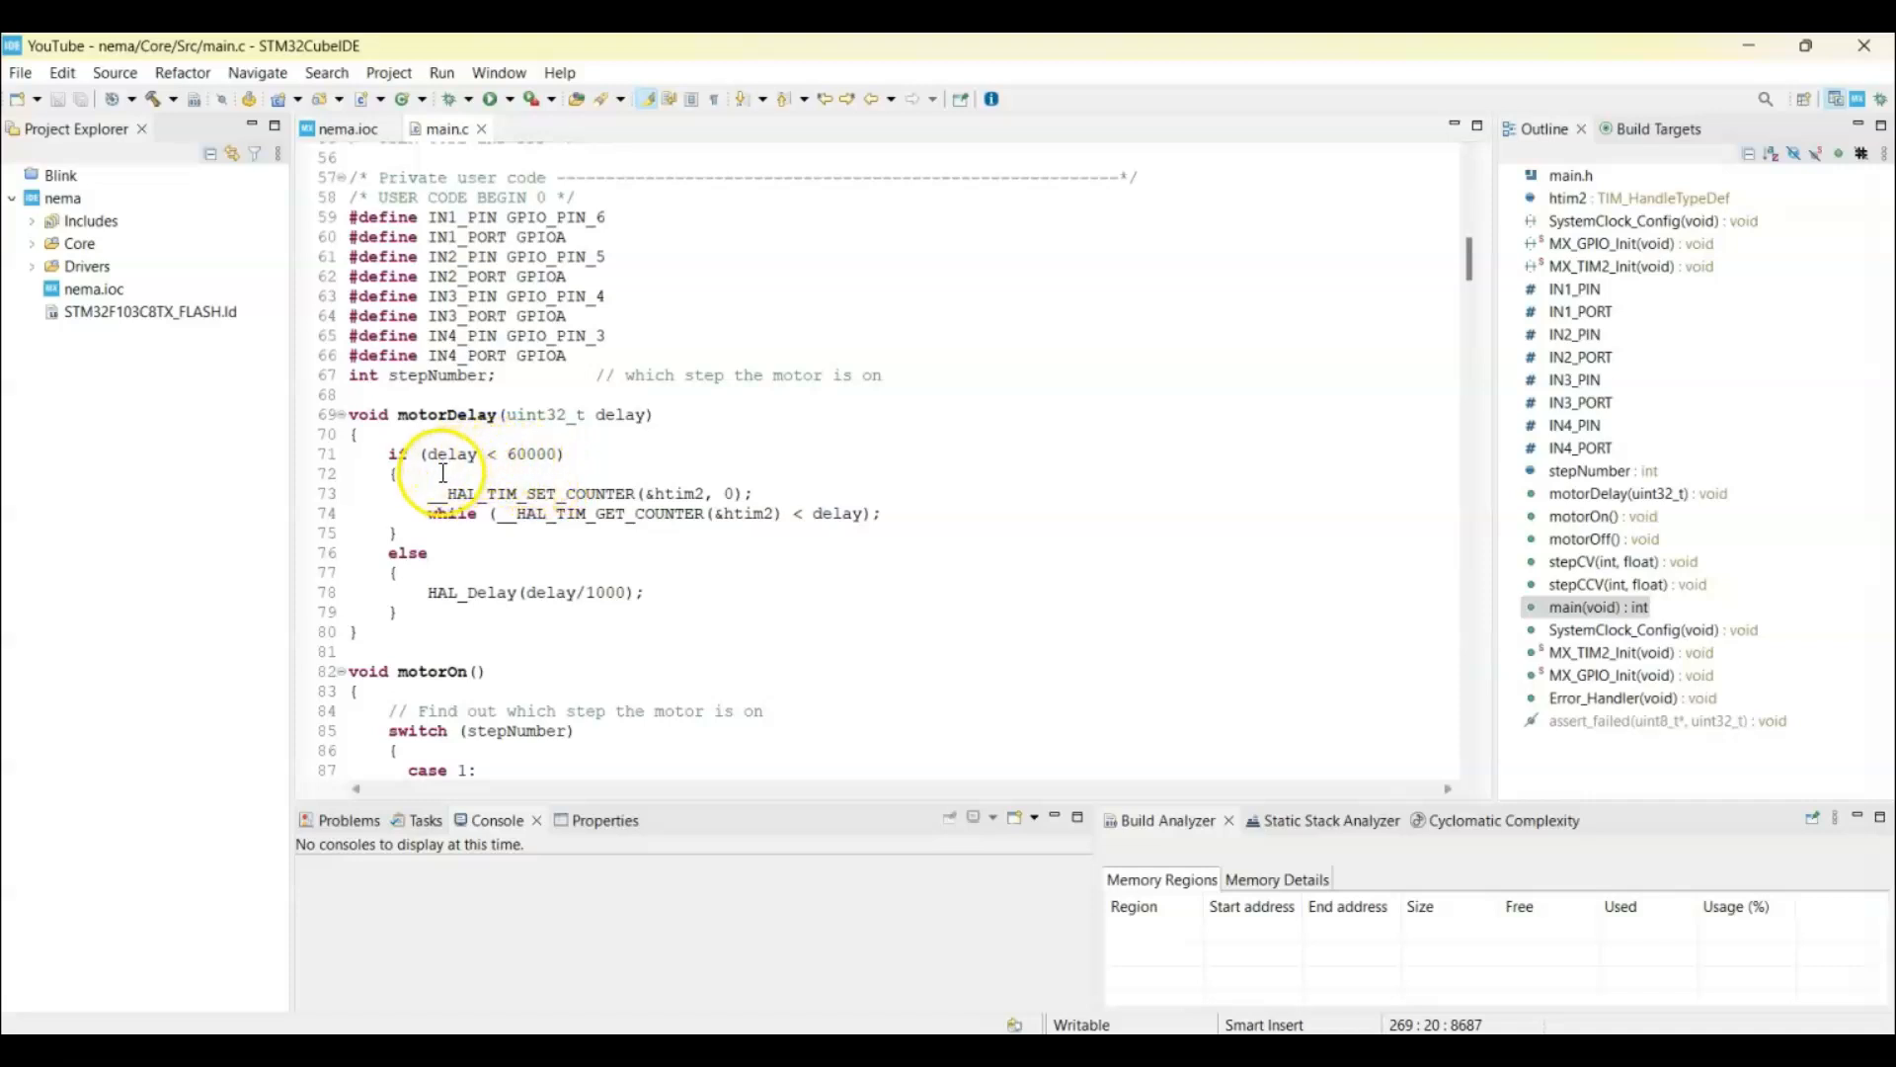
mouse_move(475, 546)
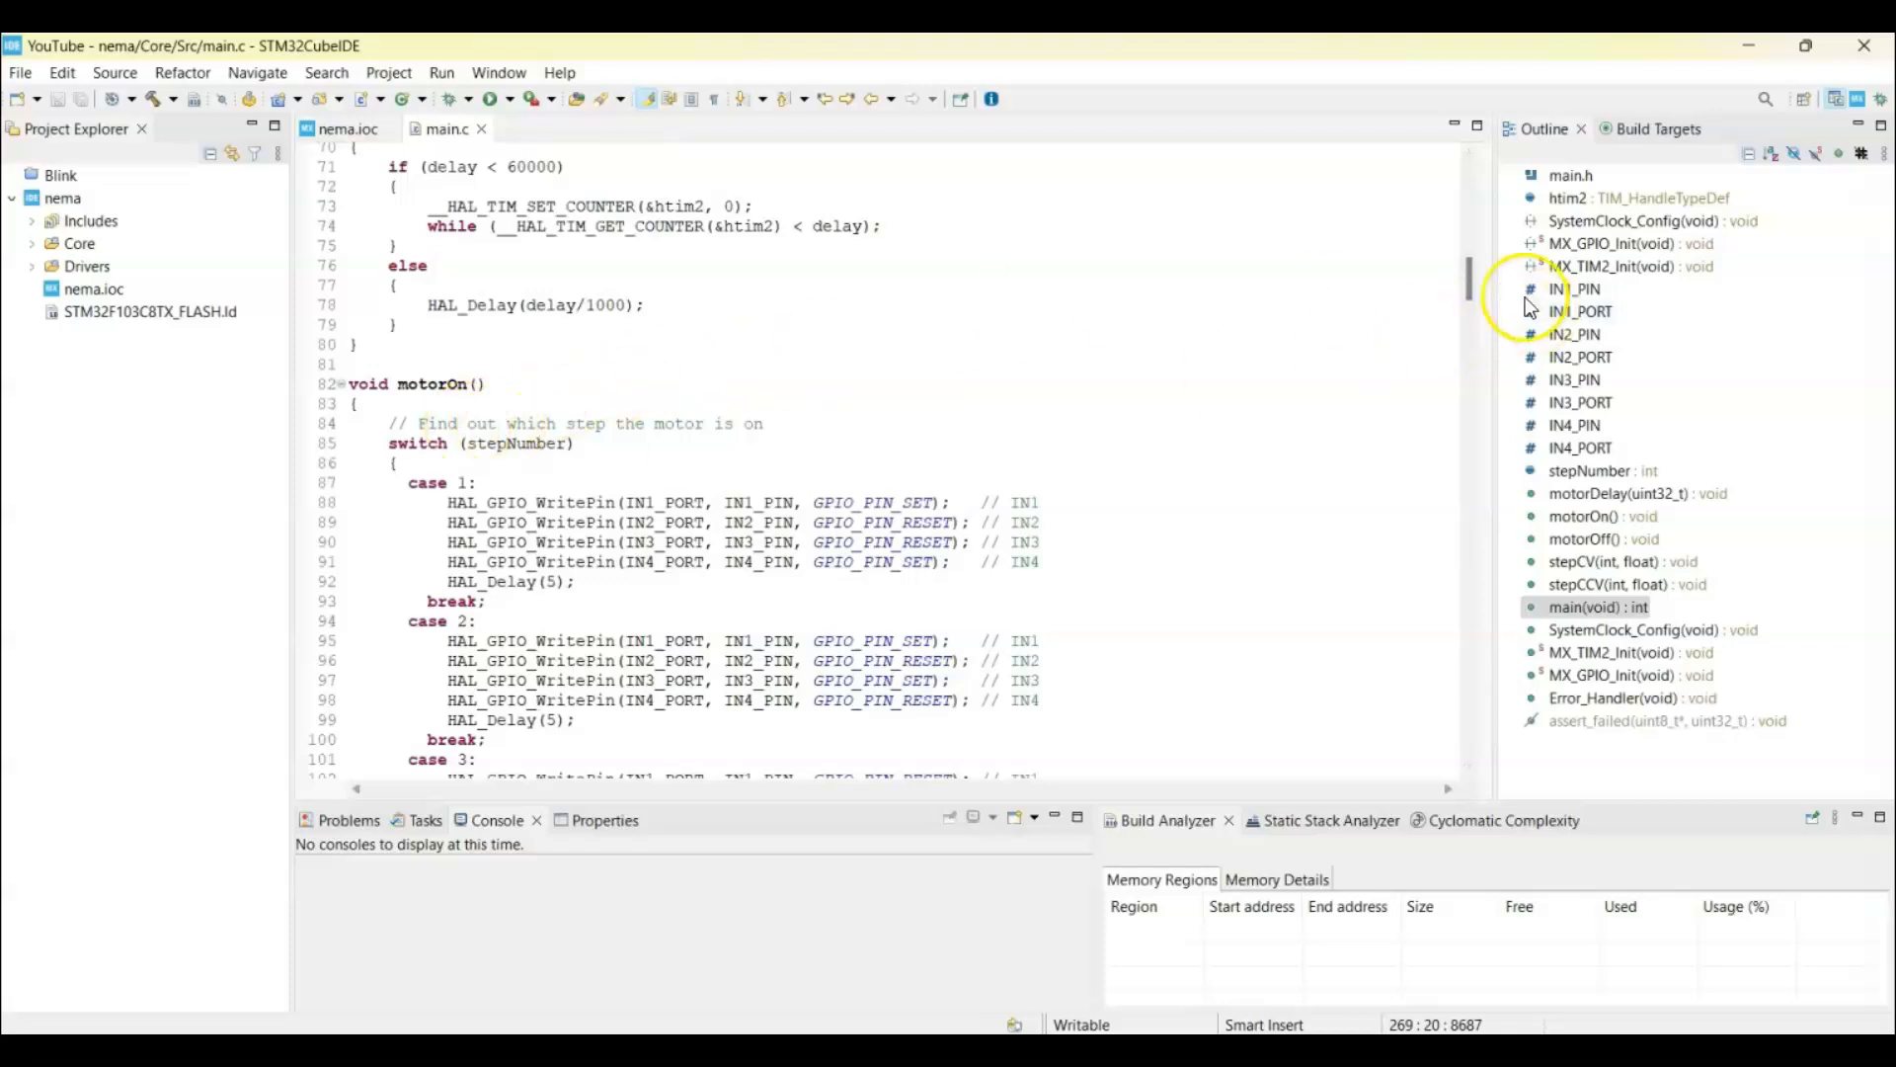
scroll(down, 3)
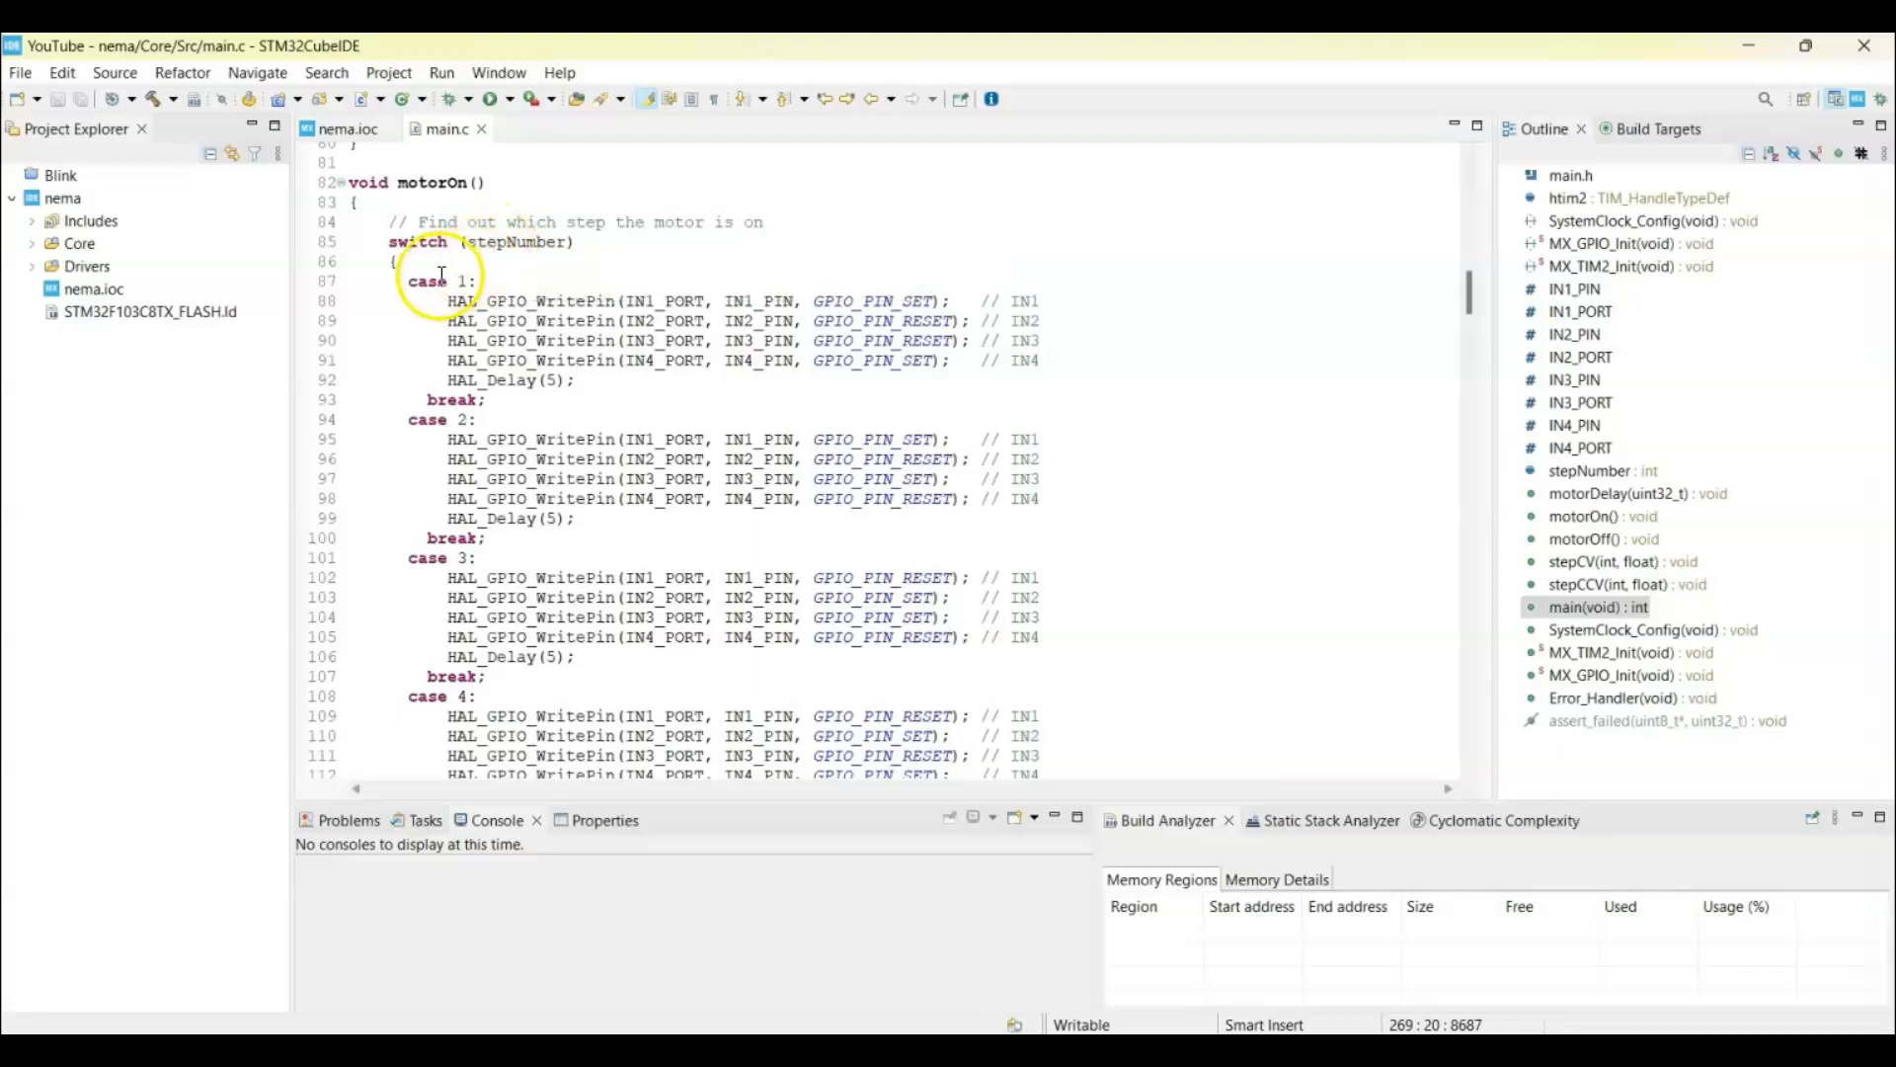
mouse_move(862, 320)
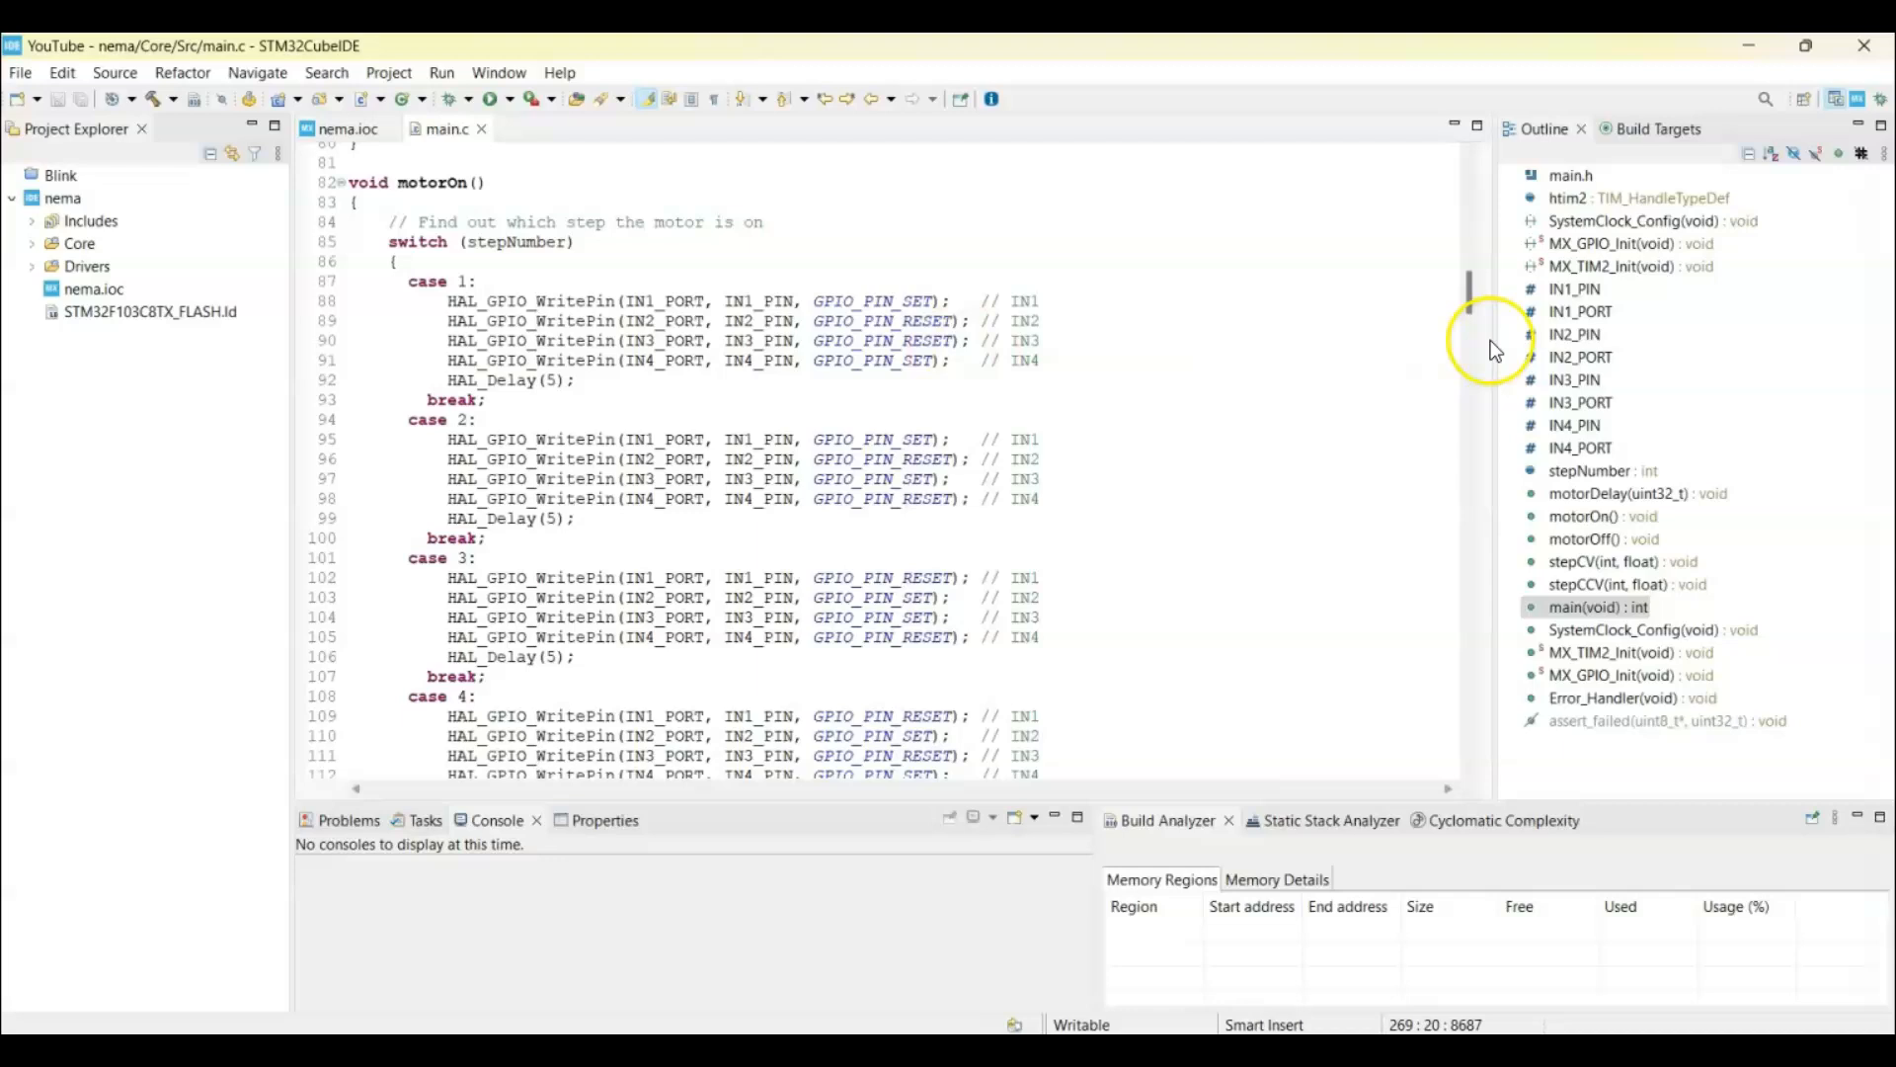
scroll(down, 3)
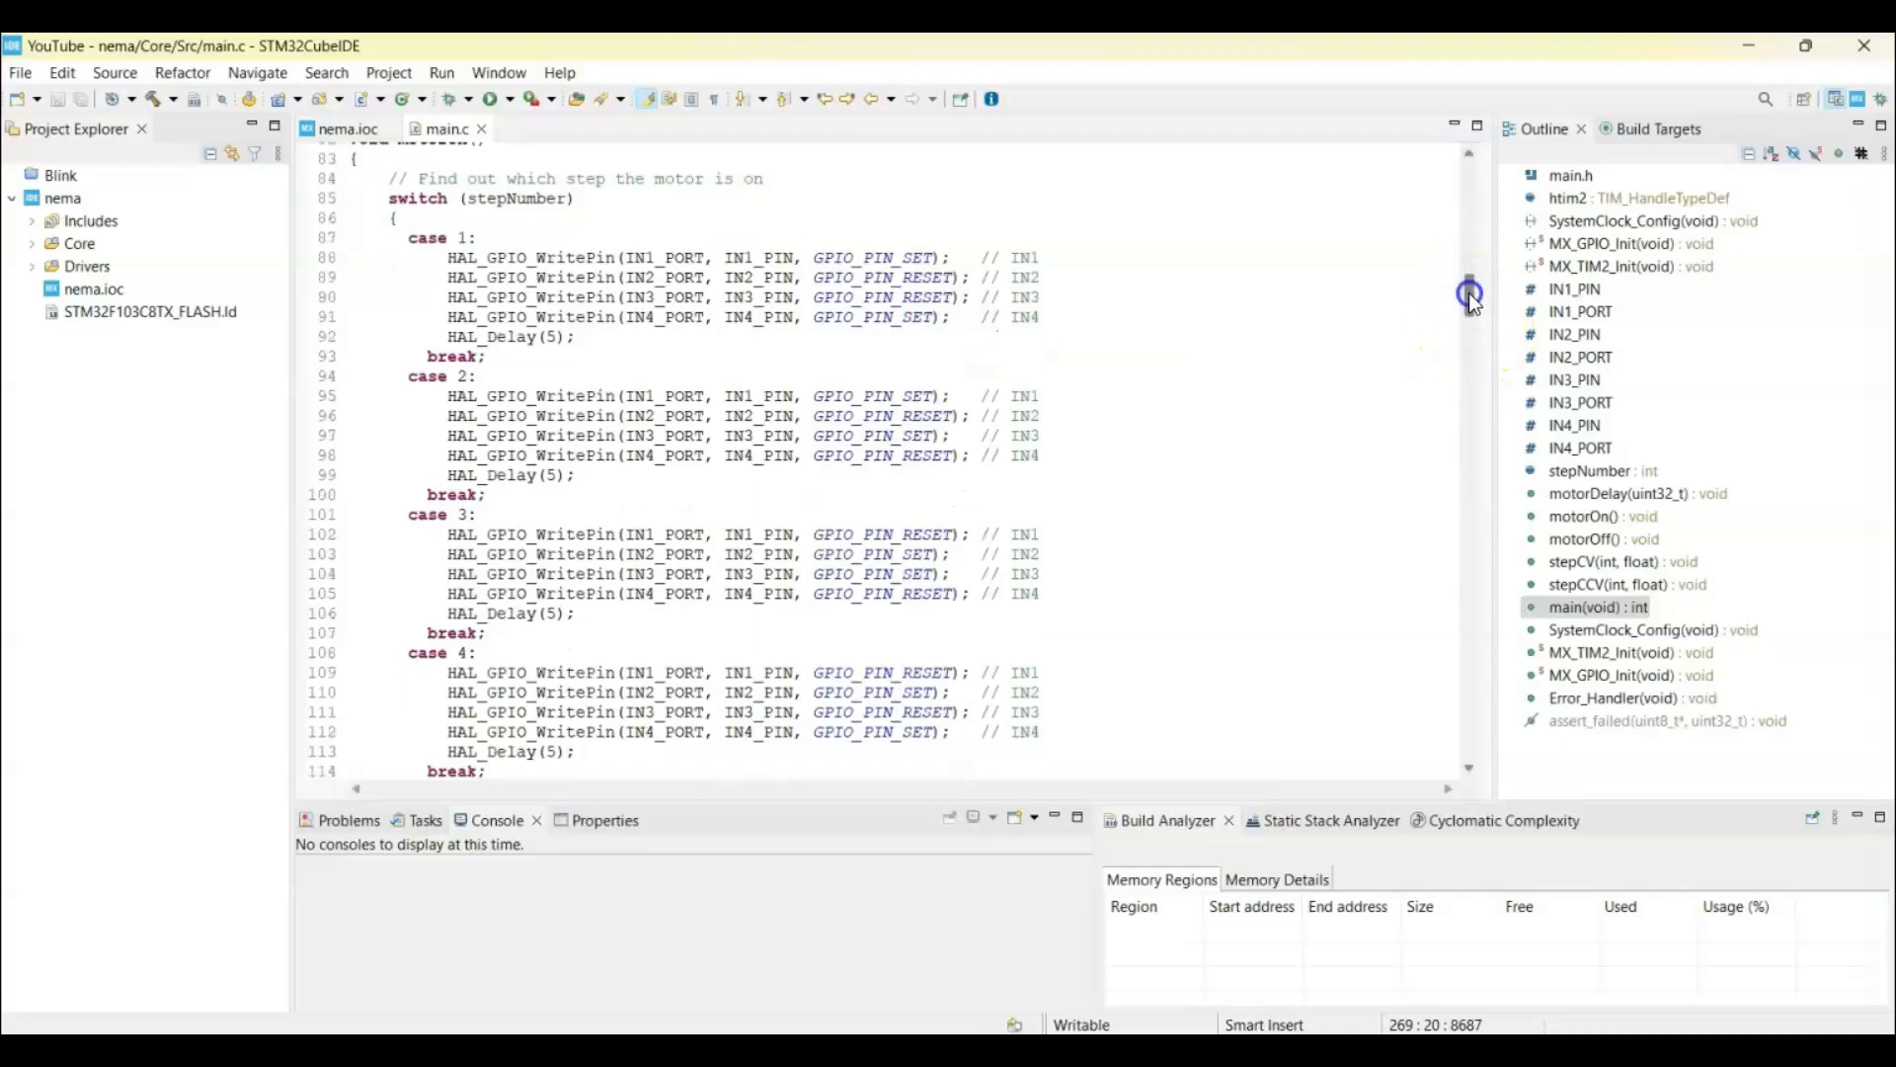
scroll(down, 3)
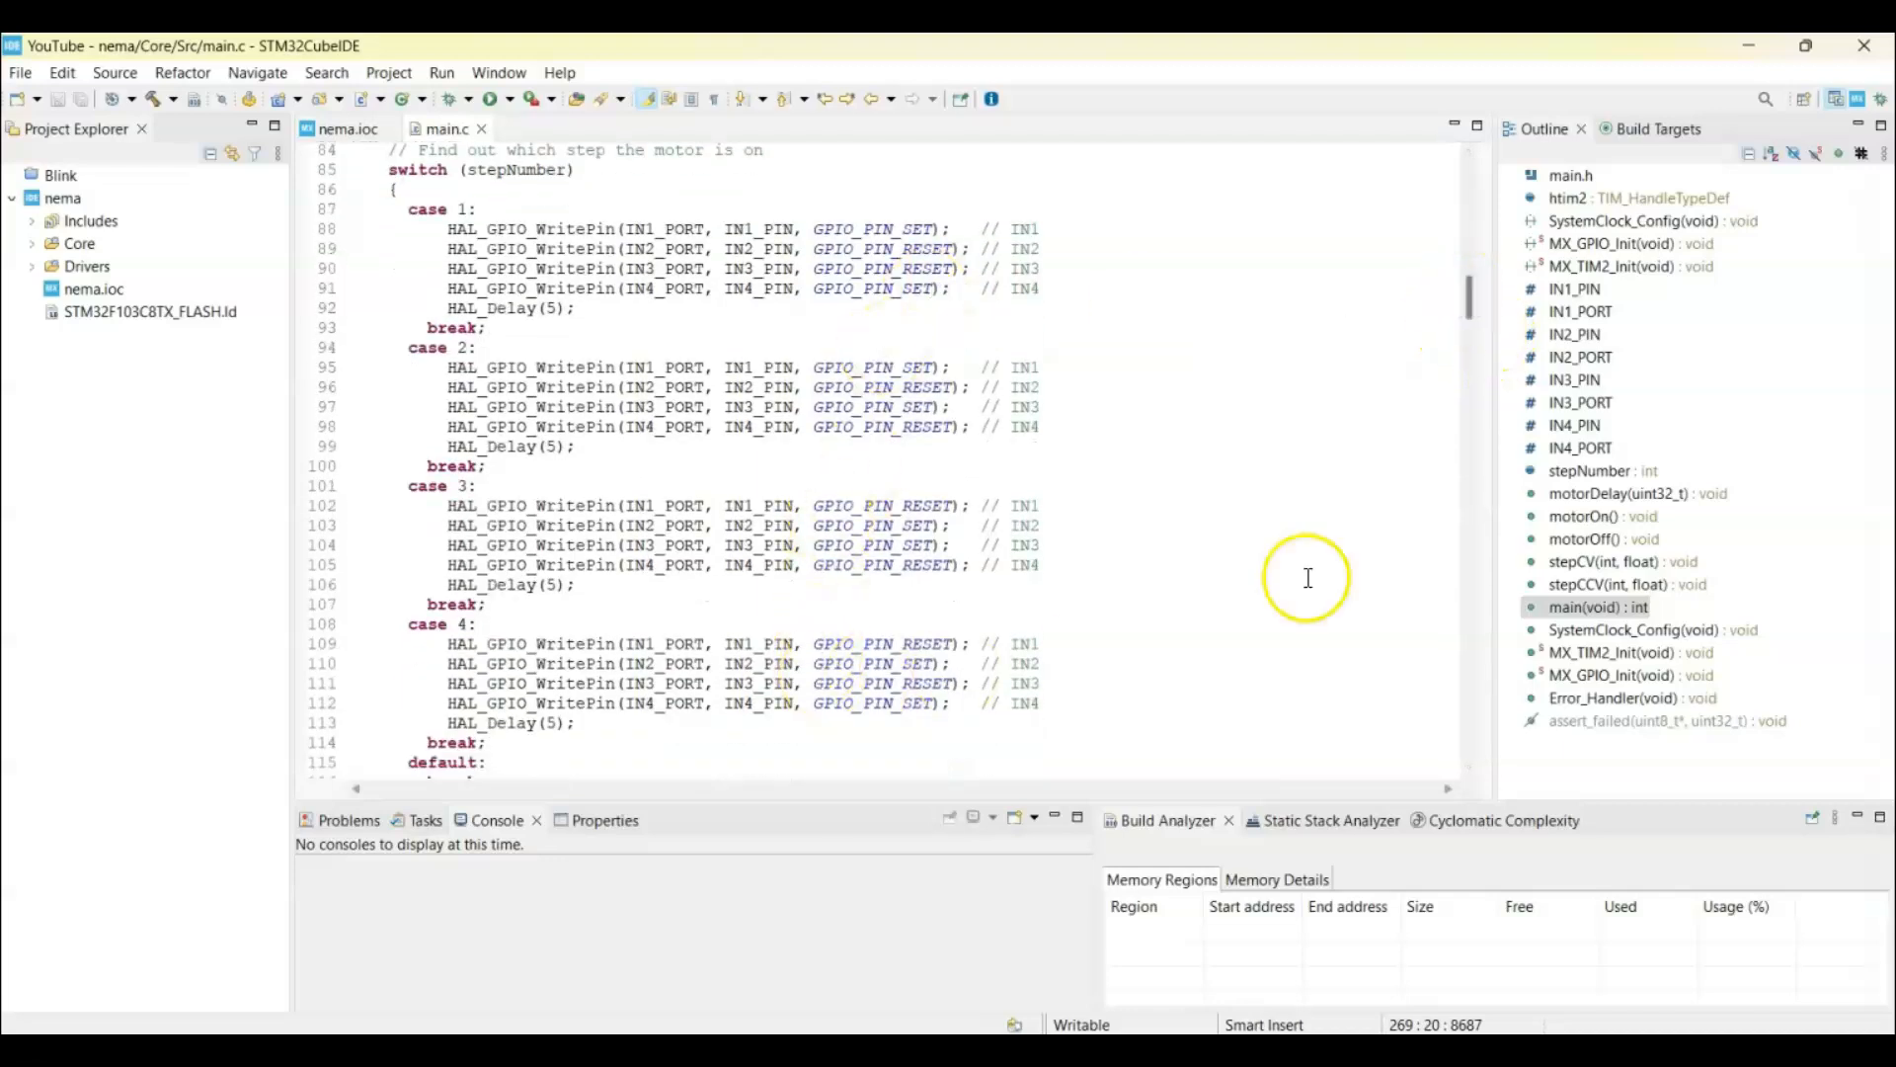
scroll(down, 3)
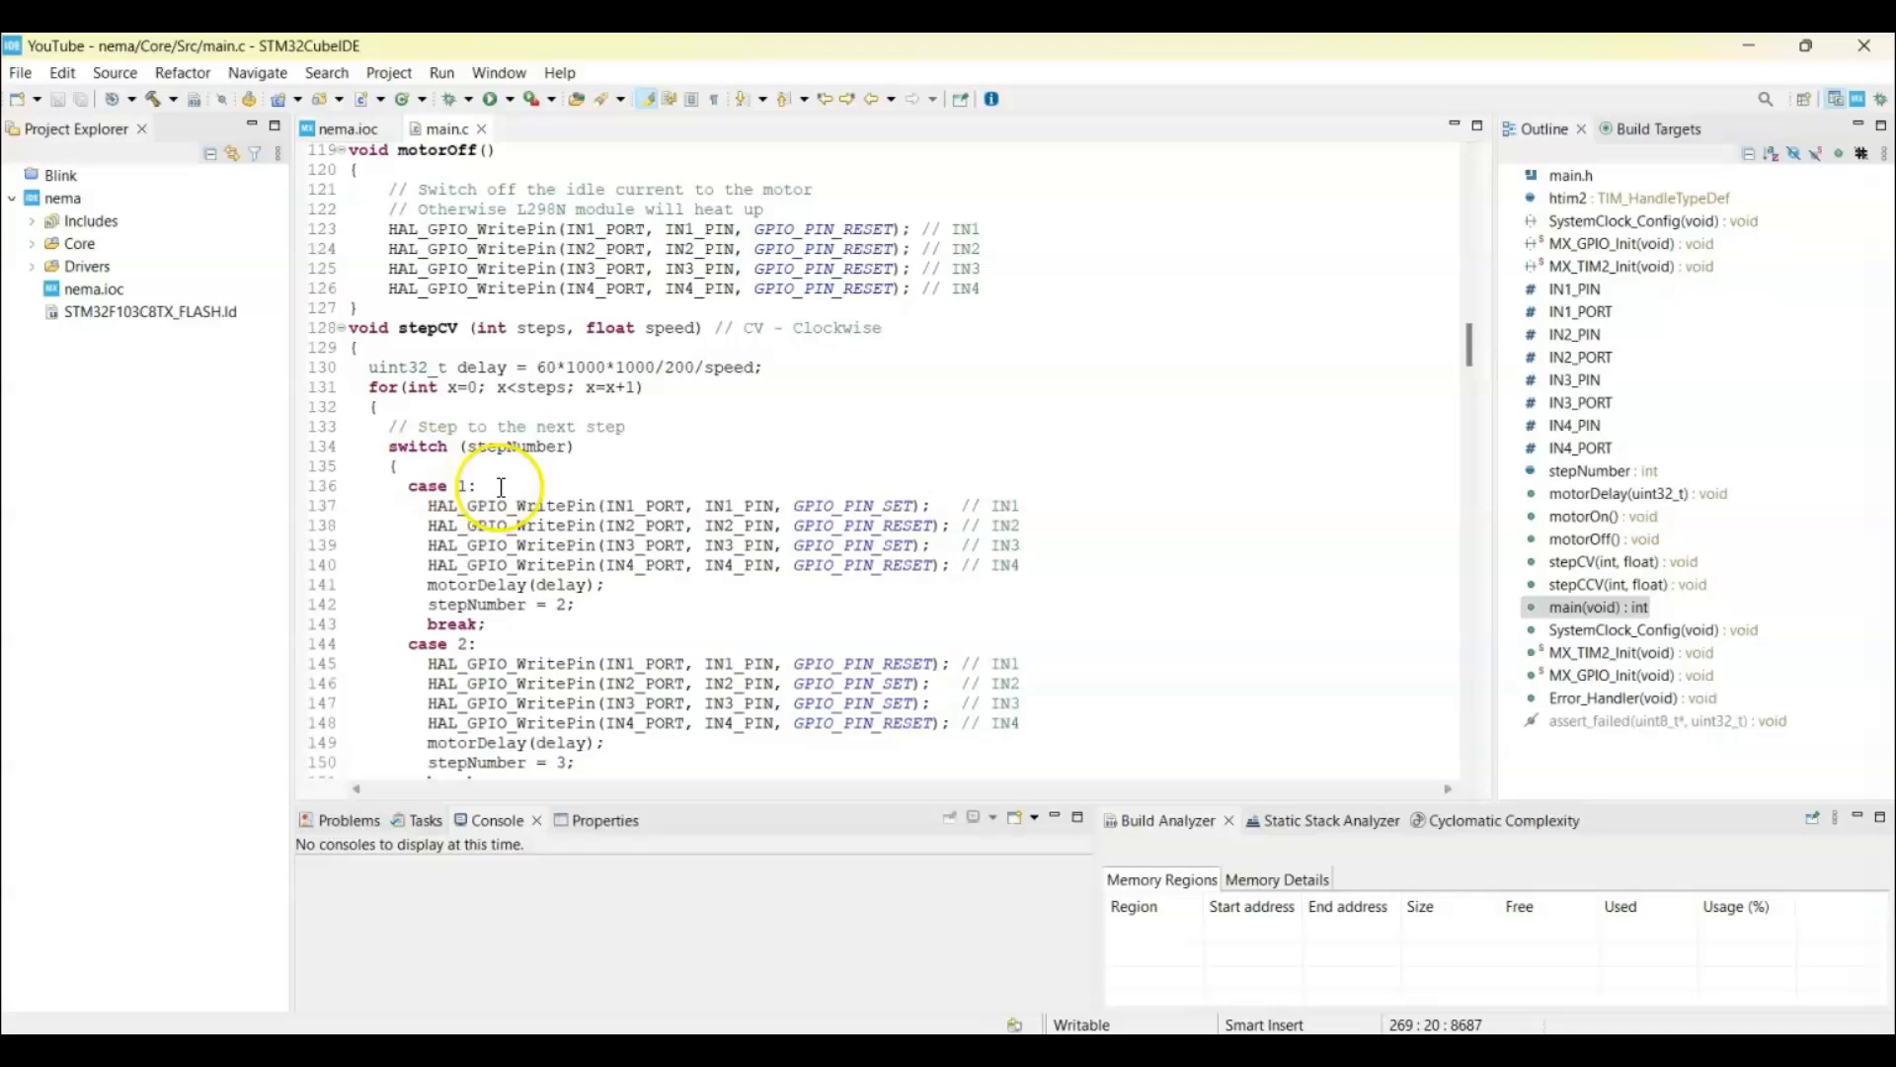
mouse_move(544, 435)
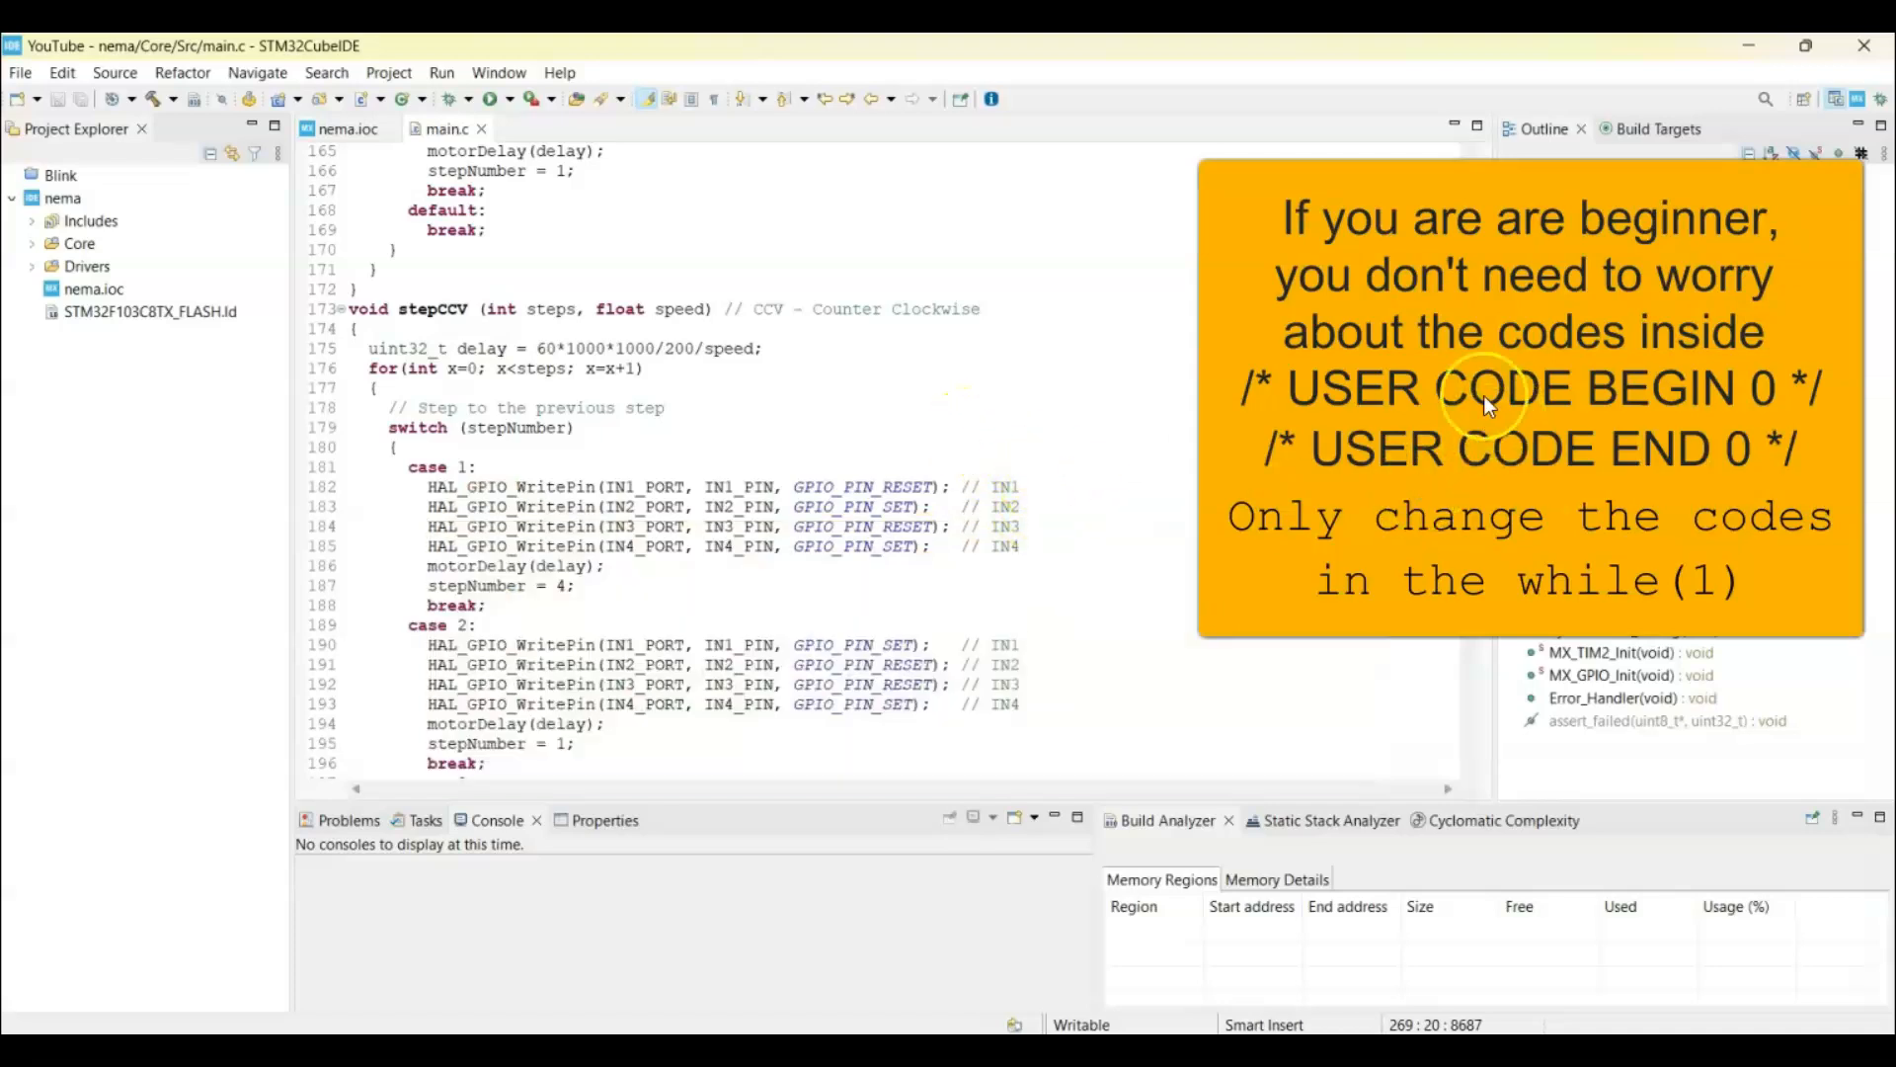
scroll(down, 3)
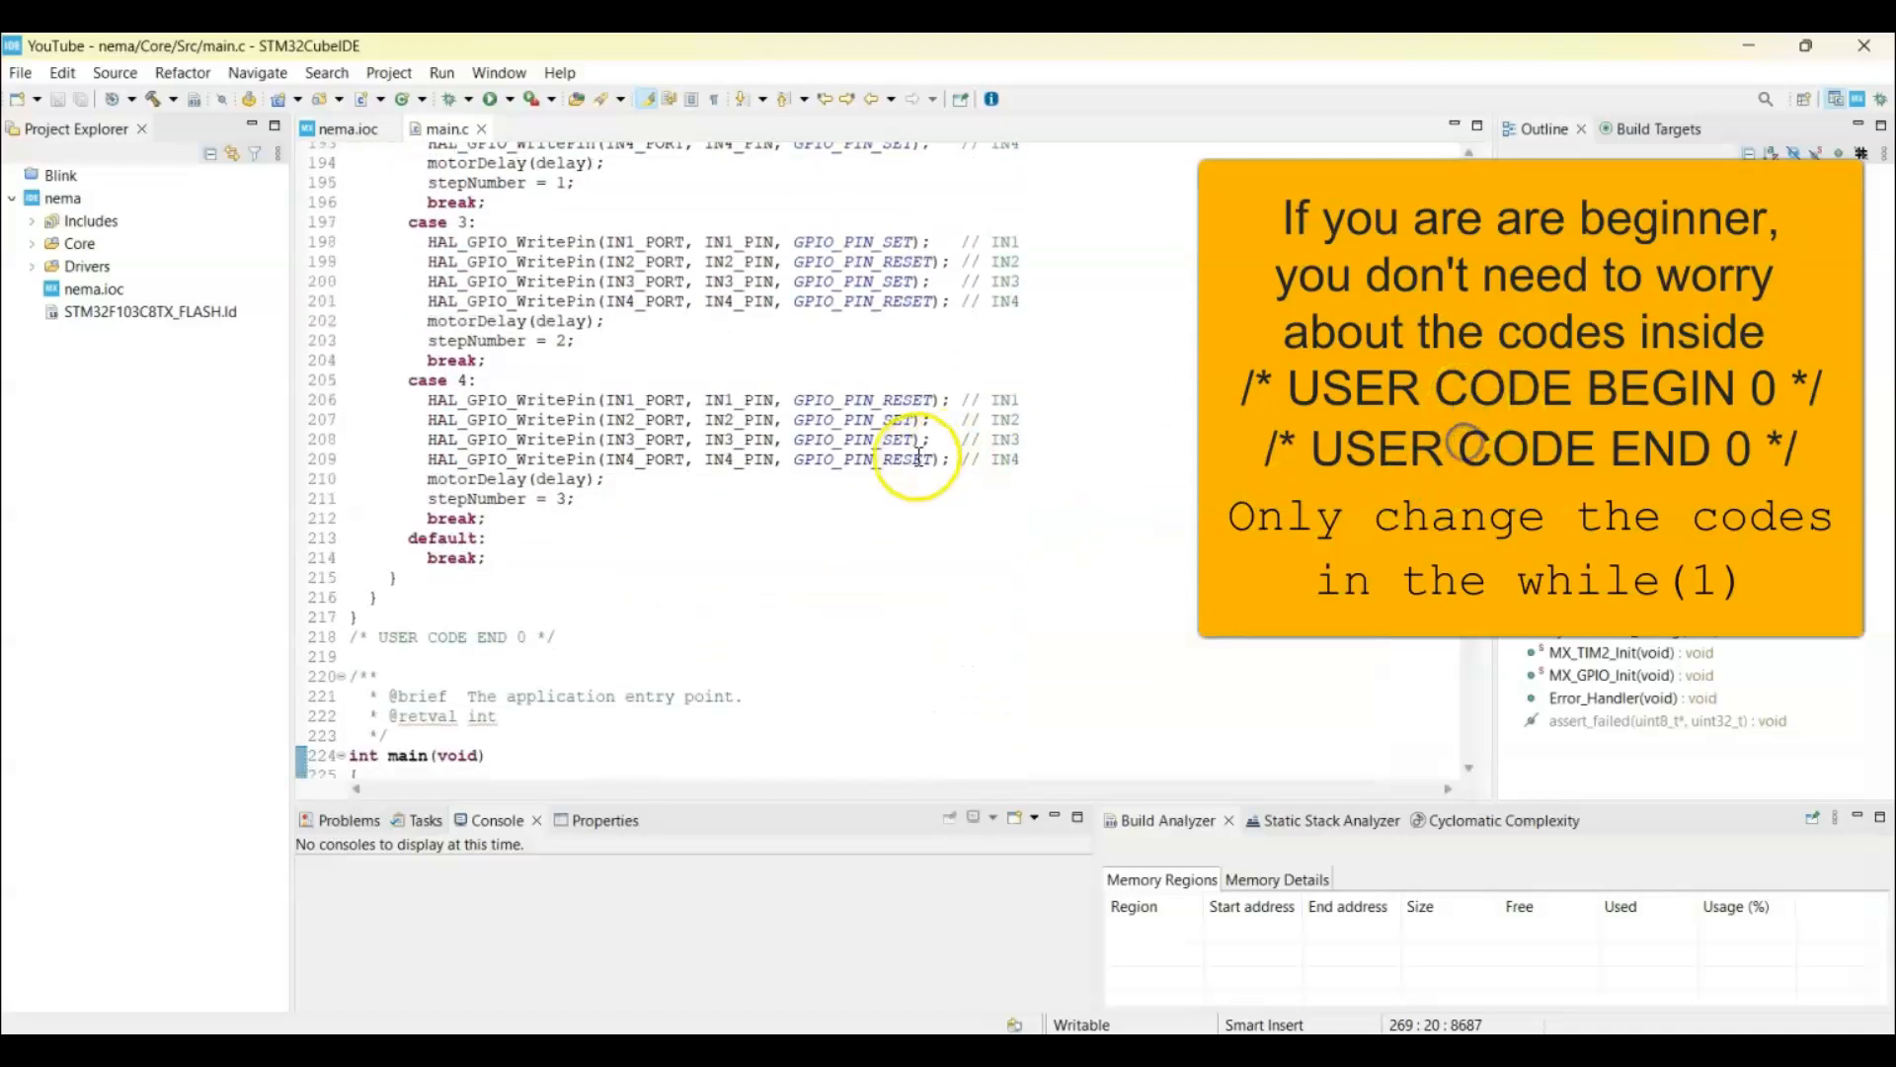
scroll(down, 3)
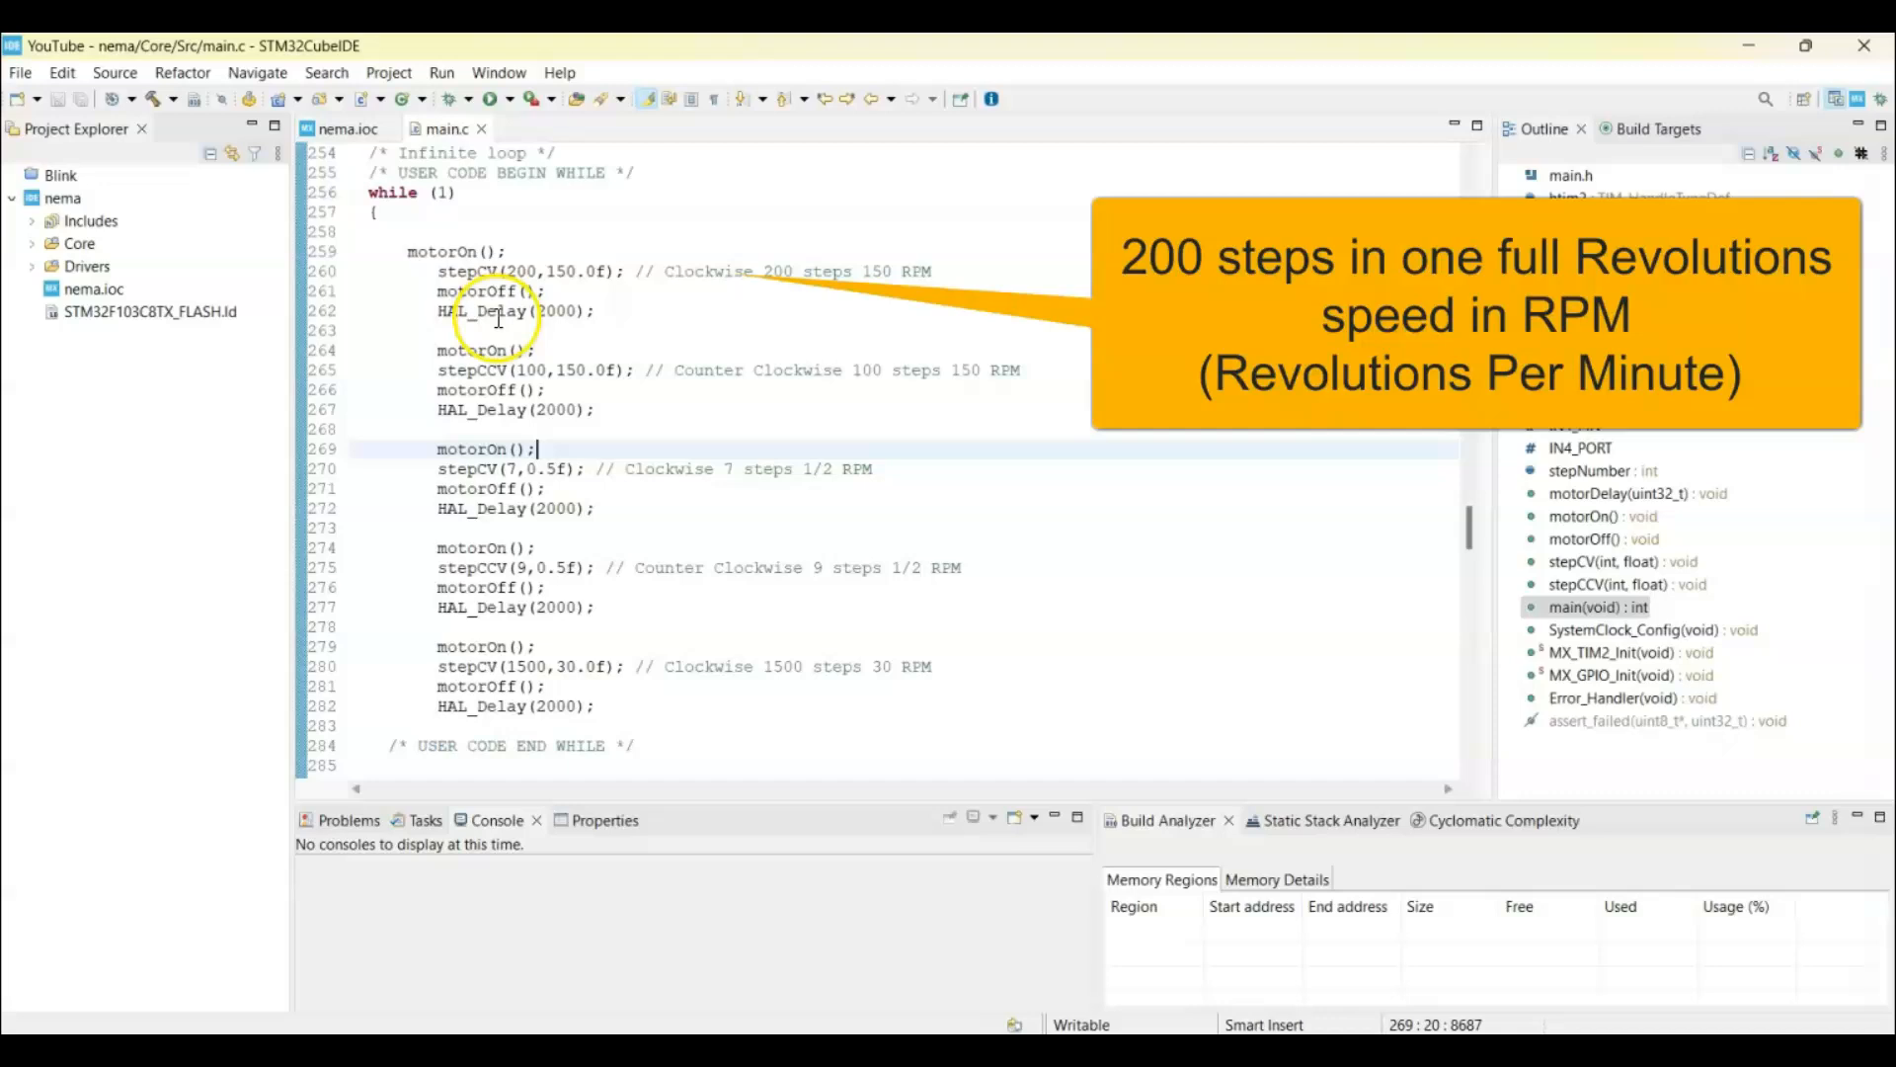
mouse_move(551, 371)
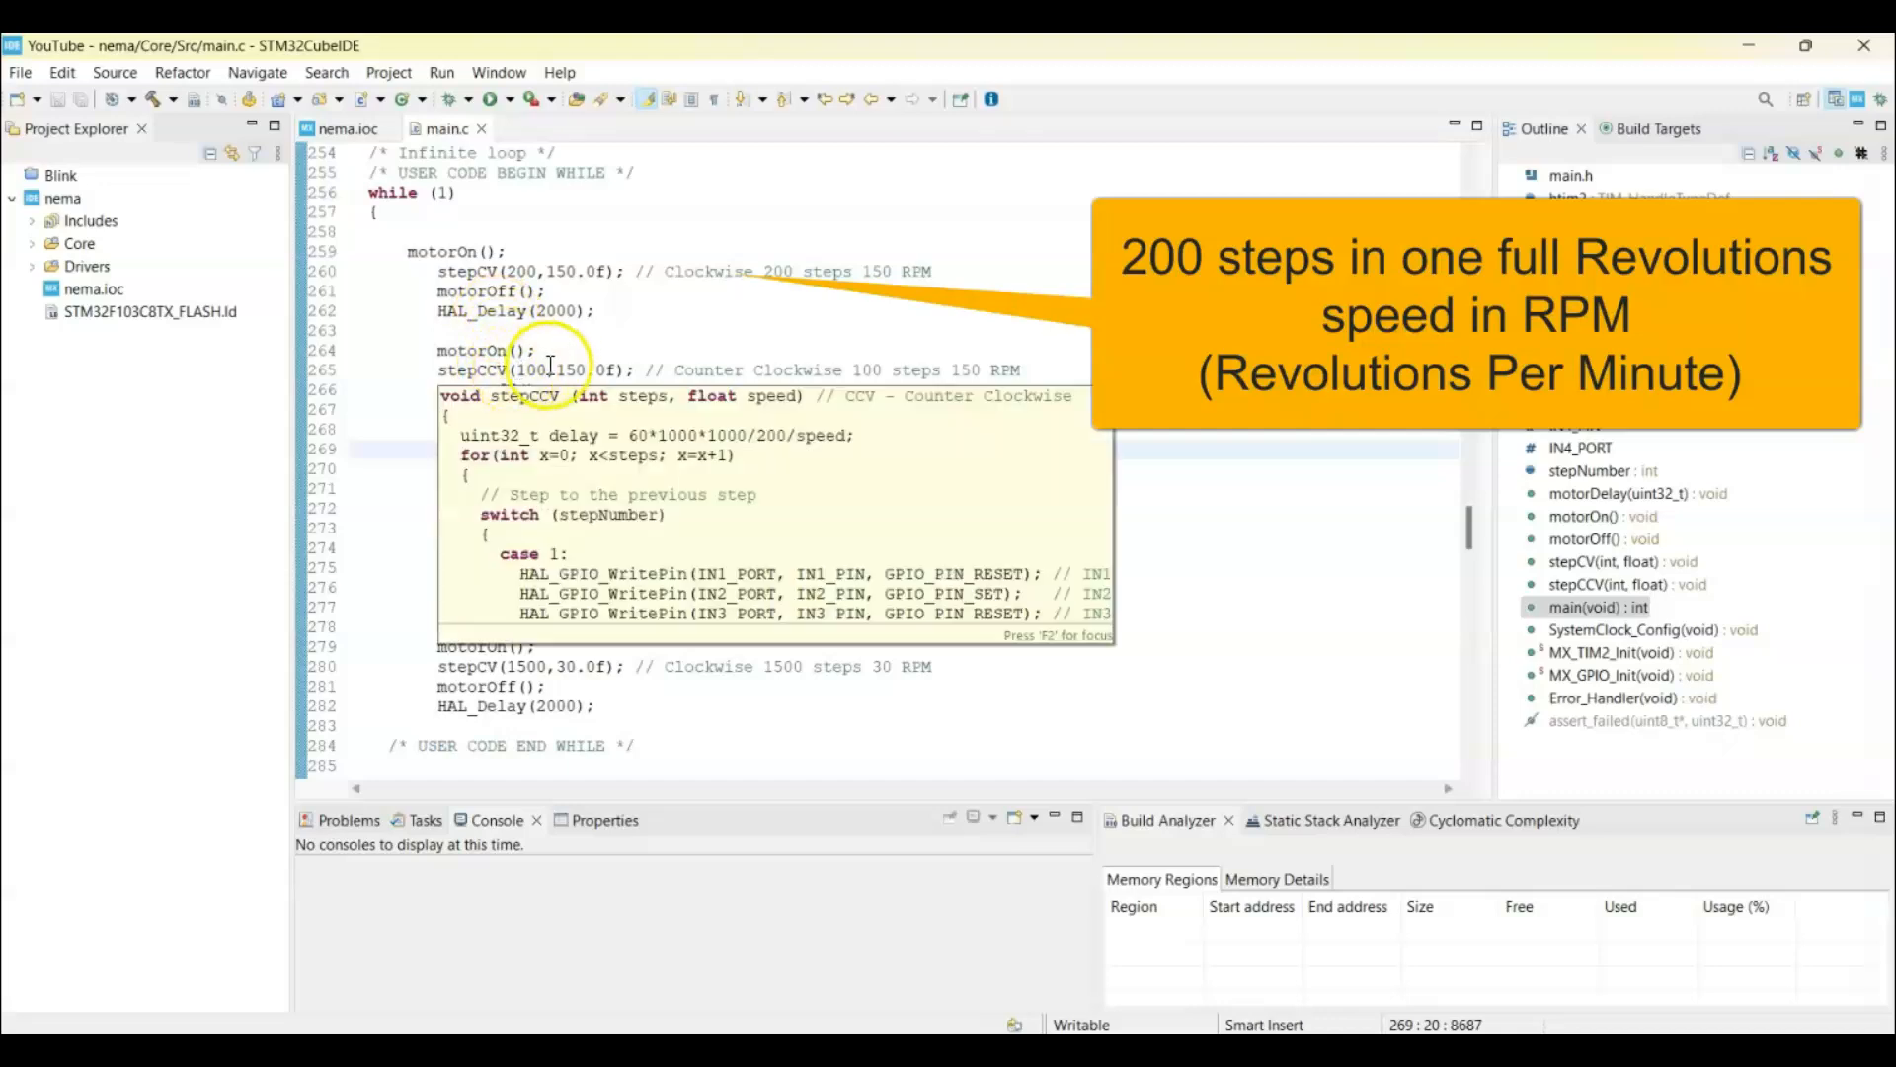
mouse_move(766, 291)
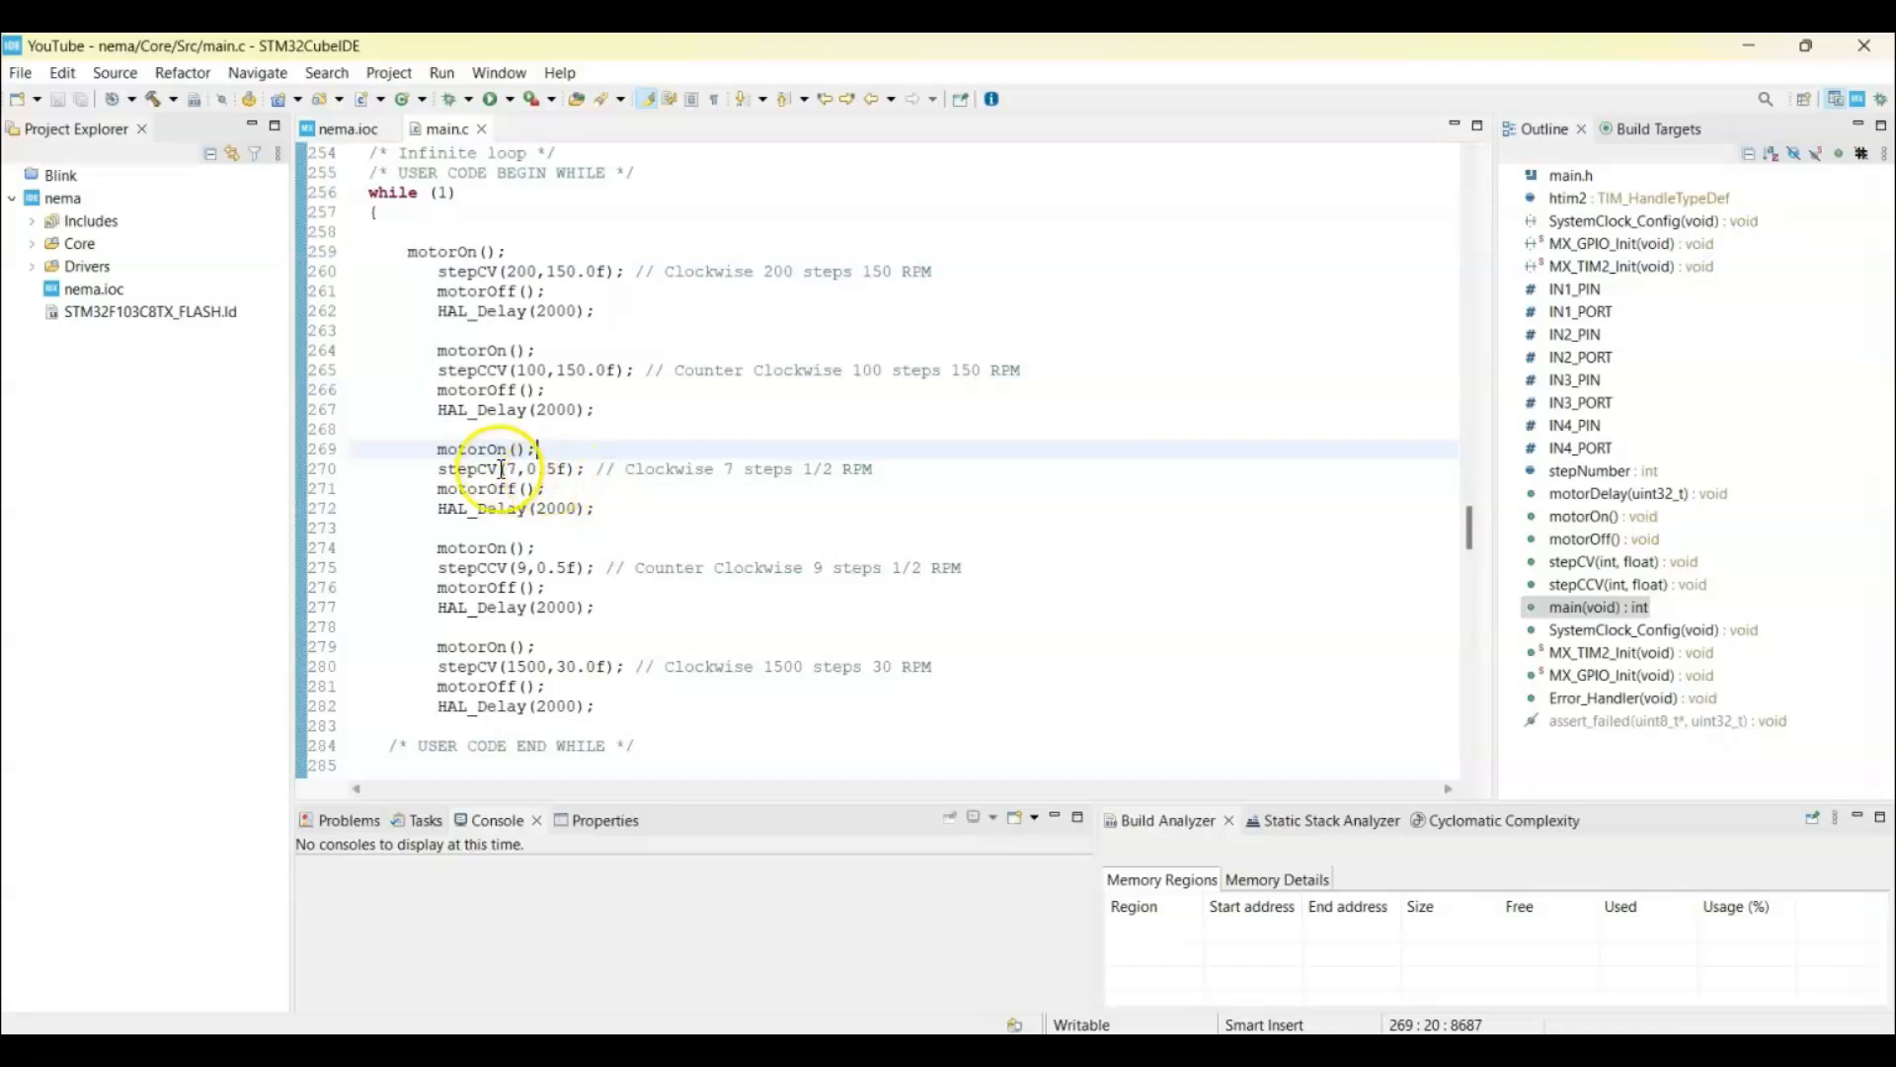
mouse_move(460, 469)
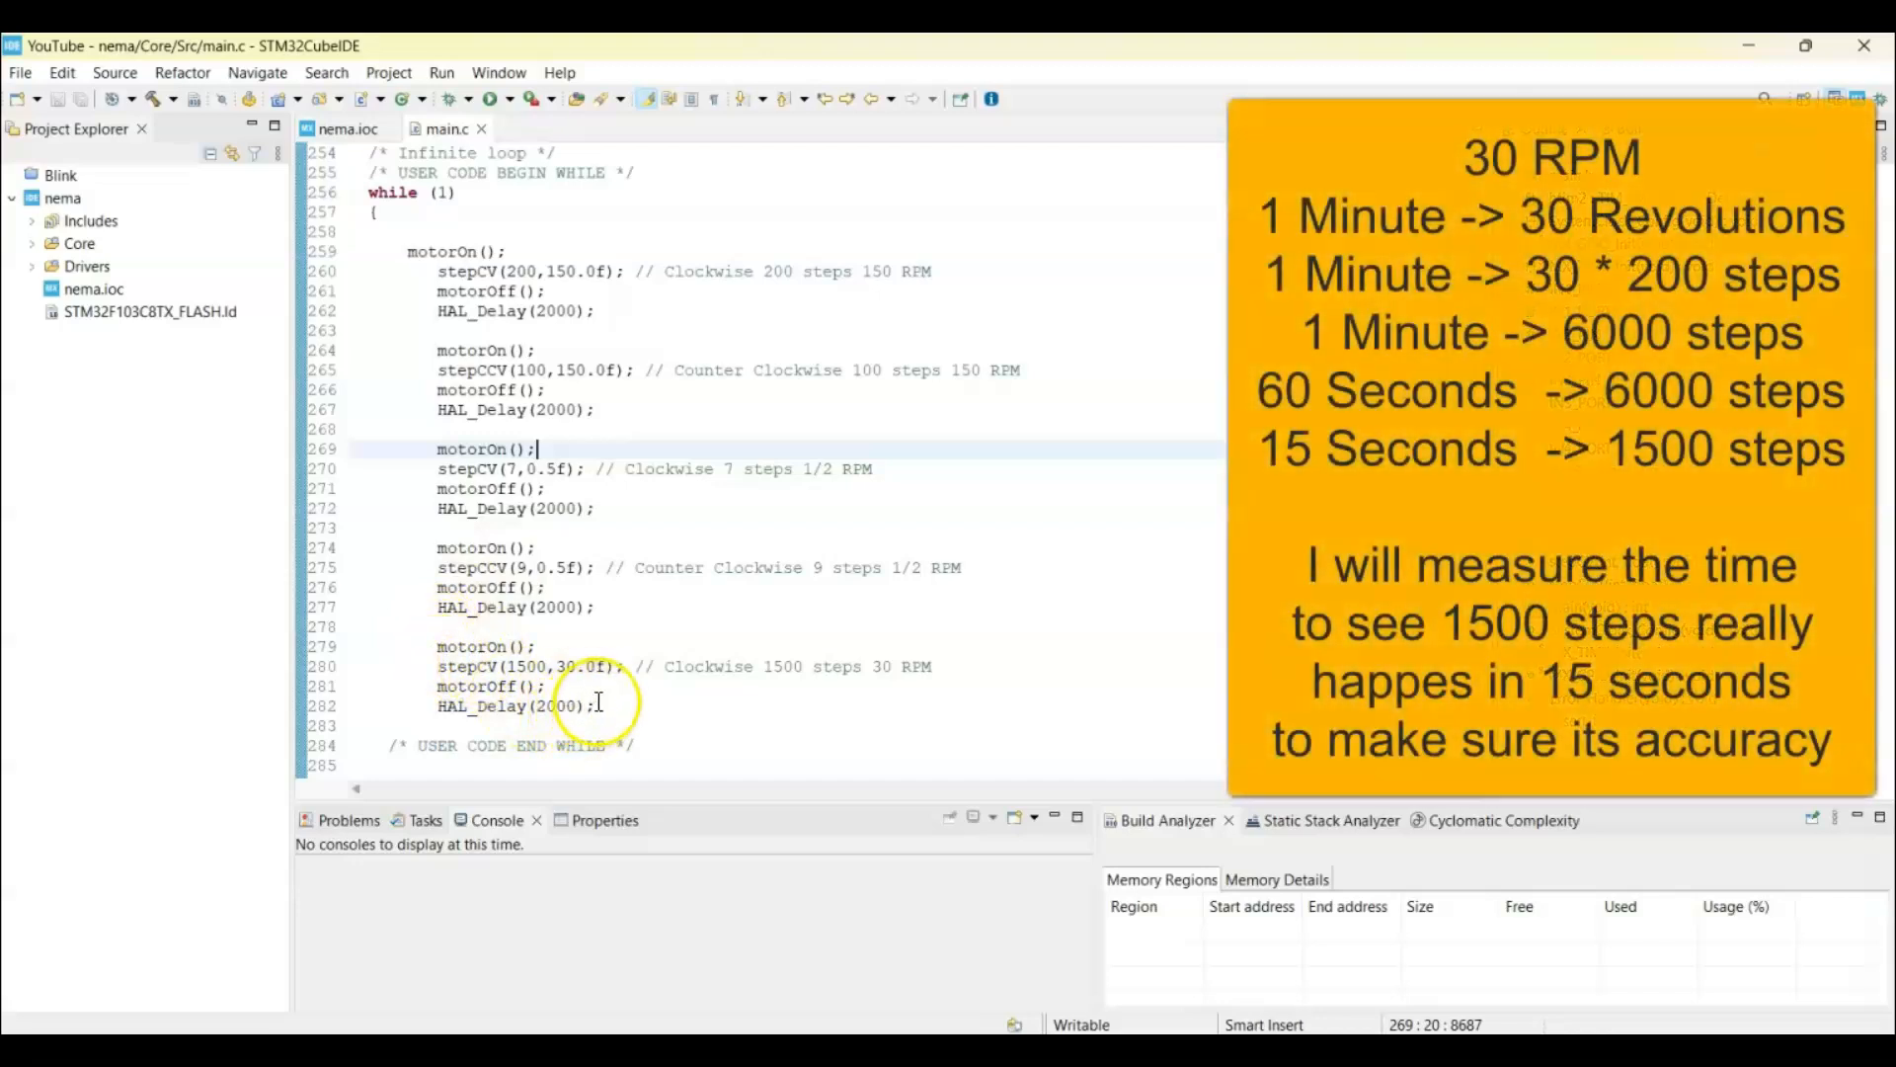
mouse_move(550, 657)
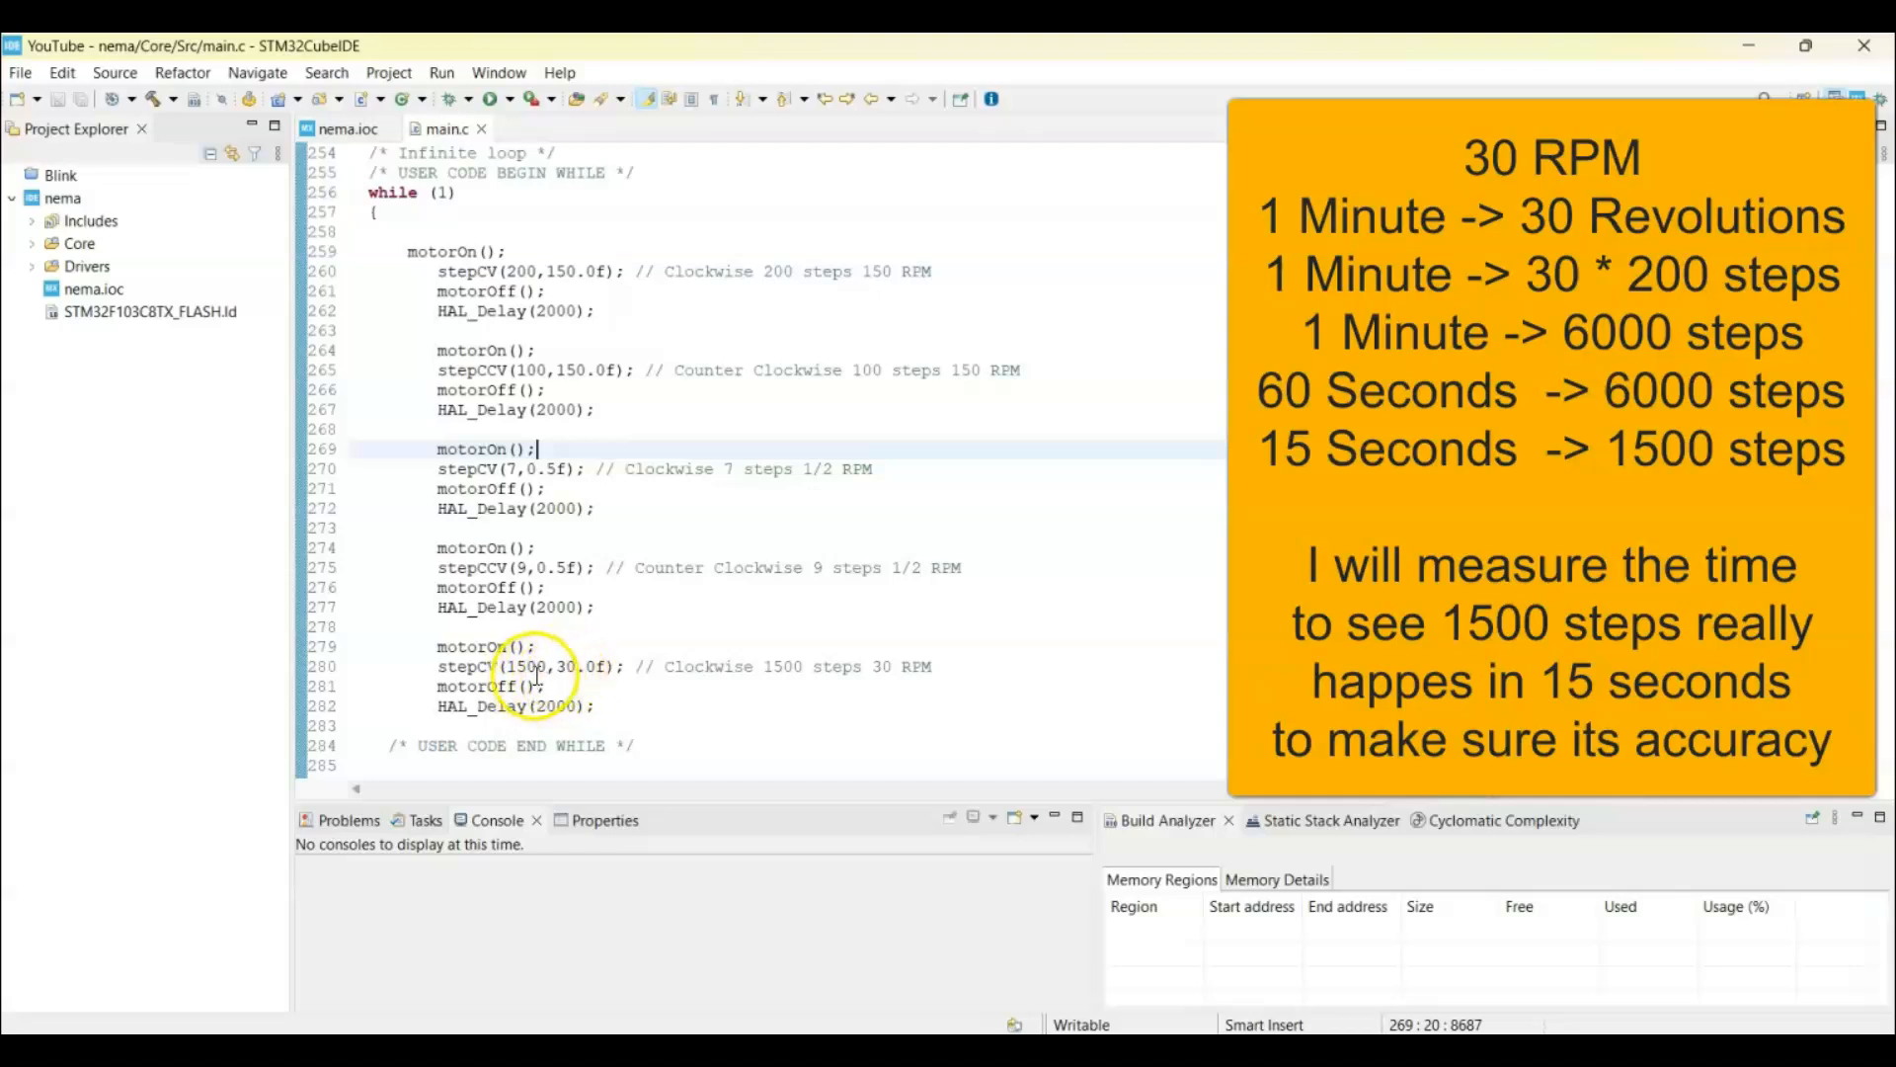
mouse_move(507, 685)
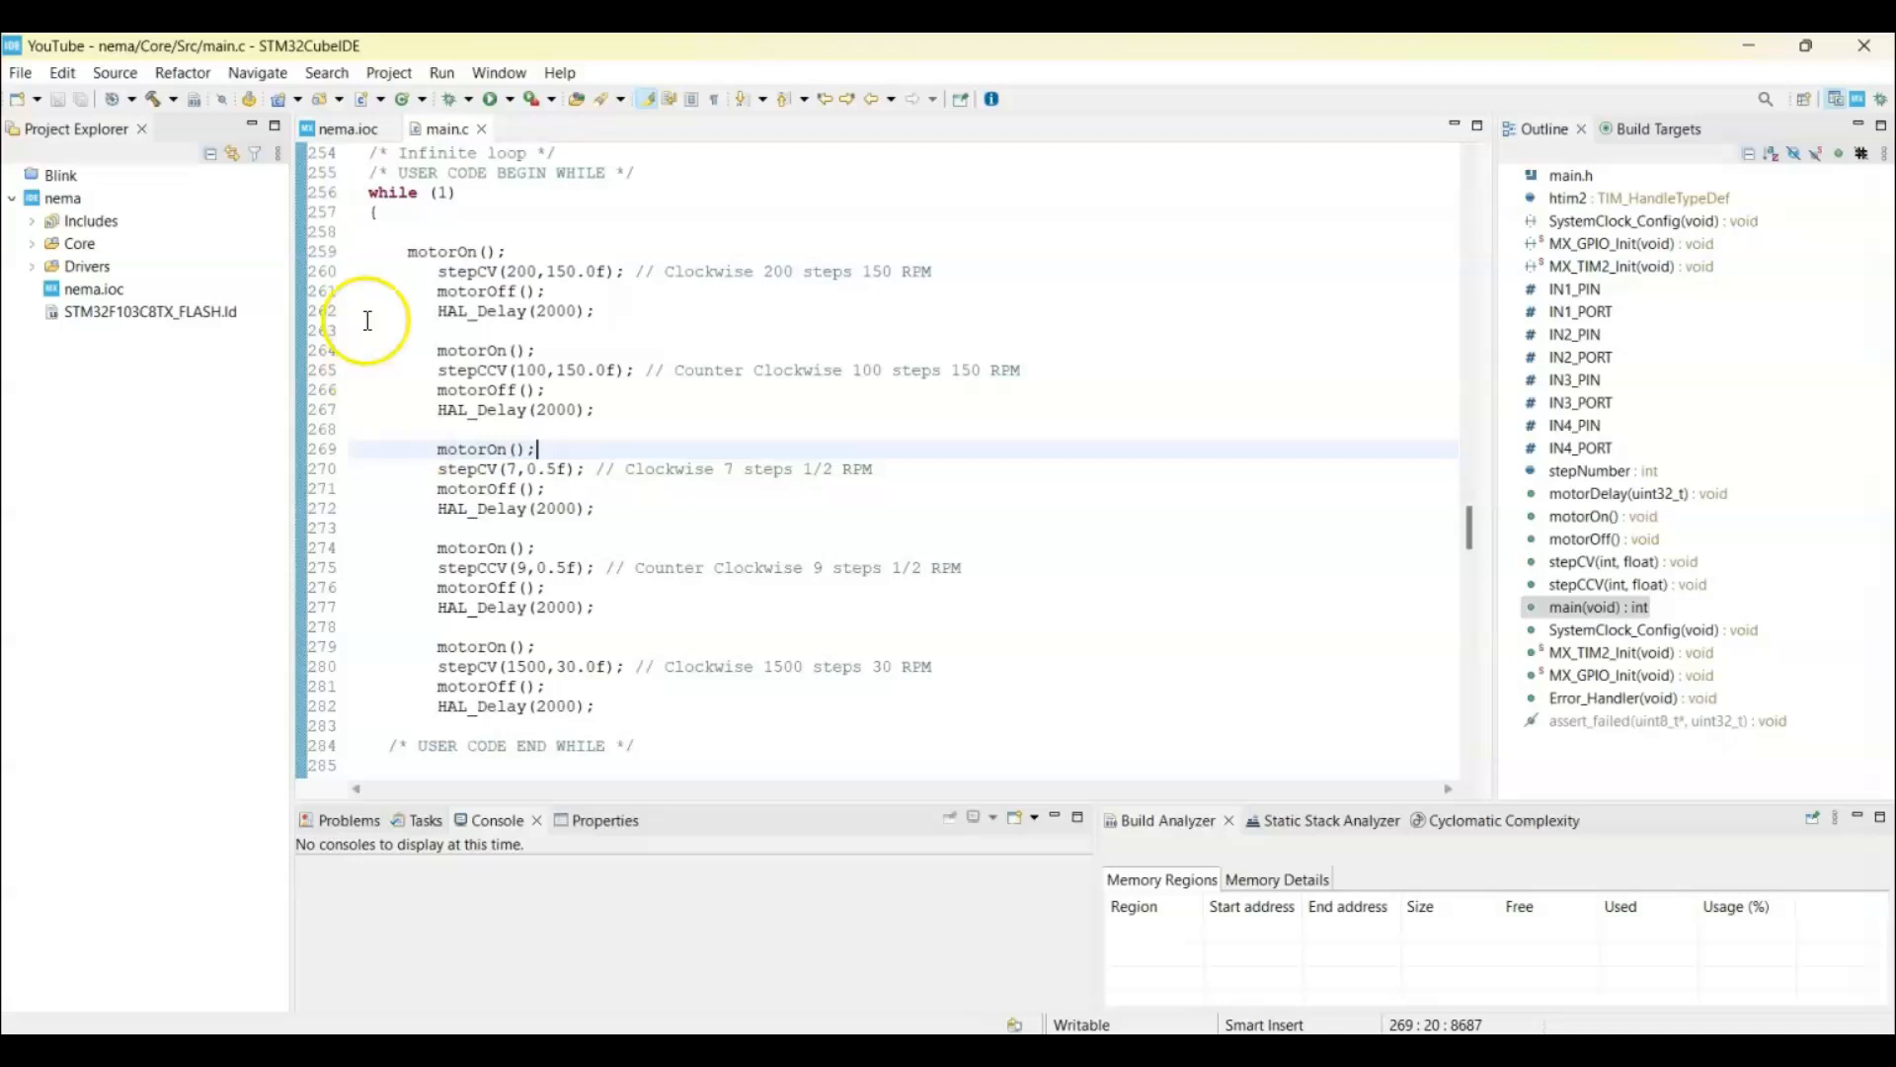
- Build the nema project with the toolbar hammer button
click(491, 99)
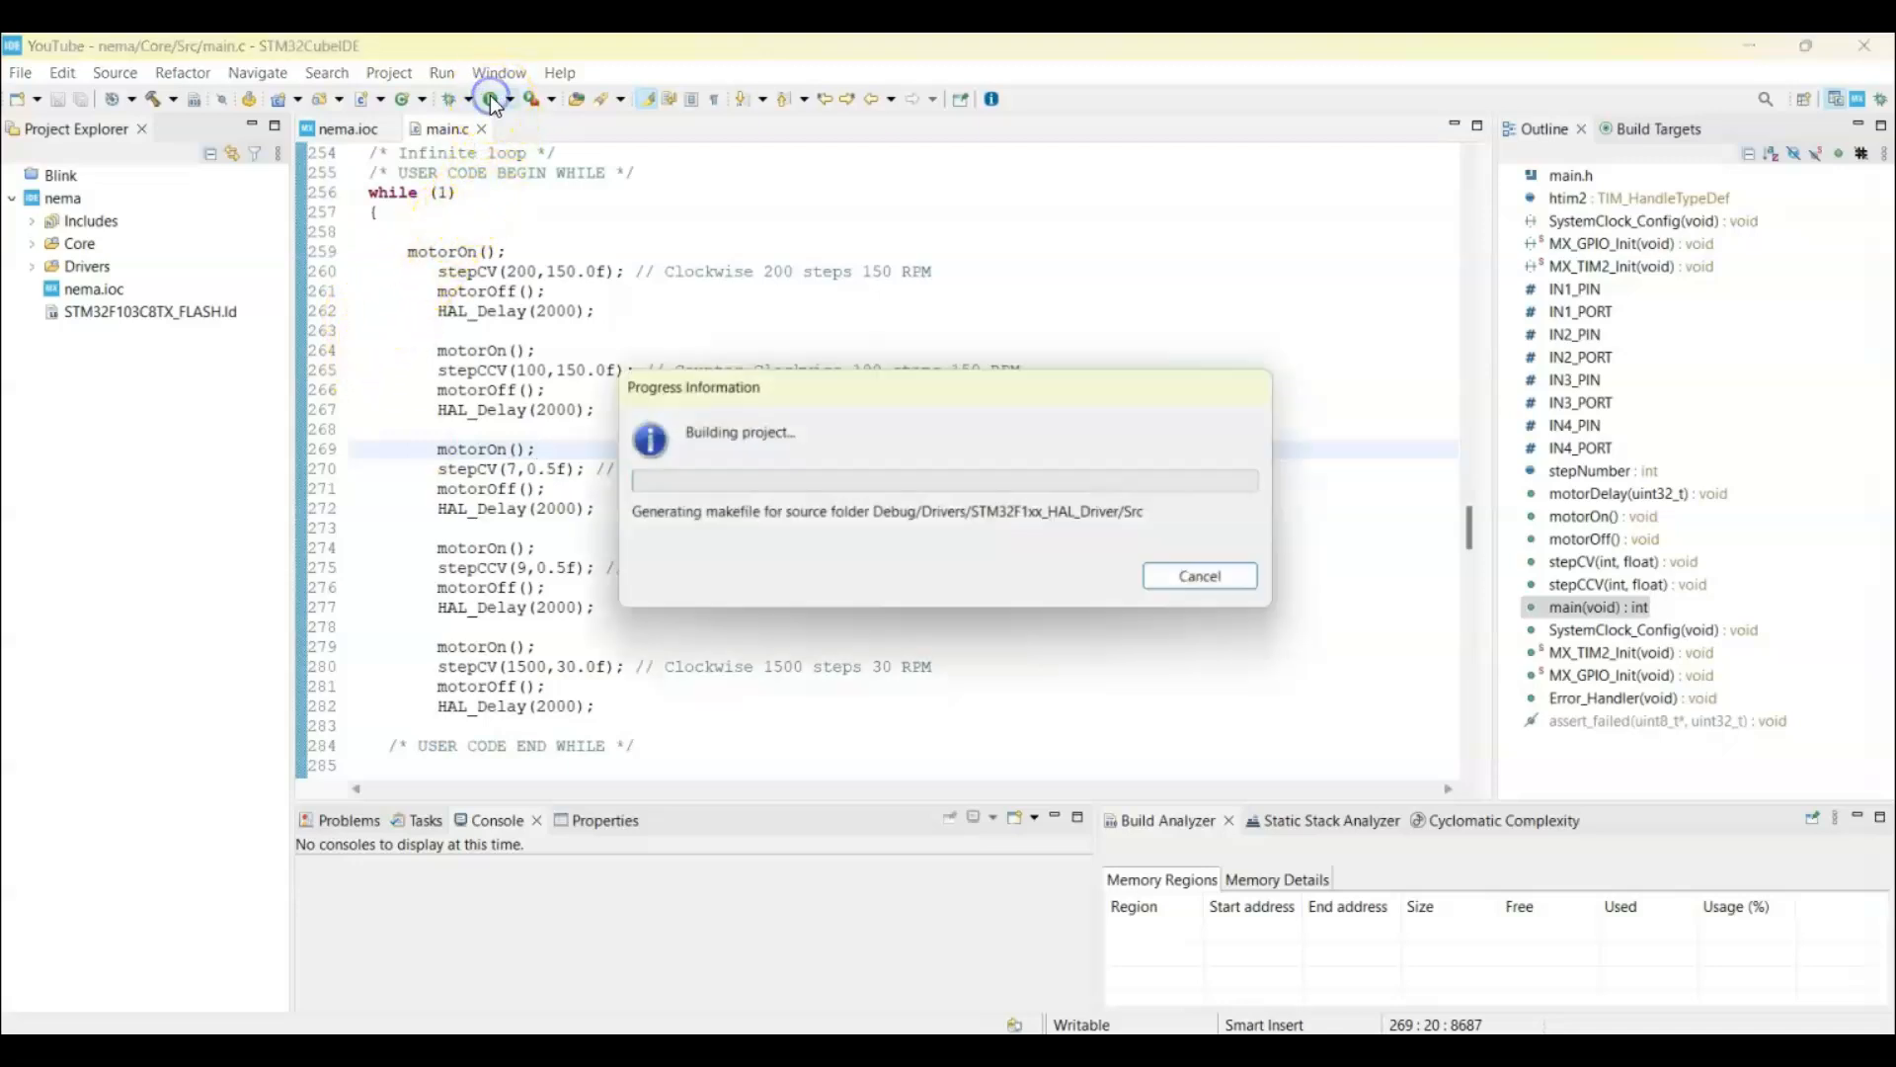